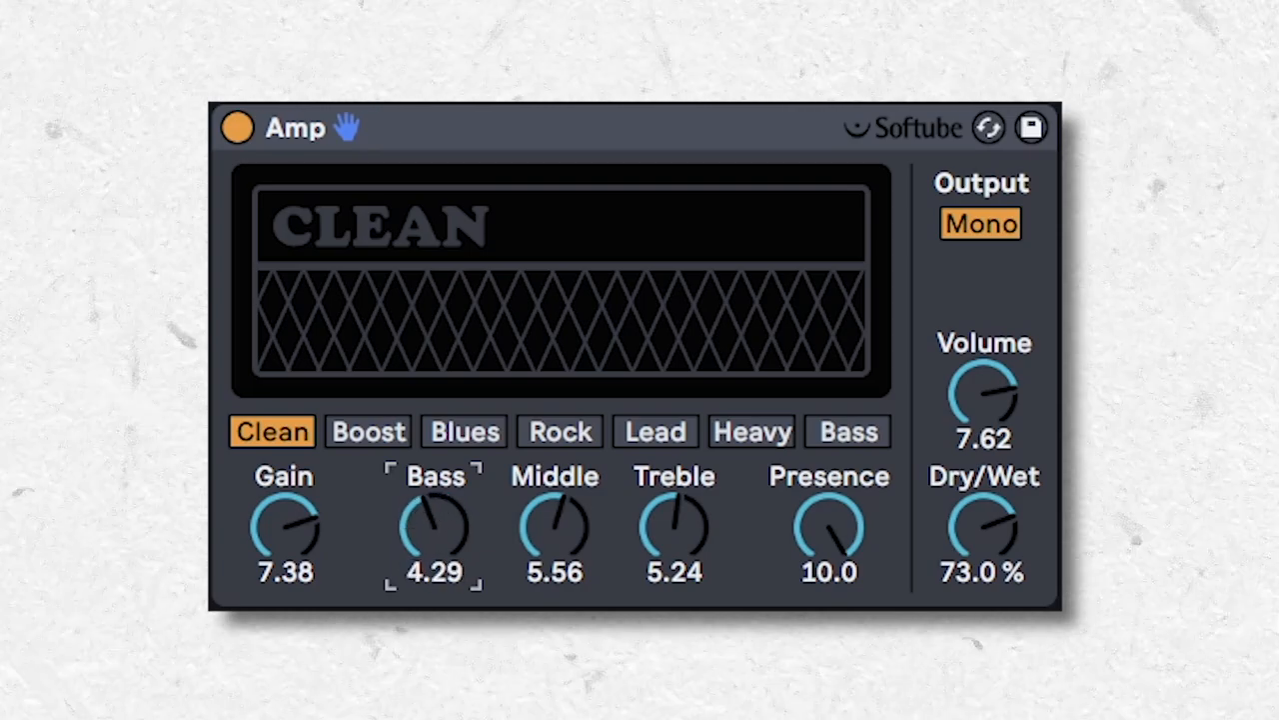
Raise the Clean Amp's Bass knob to 9.76, fine-tuning the level.
drag(434, 525, 430, 555)
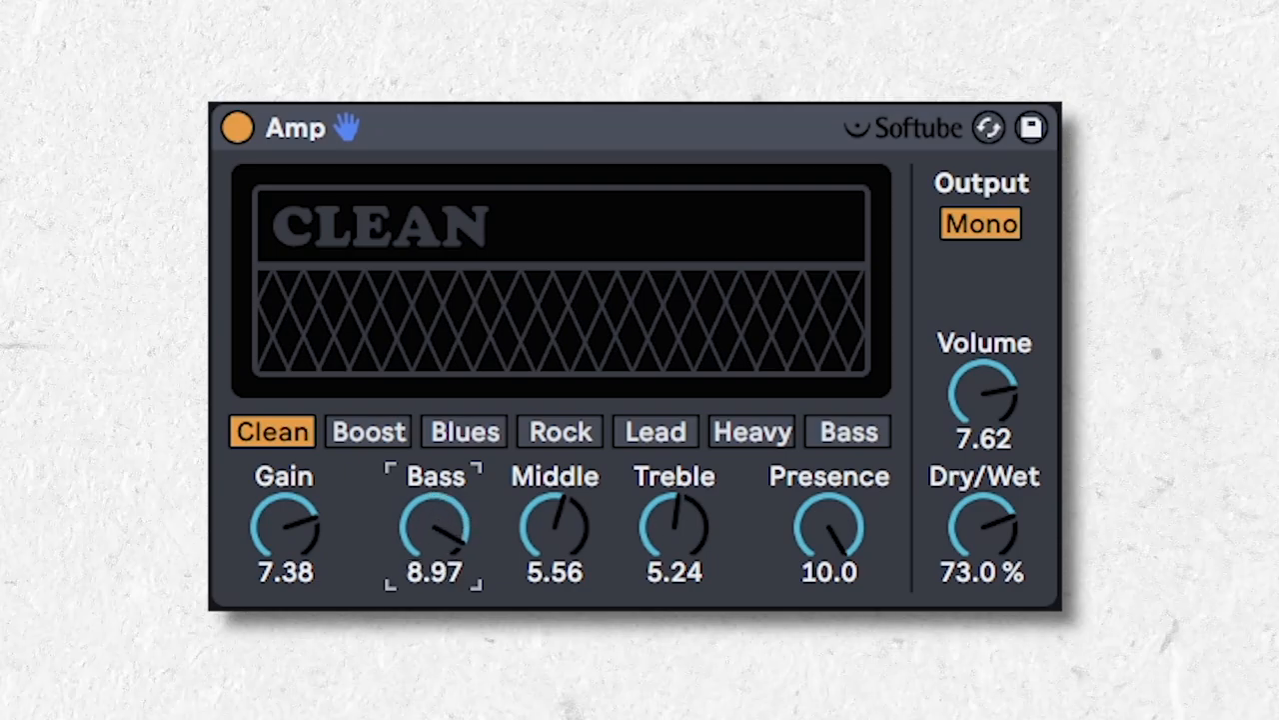
drag(434, 524, 433, 490)
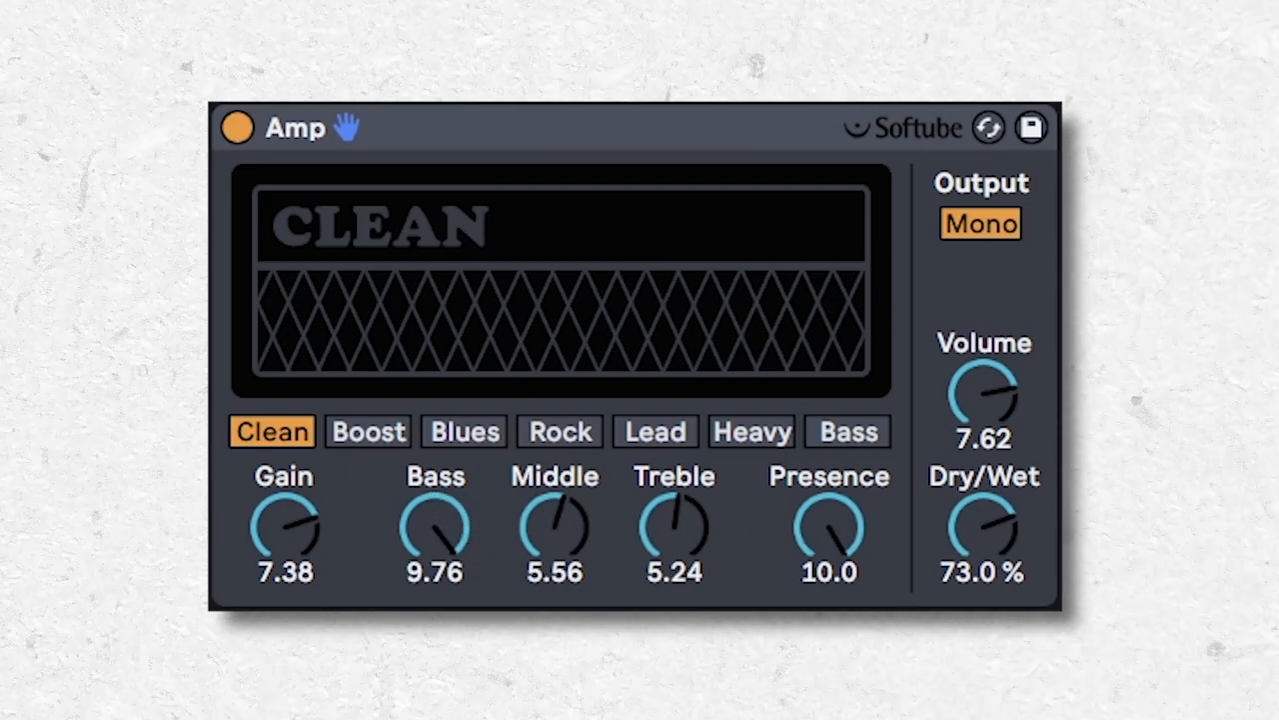
drag(433, 525, 433, 560)
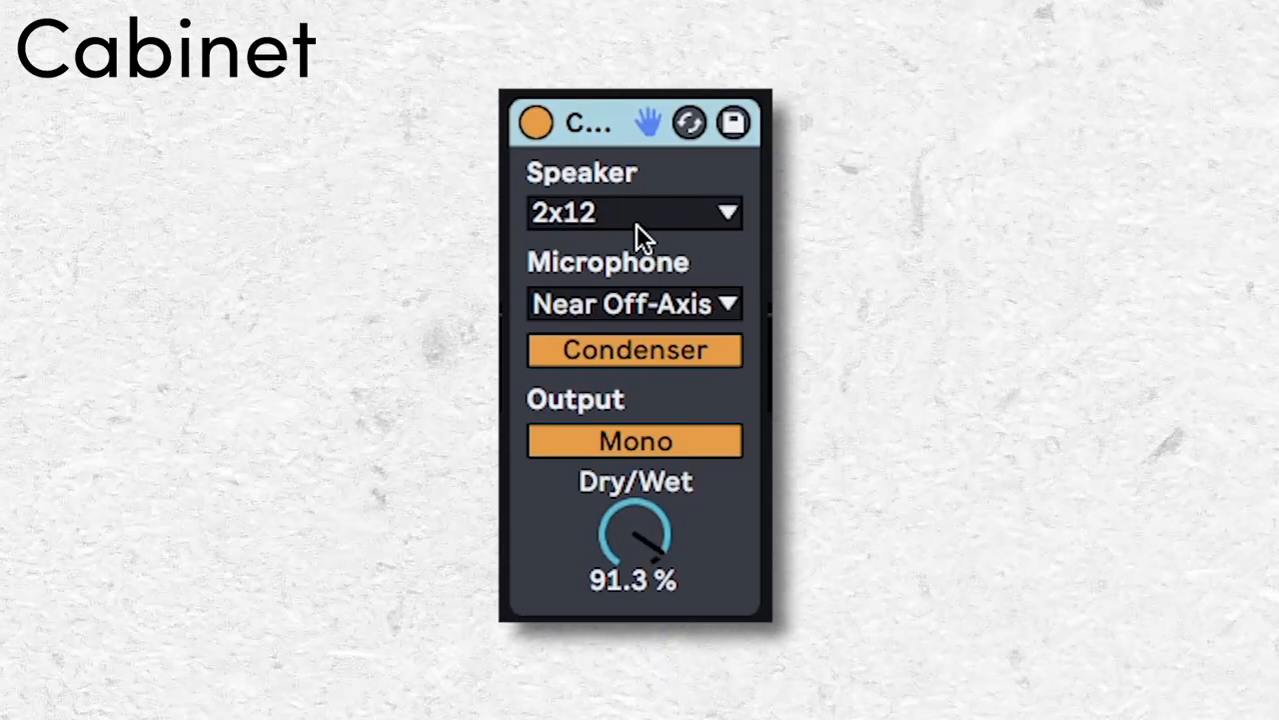
mouse_move(602, 333)
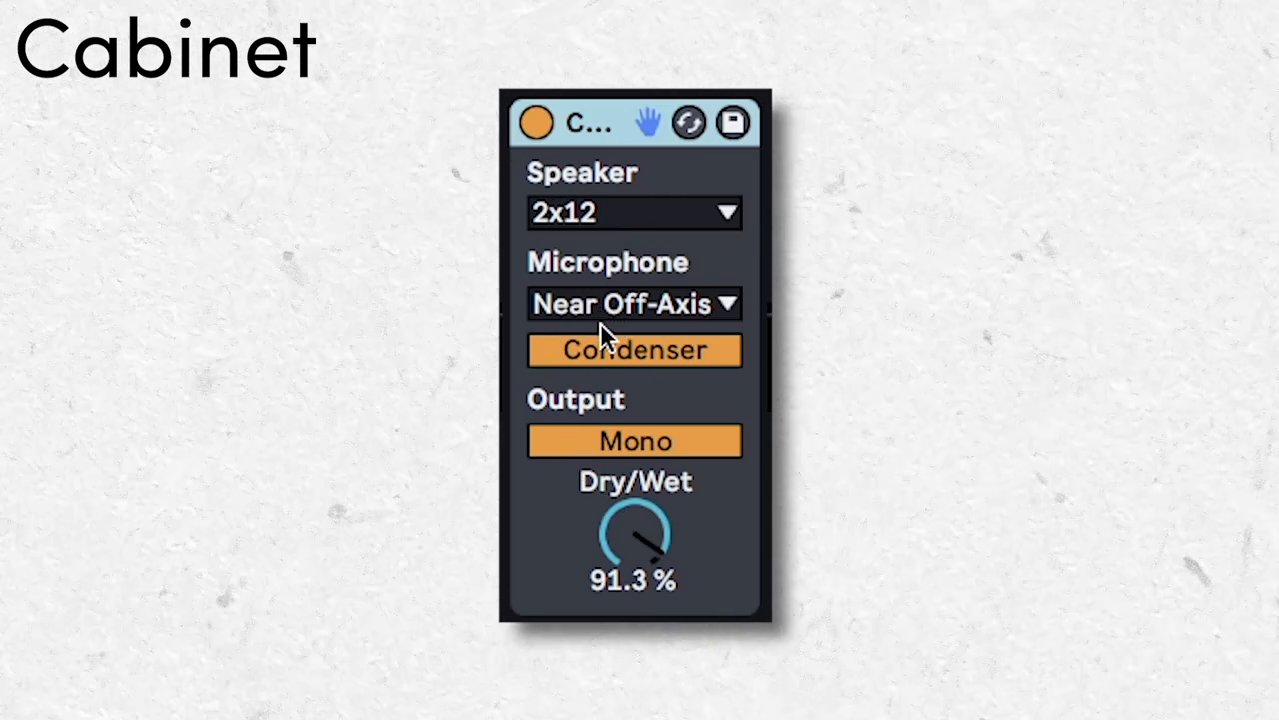
mouse_move(659, 294)
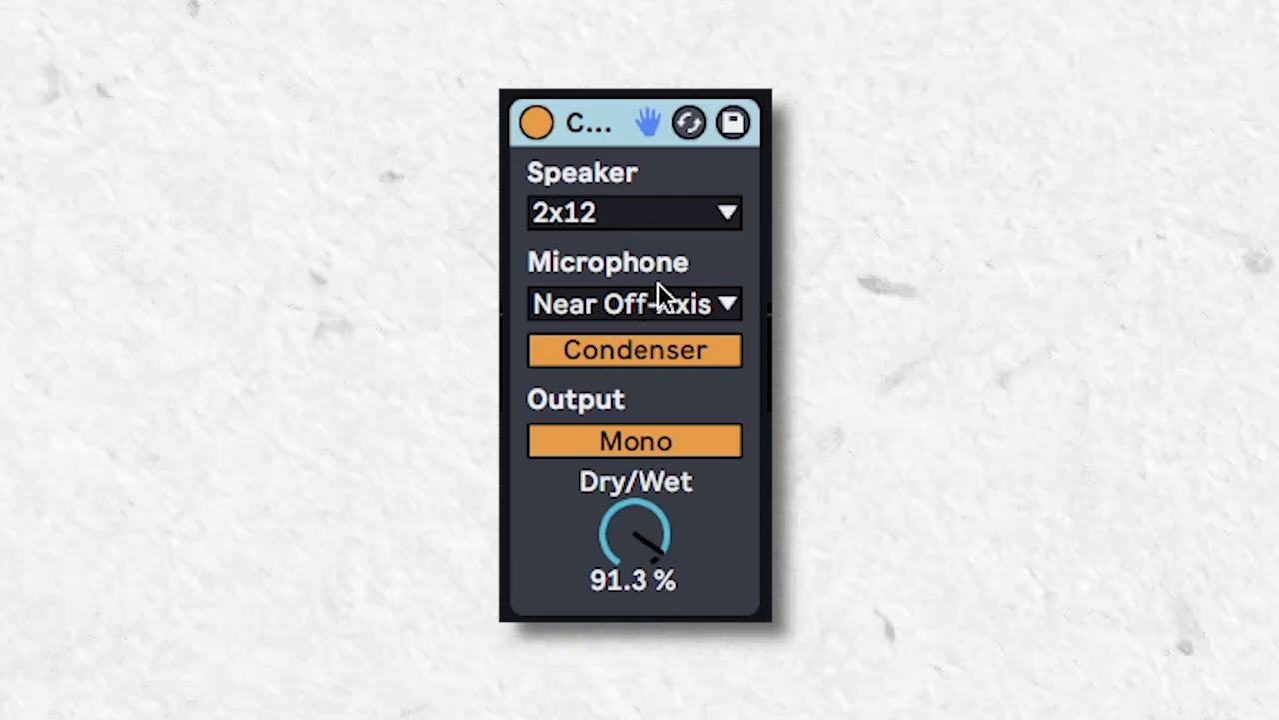
Set a Cabinet chain's microphone to Far and lower the third chain's volume.
click(634, 212)
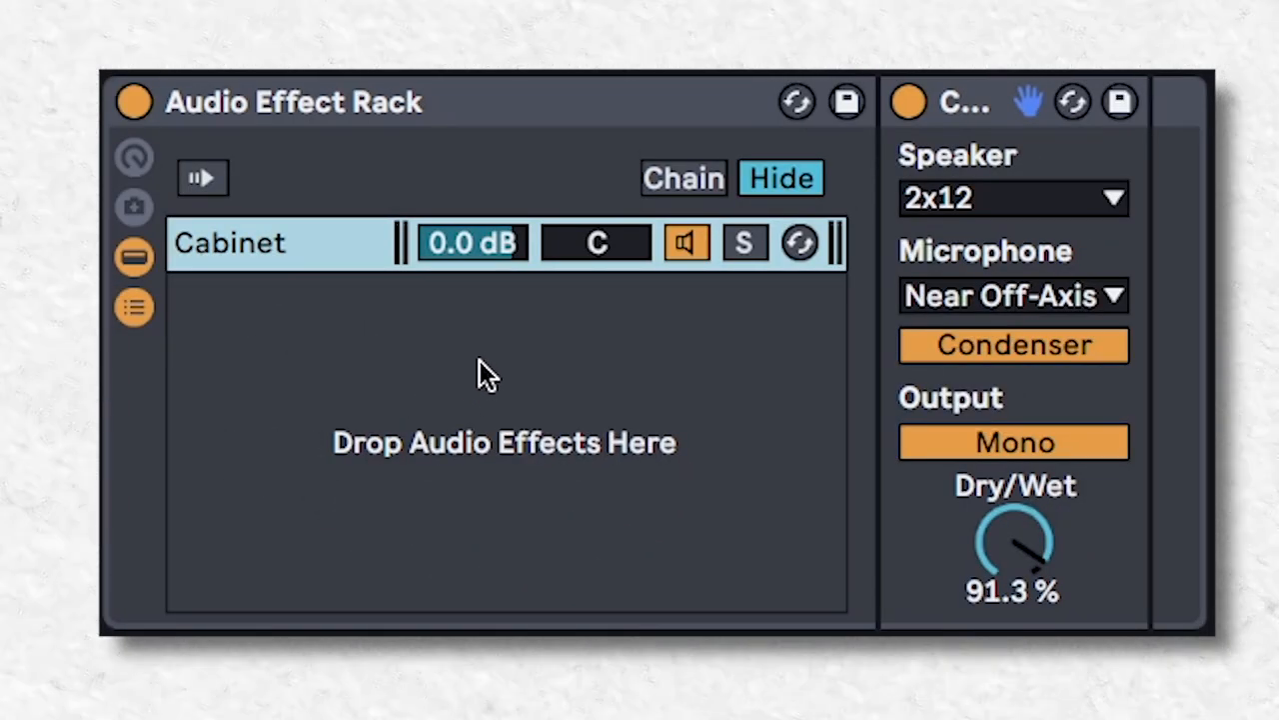
click(1013, 295)
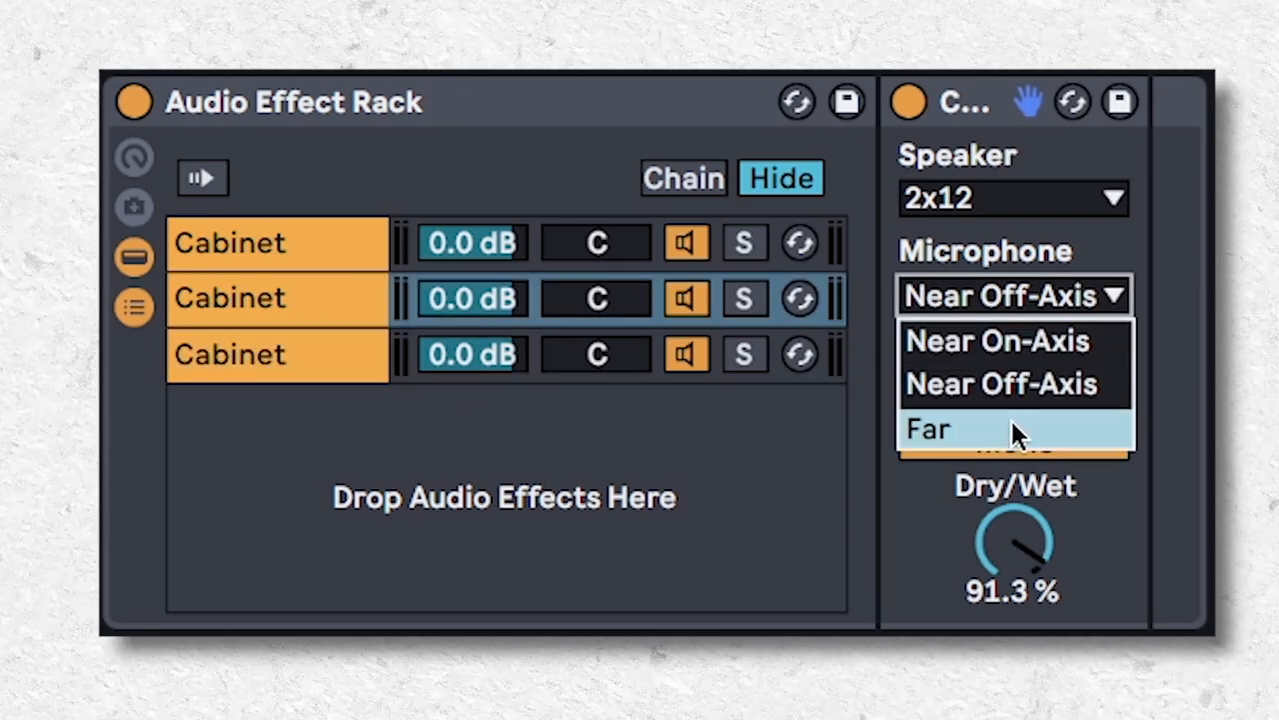
click(996, 340)
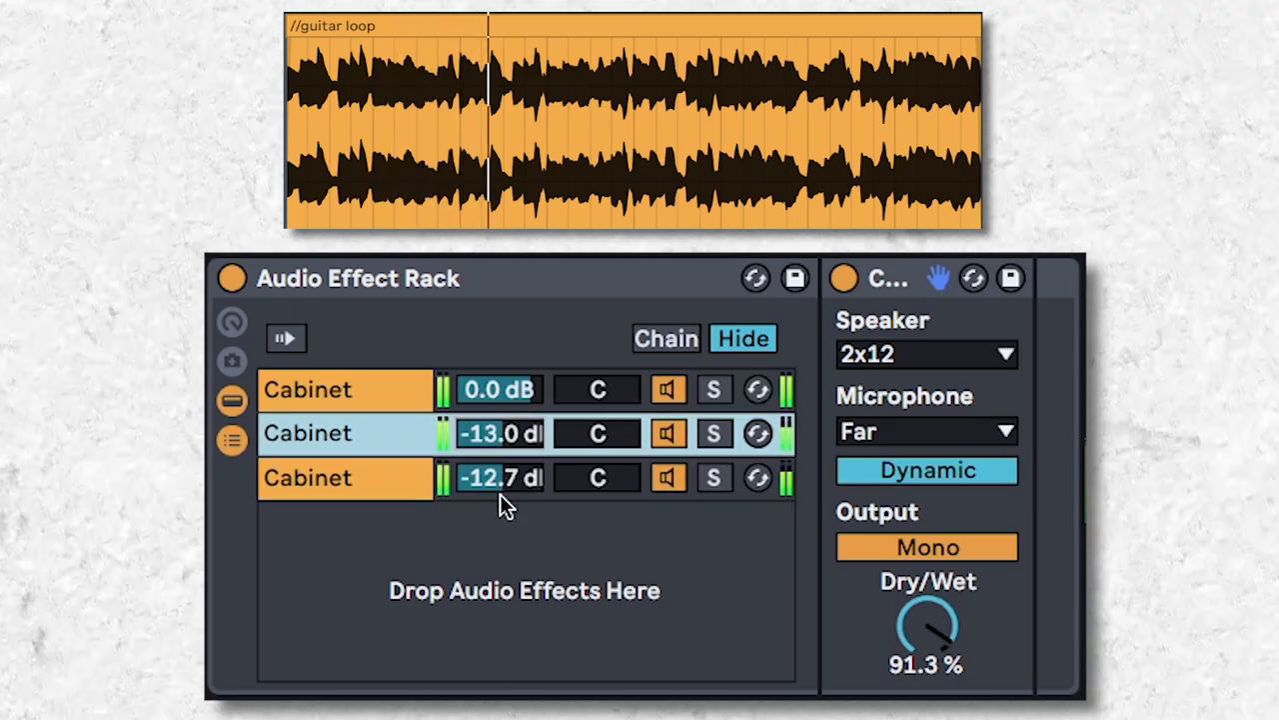
click(345, 478)
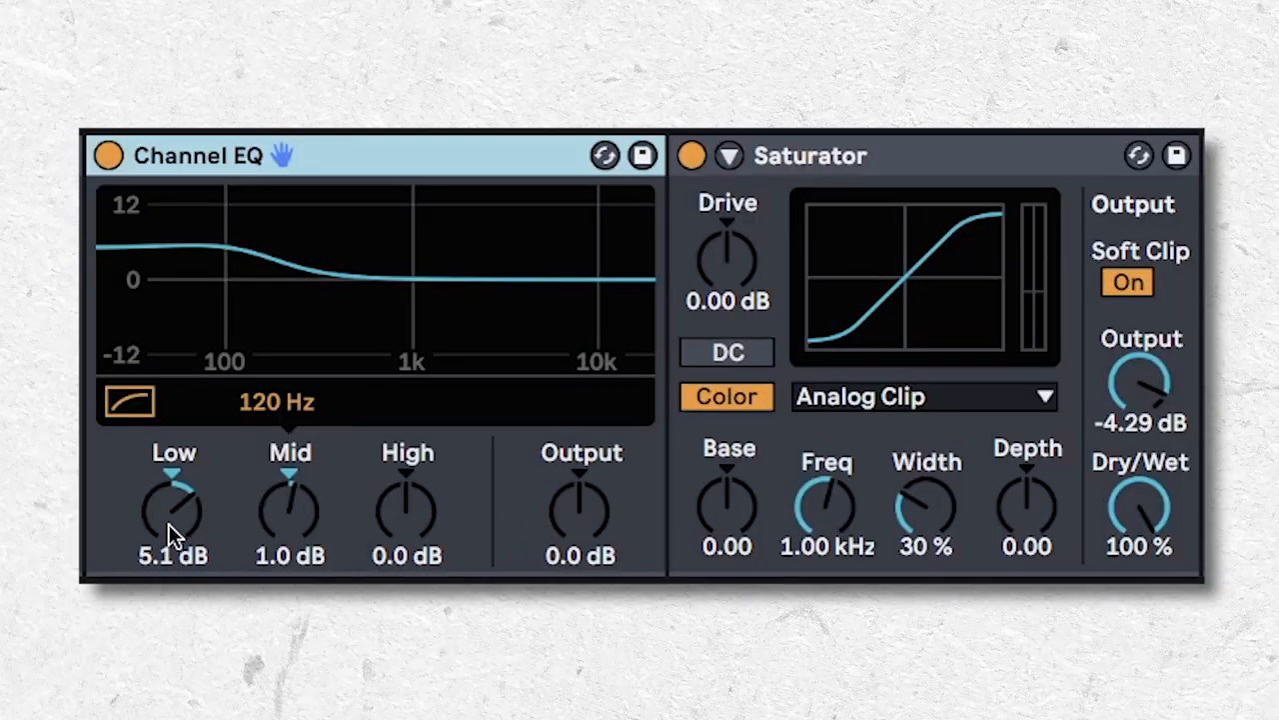
mouse_move(397, 518)
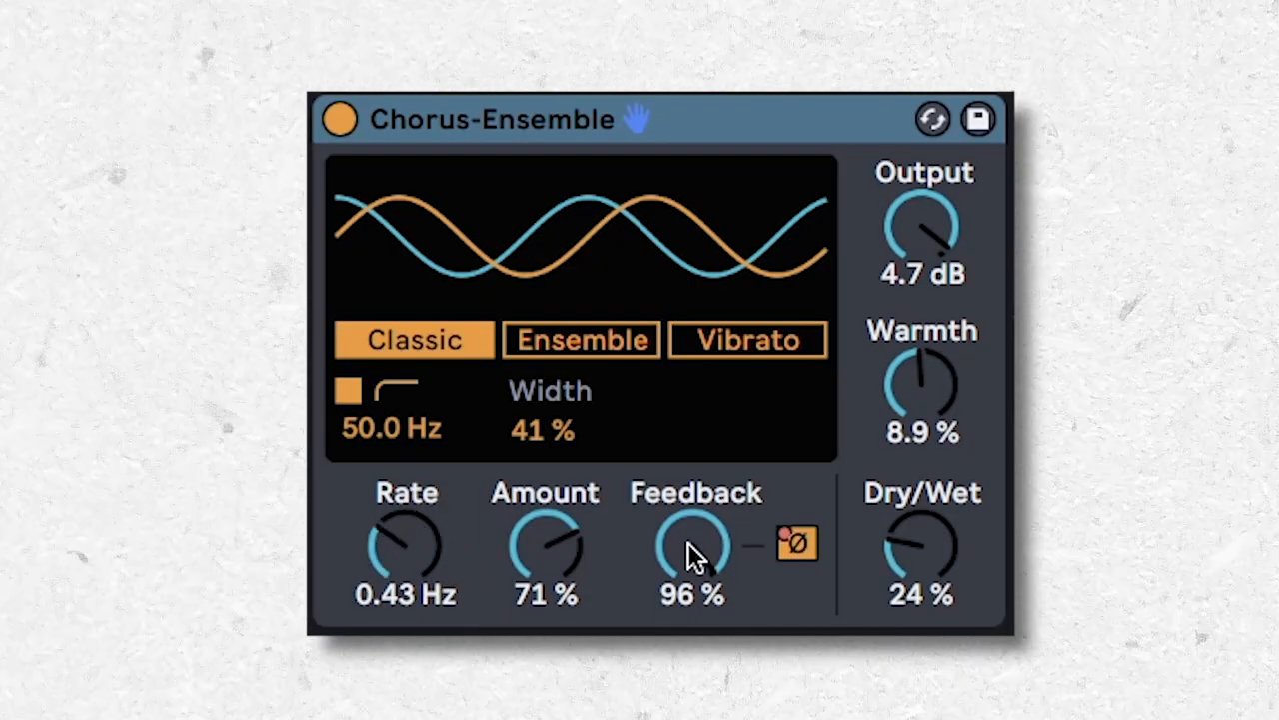
mouse_move(735, 585)
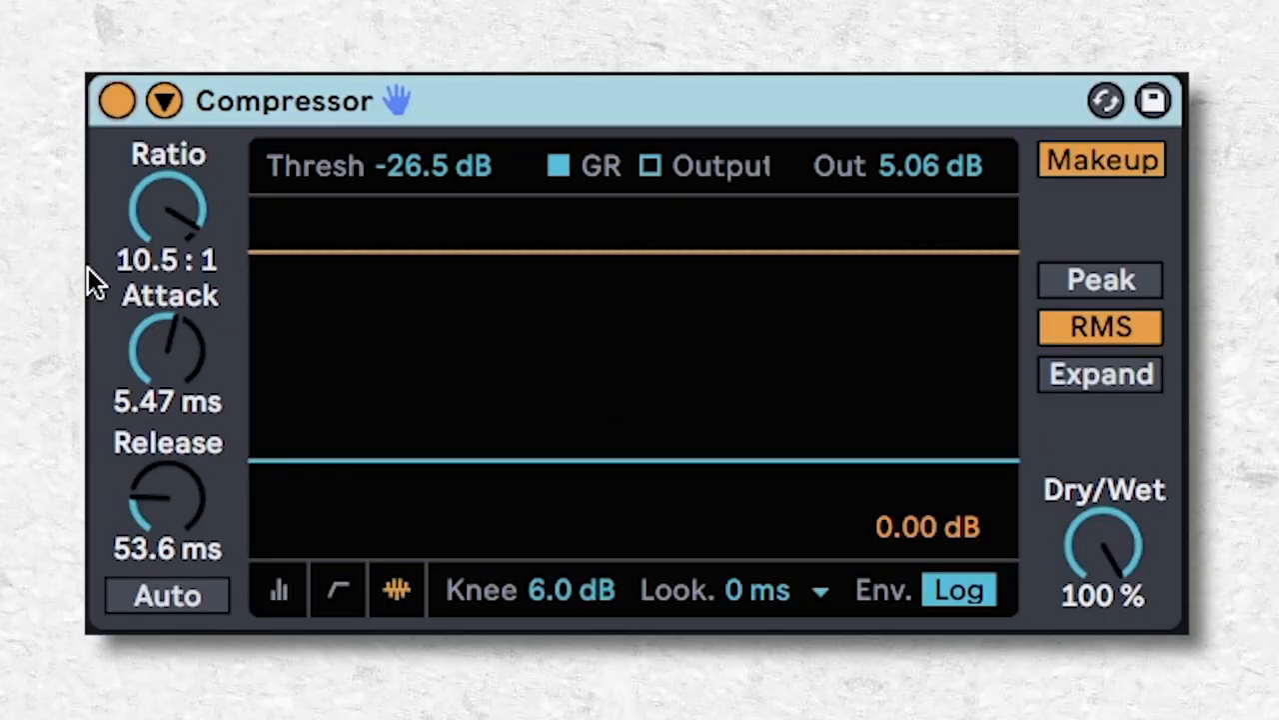
mouse_move(190, 405)
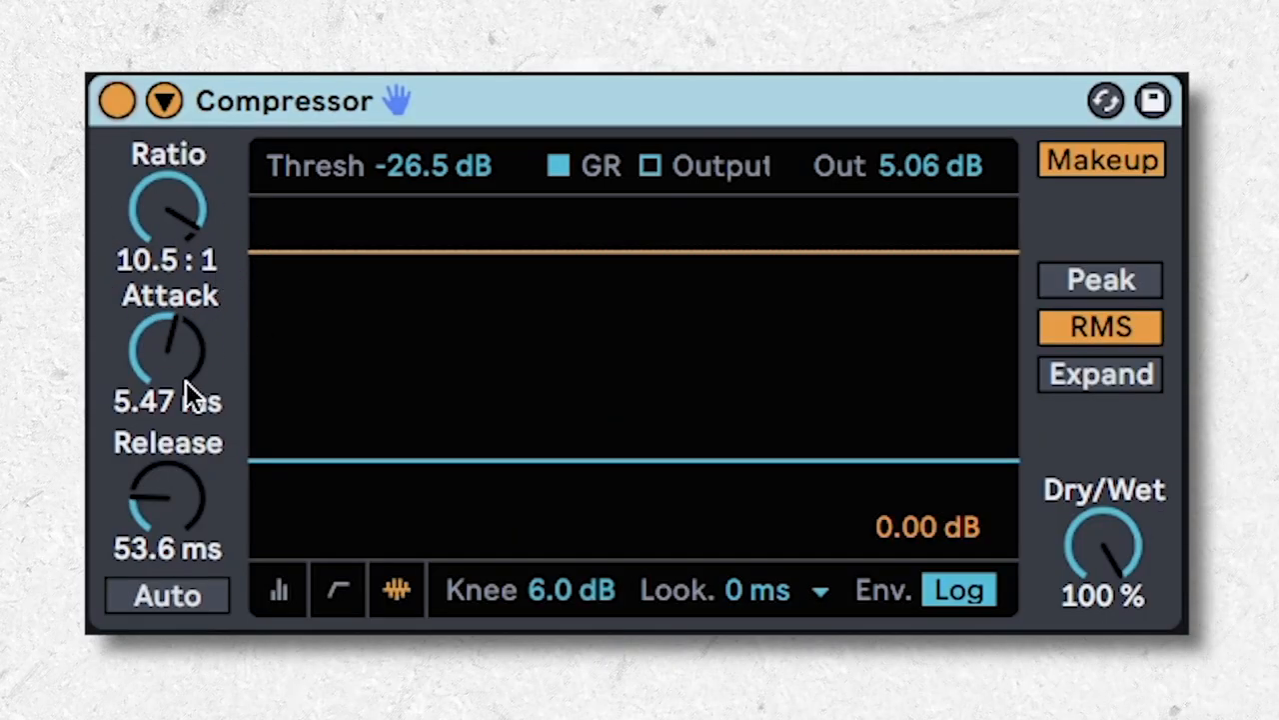
mouse_move(179, 354)
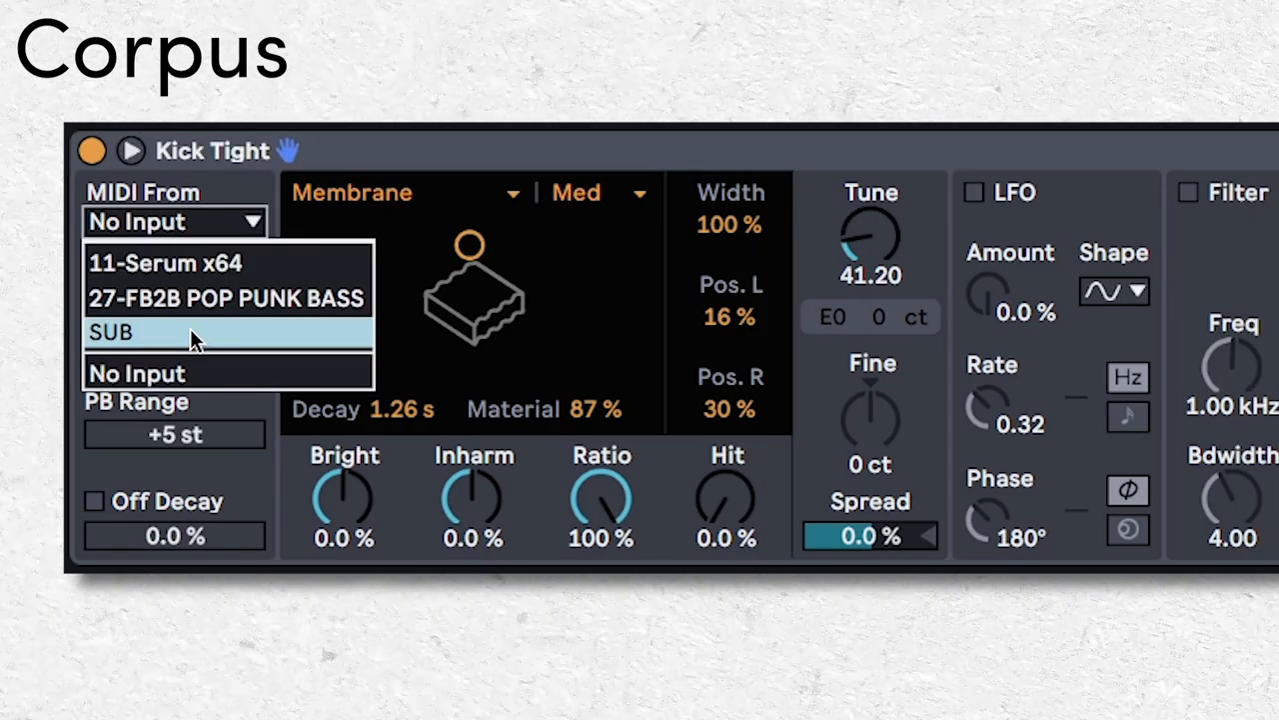
Choose SUB as Corpus's MIDI From source.
click(112, 332)
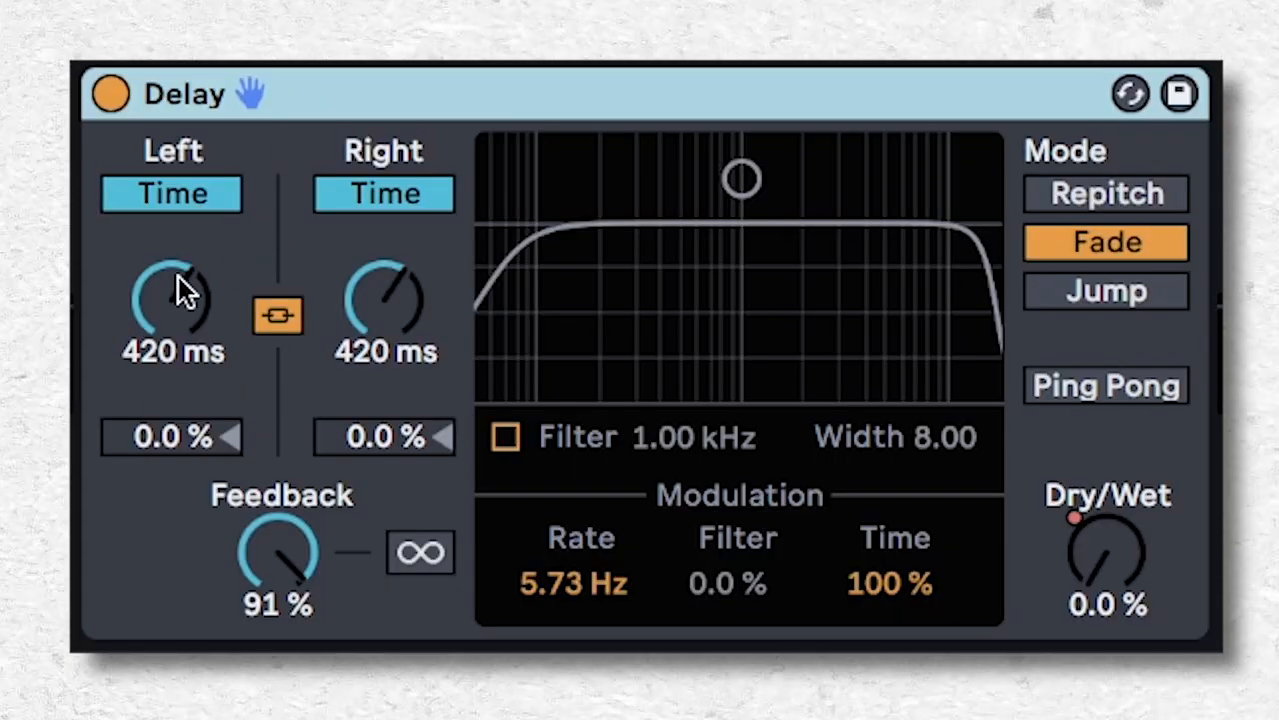
mouse_move(239, 502)
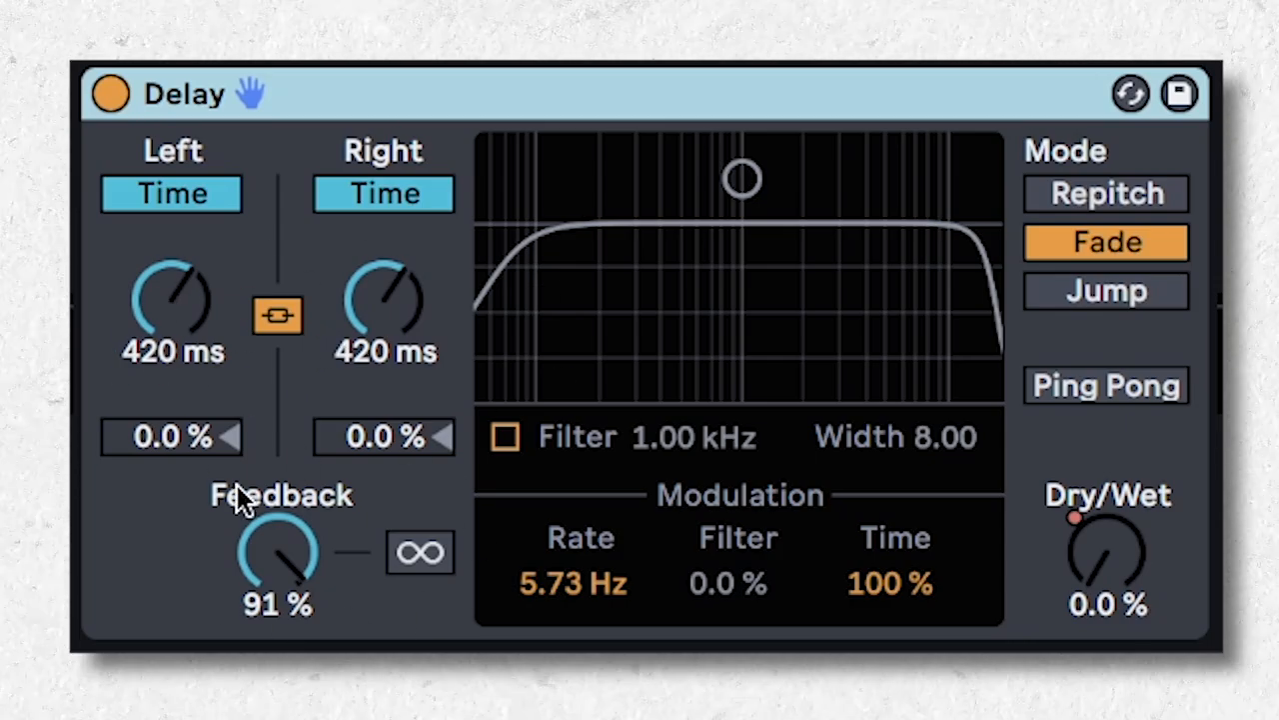
mouse_move(419, 508)
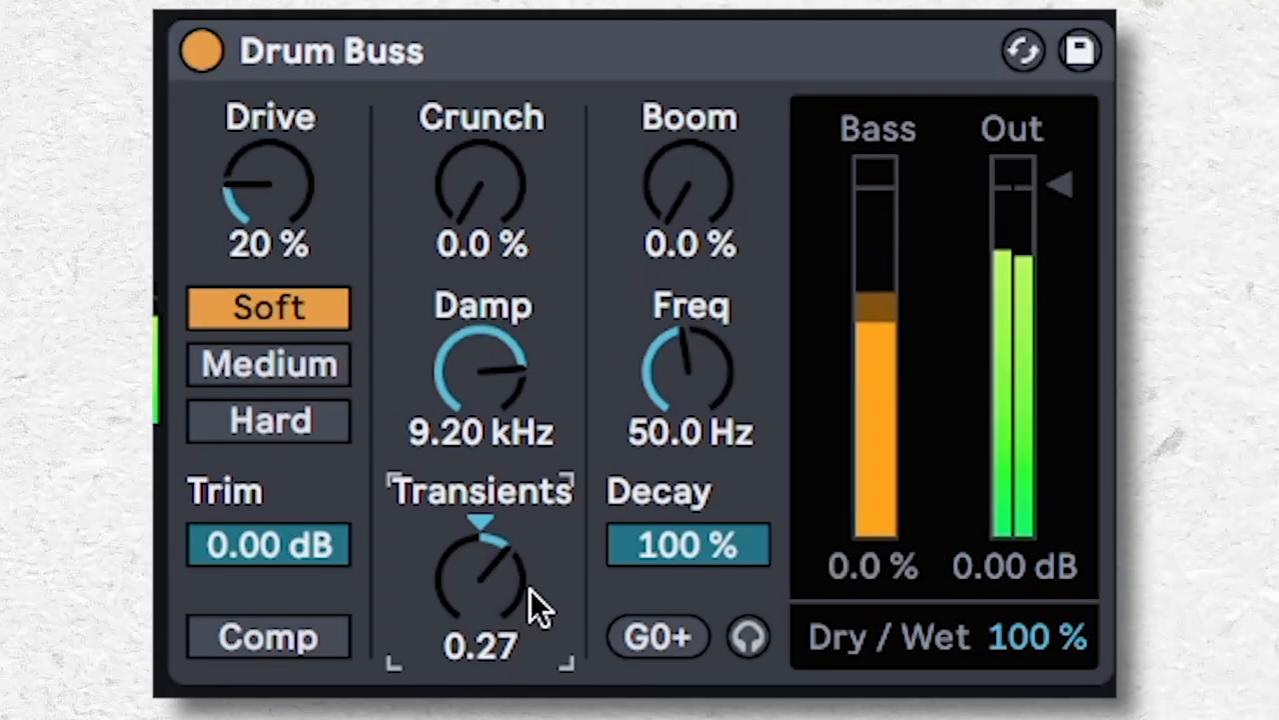
Set the Drum Buss Transients knob to 0.27.
drag(482, 575, 565, 548)
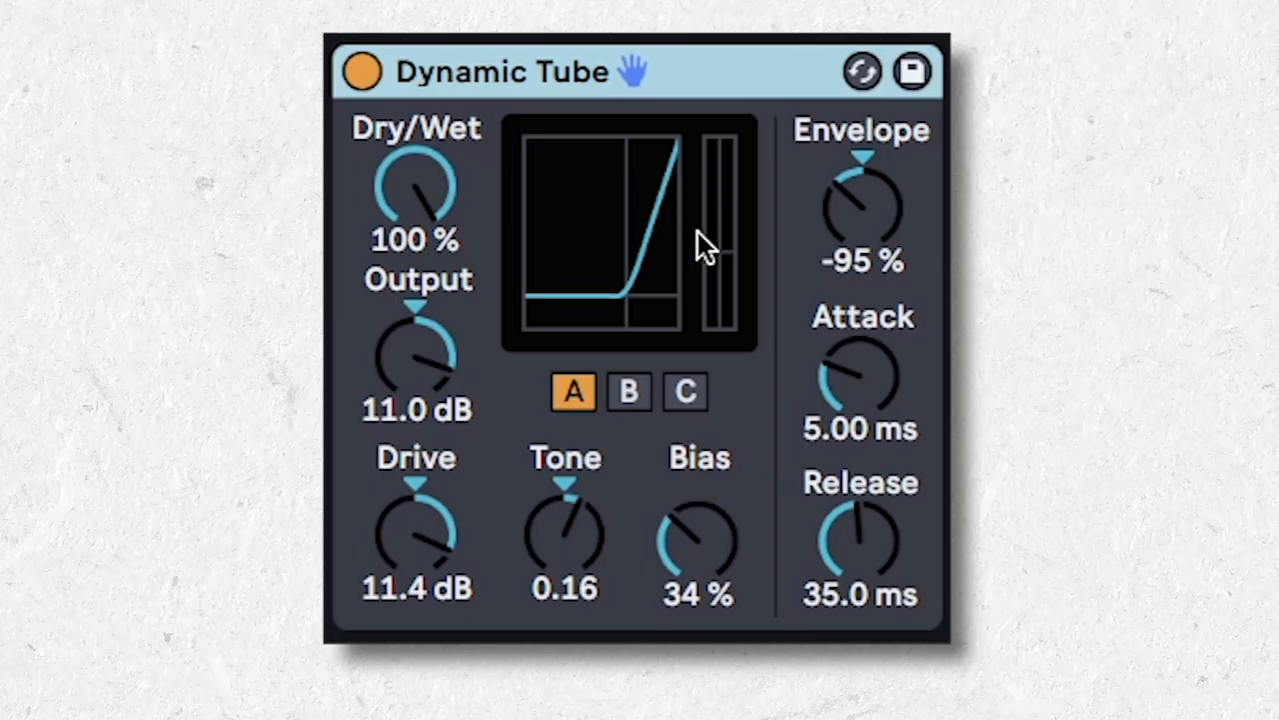
mouse_move(795, 460)
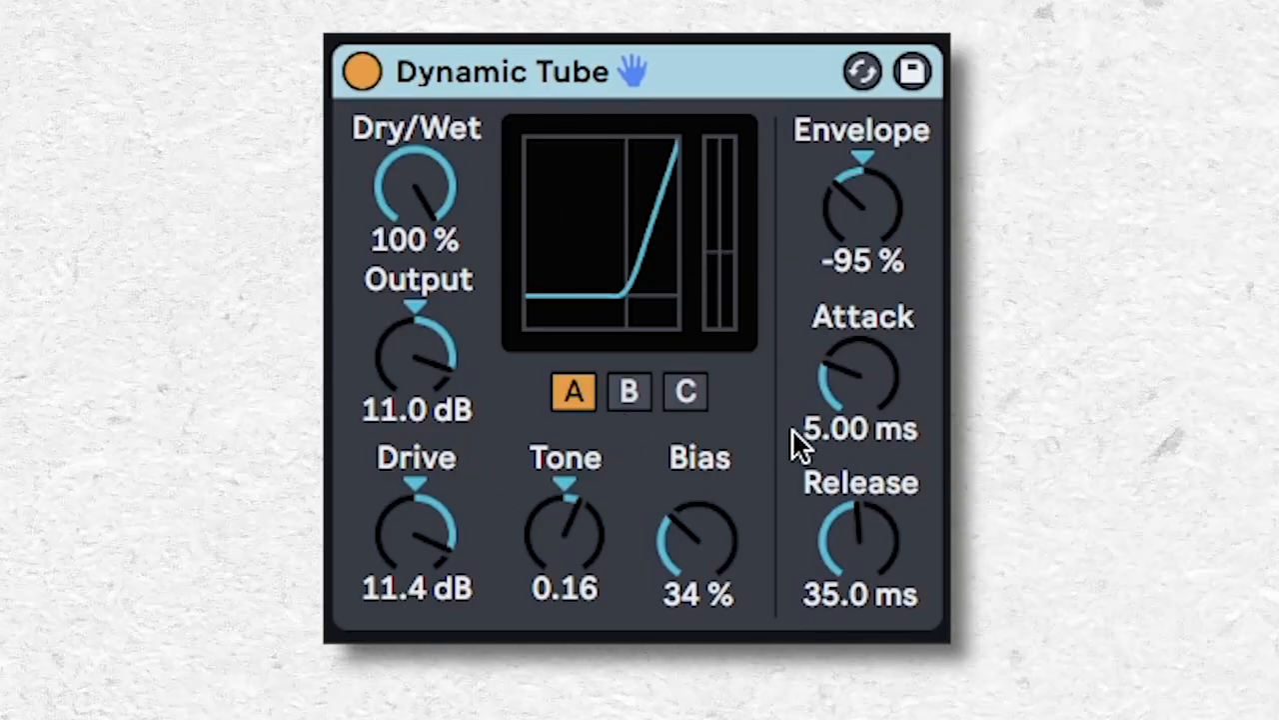
mouse_move(766, 507)
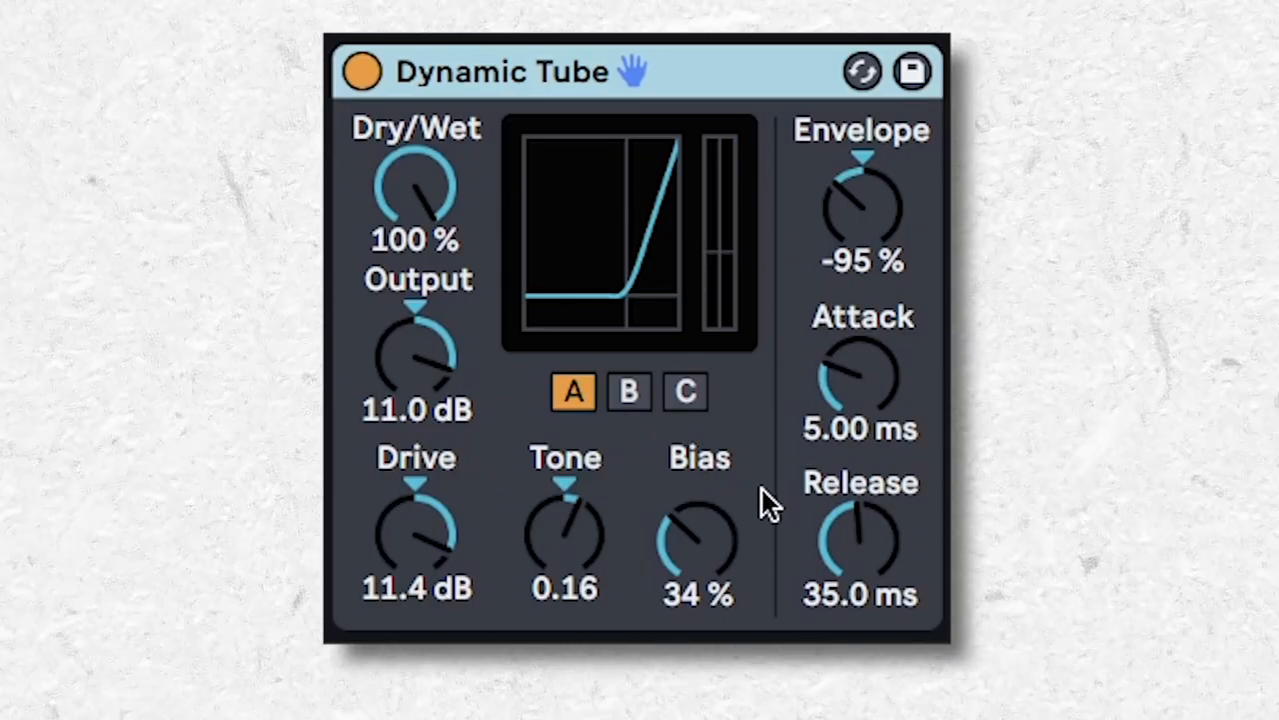
mouse_move(615, 380)
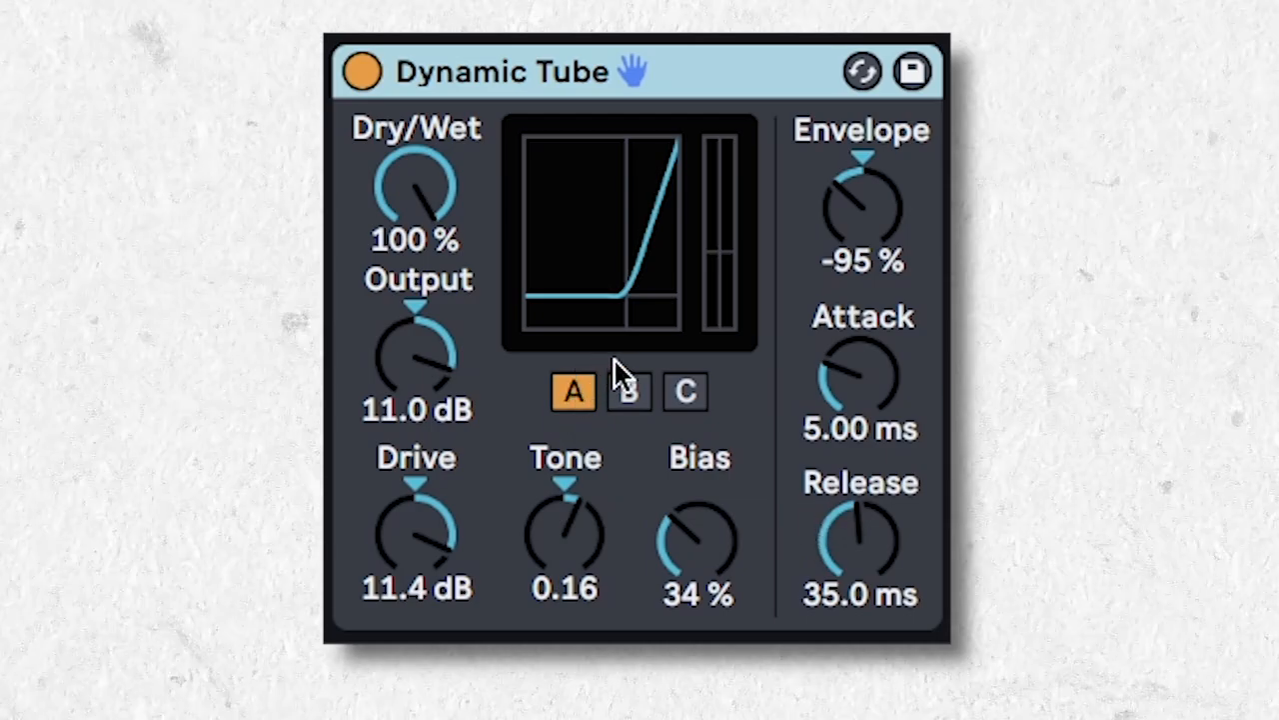
mouse_move(541, 420)
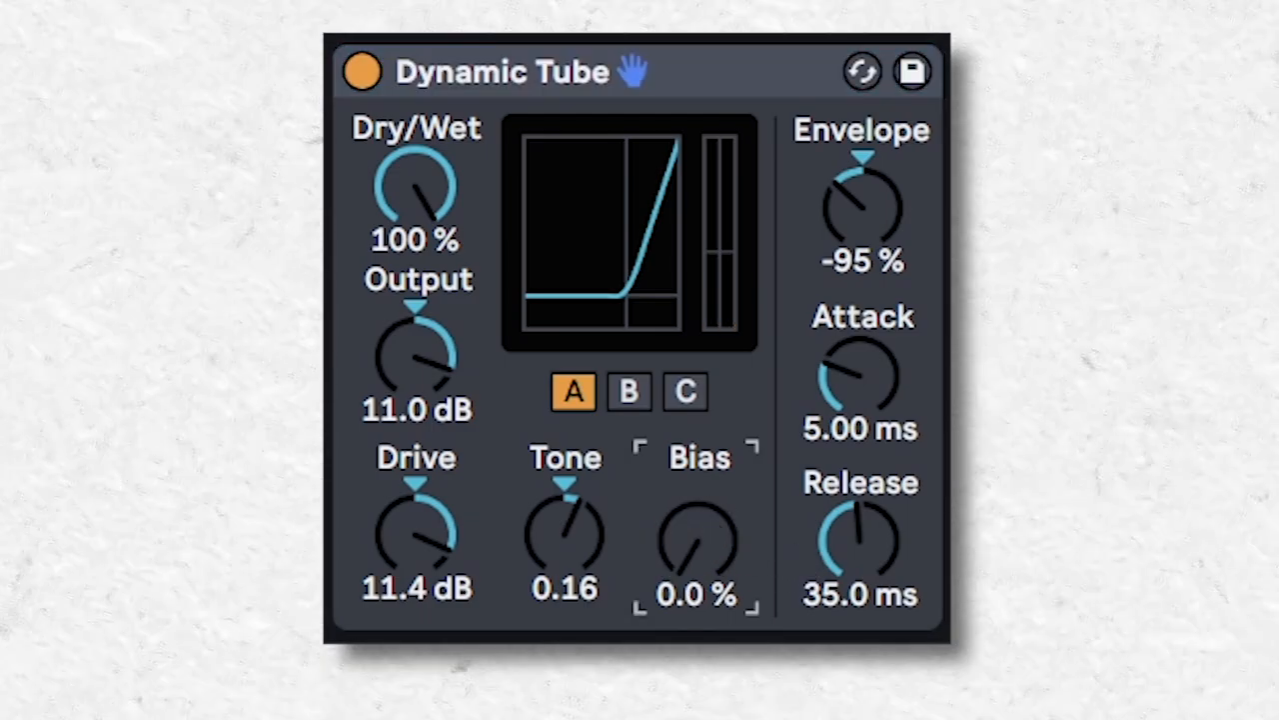
Raise Dynamic Tube's Bias to 37% and switch the tube model to C.
drag(697, 540, 697, 500)
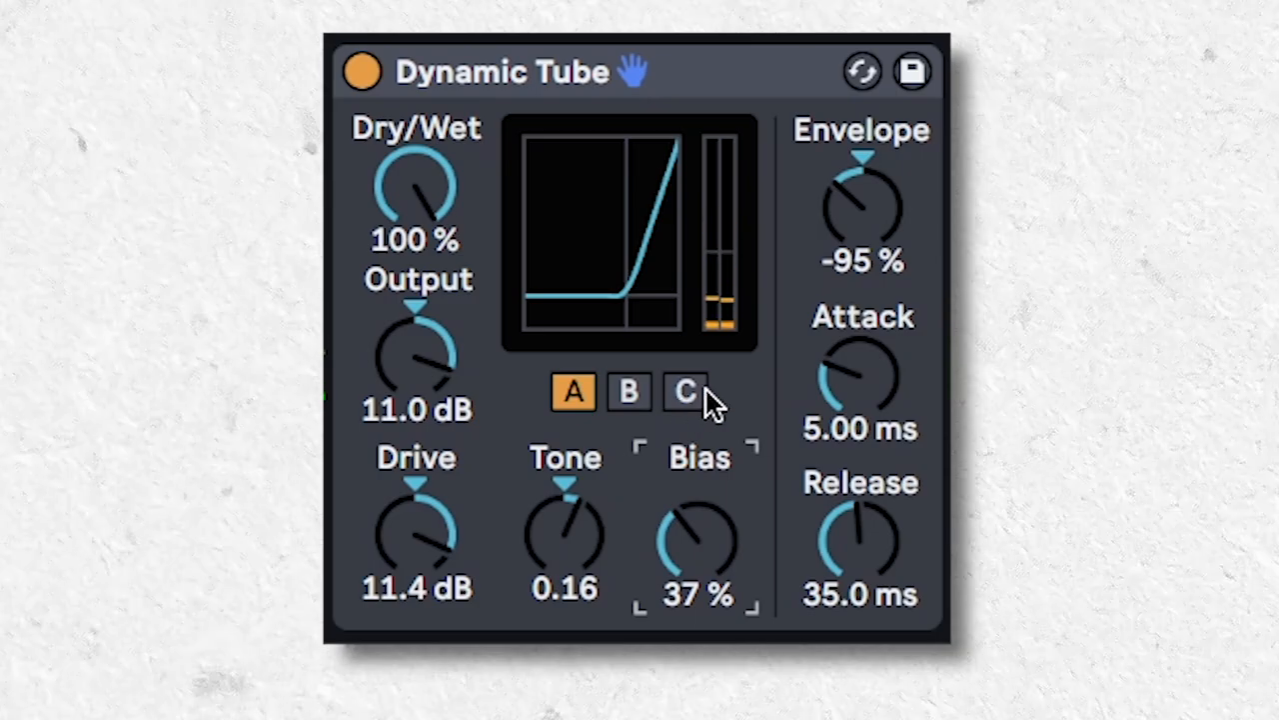
click(684, 391)
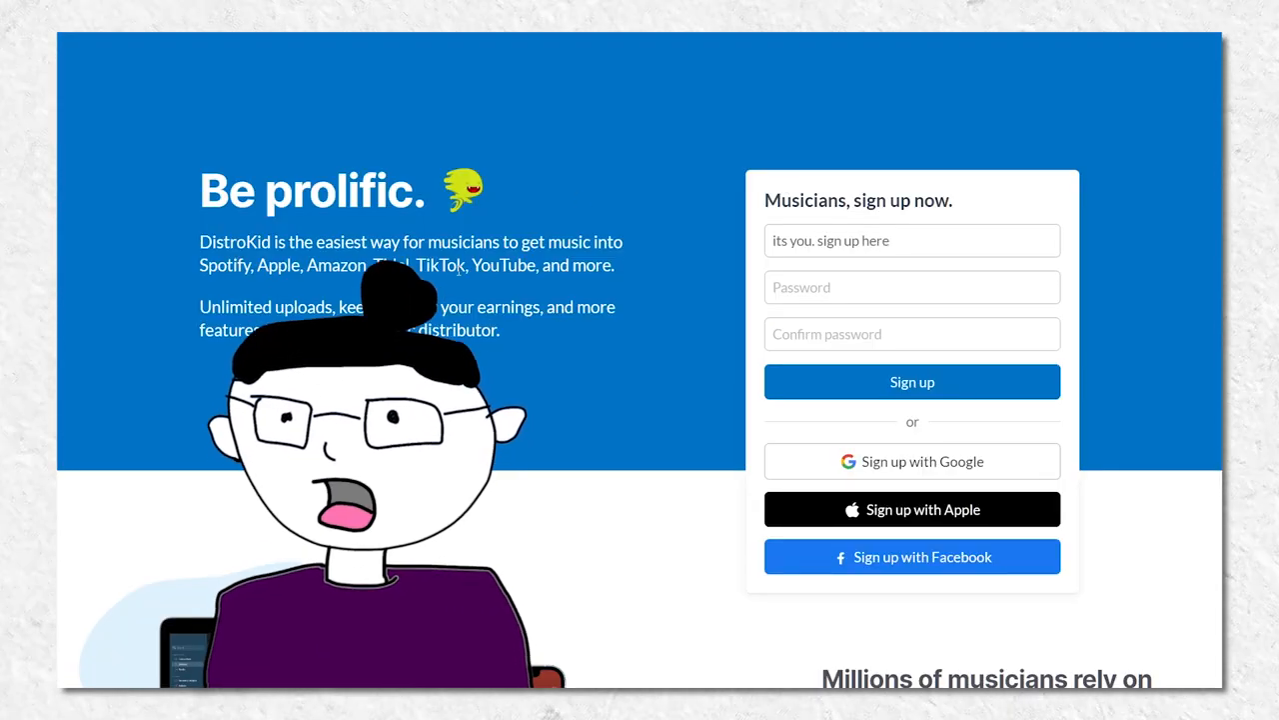
Scroll down the DistroKid upload form and set Primary genre to Electronic.
scroll(down, 3)
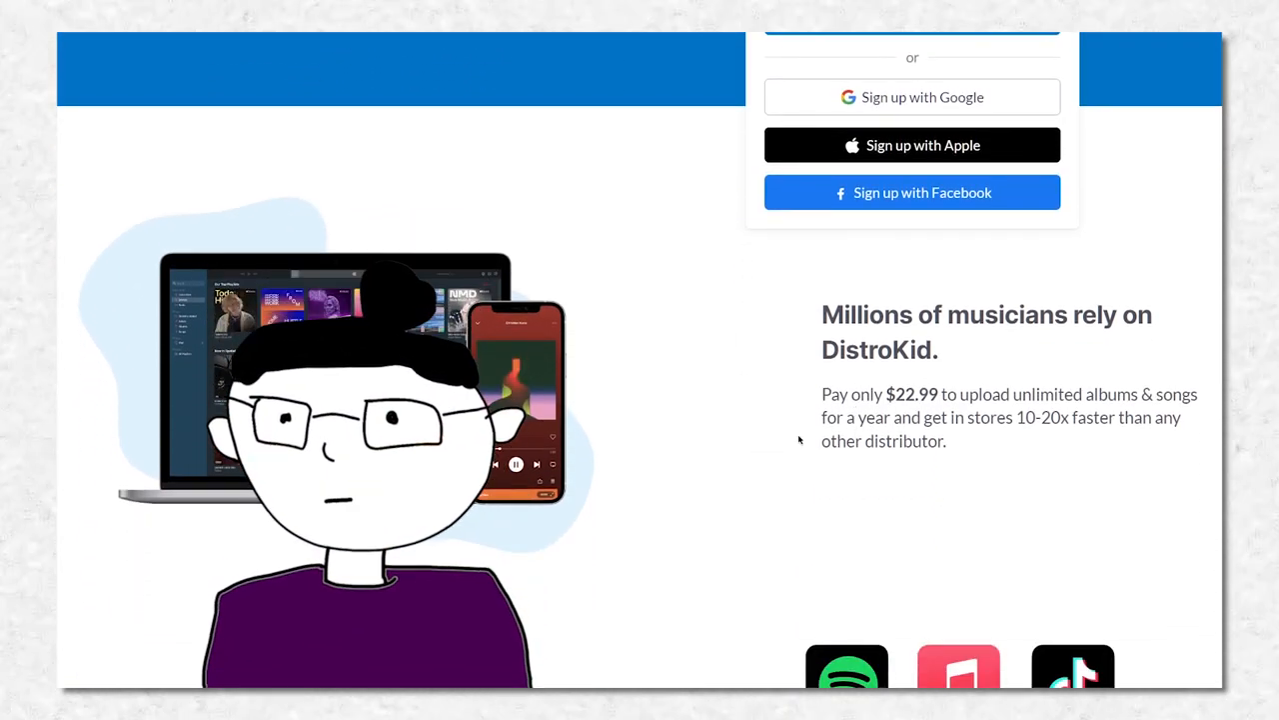
scroll(down, 3)
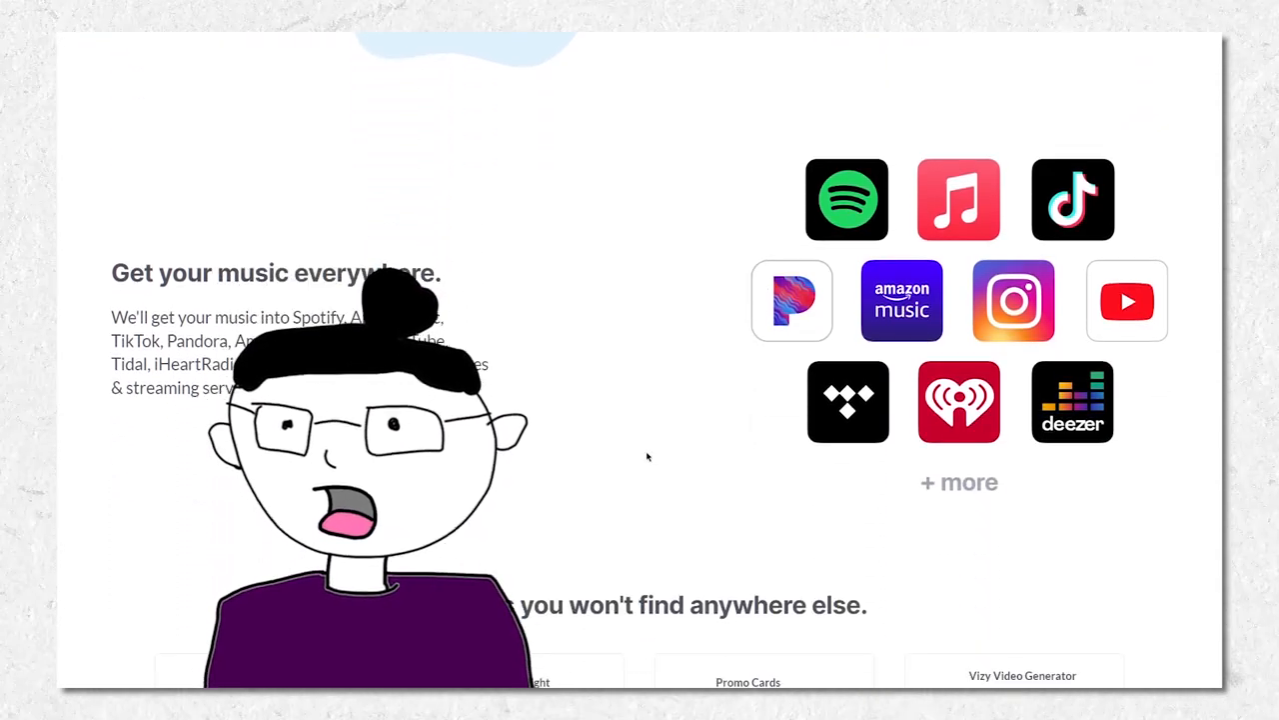
scroll(down, 3)
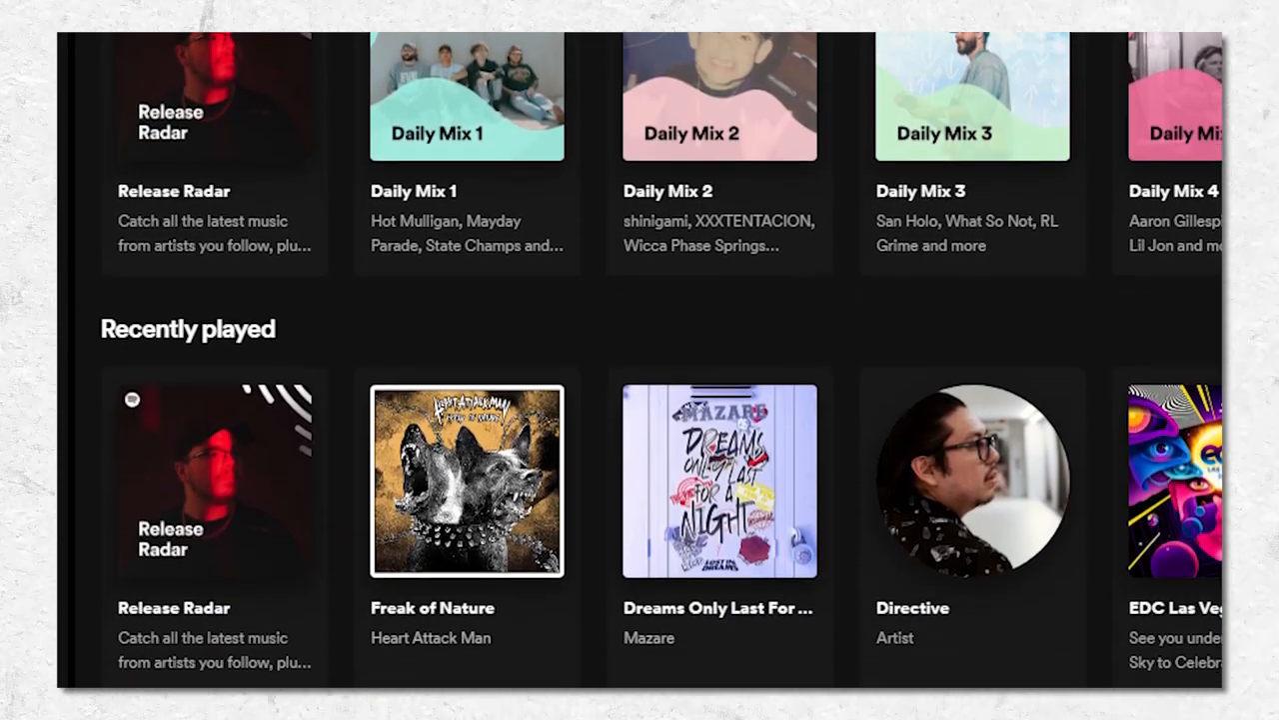
scroll(down, 3)
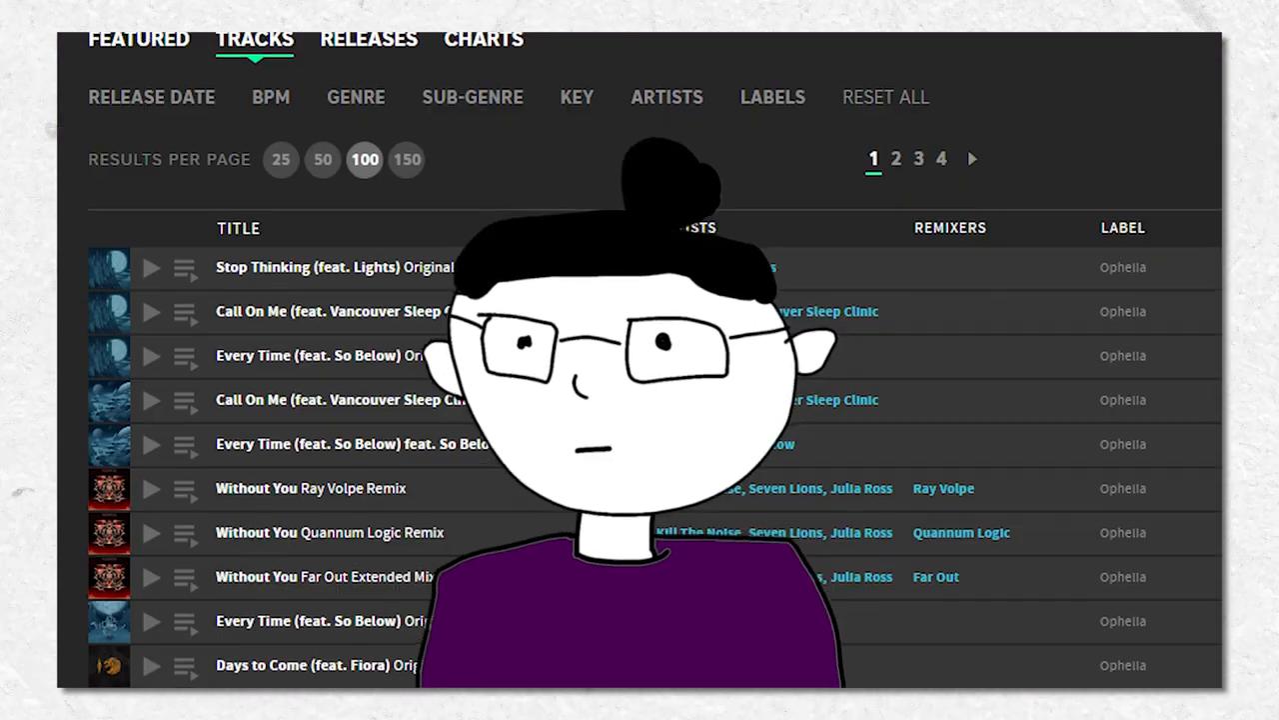
scroll(down, 3)
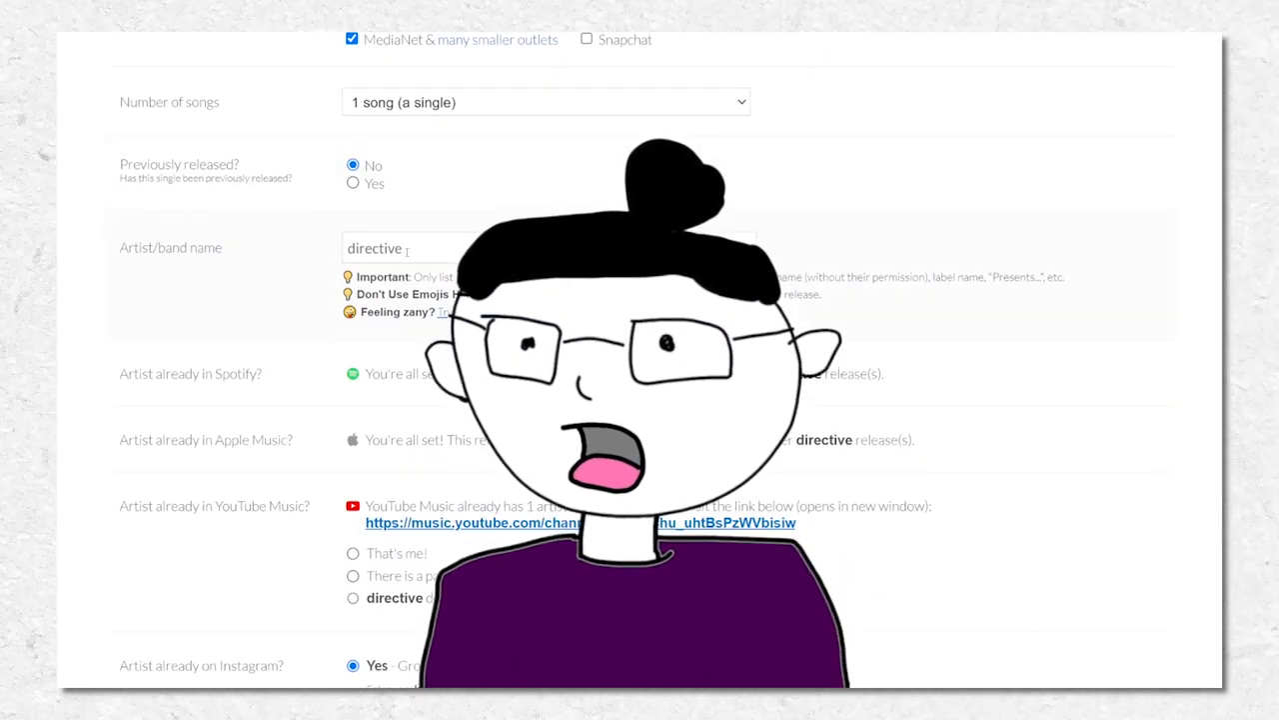
scroll(down, 3)
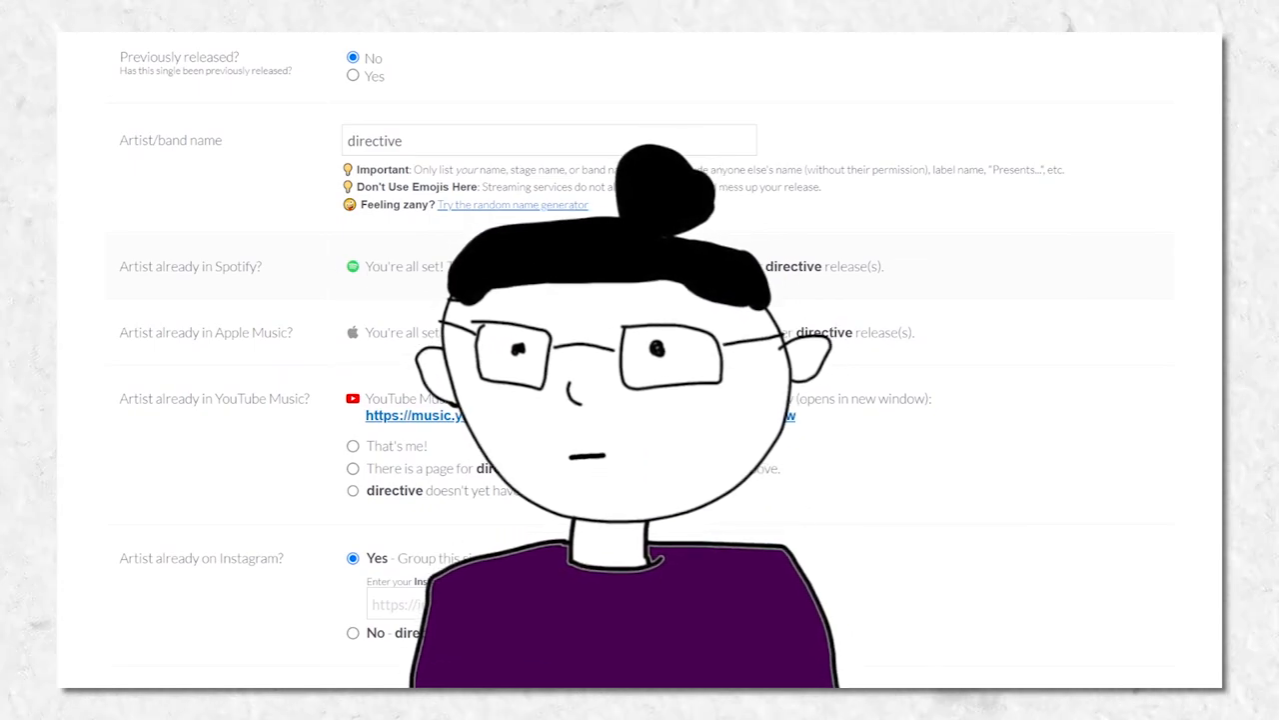
scroll(down, 3)
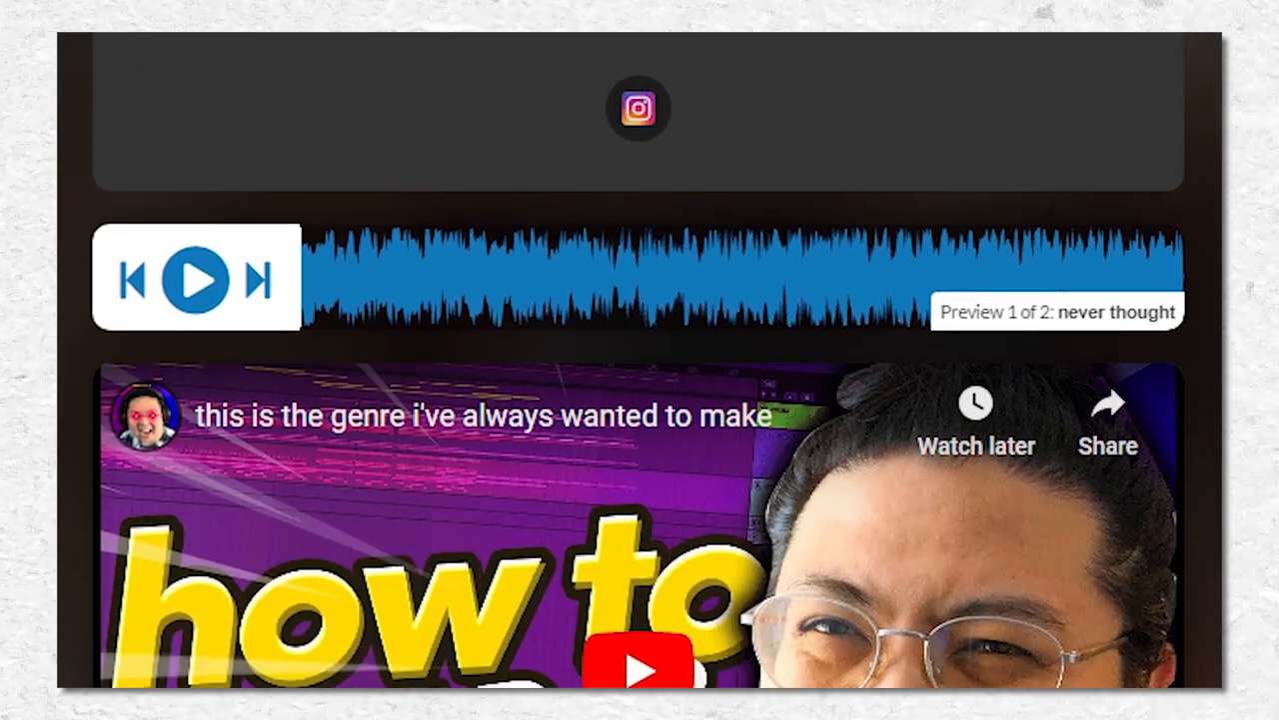
scroll(down, 3)
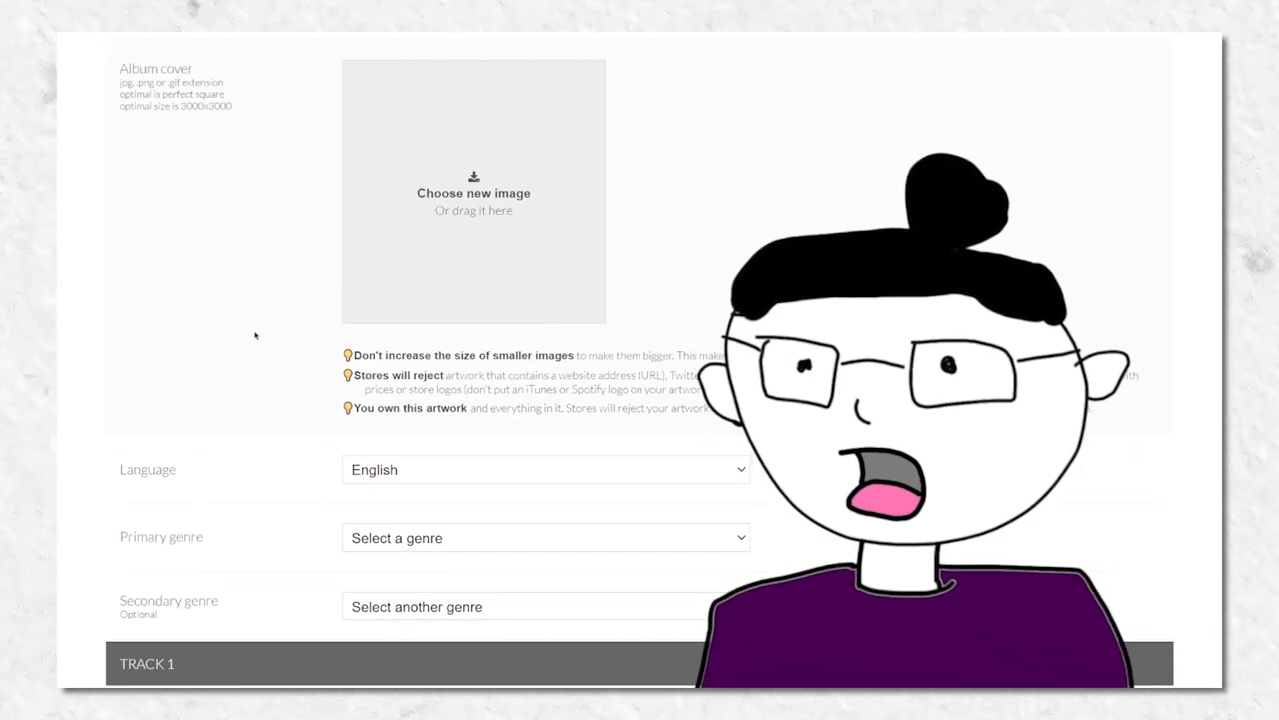
click(545, 538)
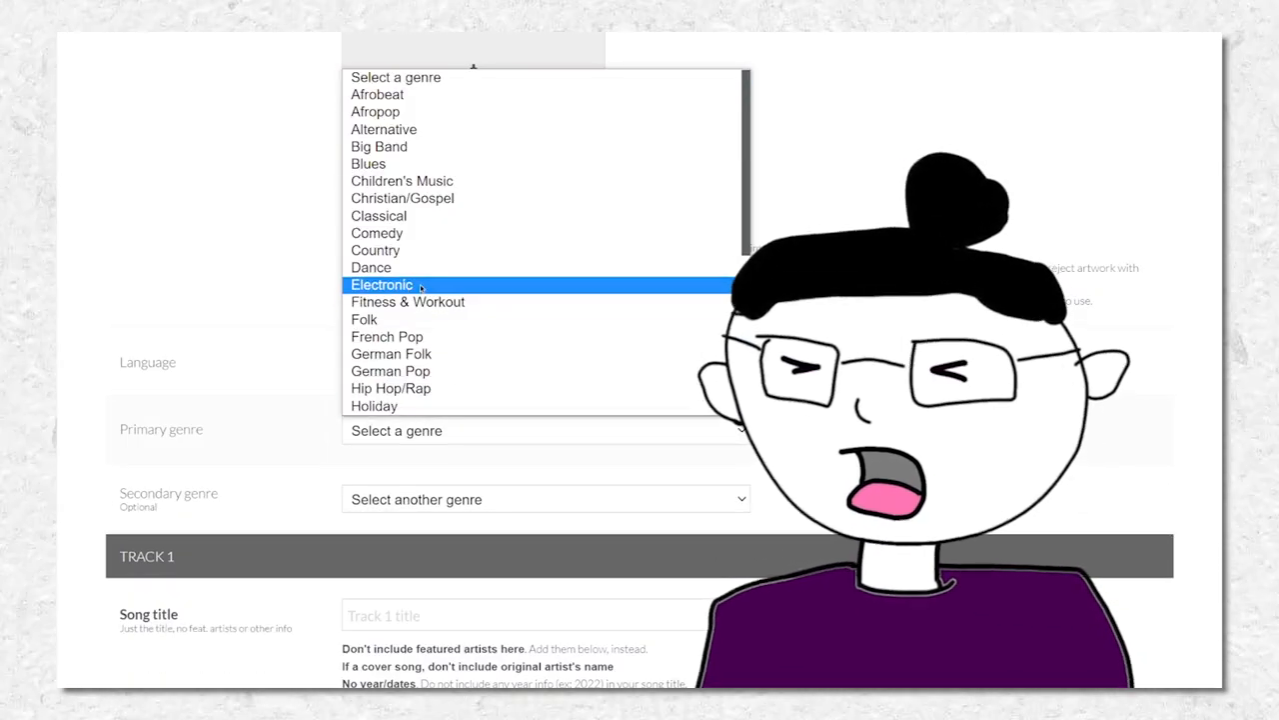
click(382, 285)
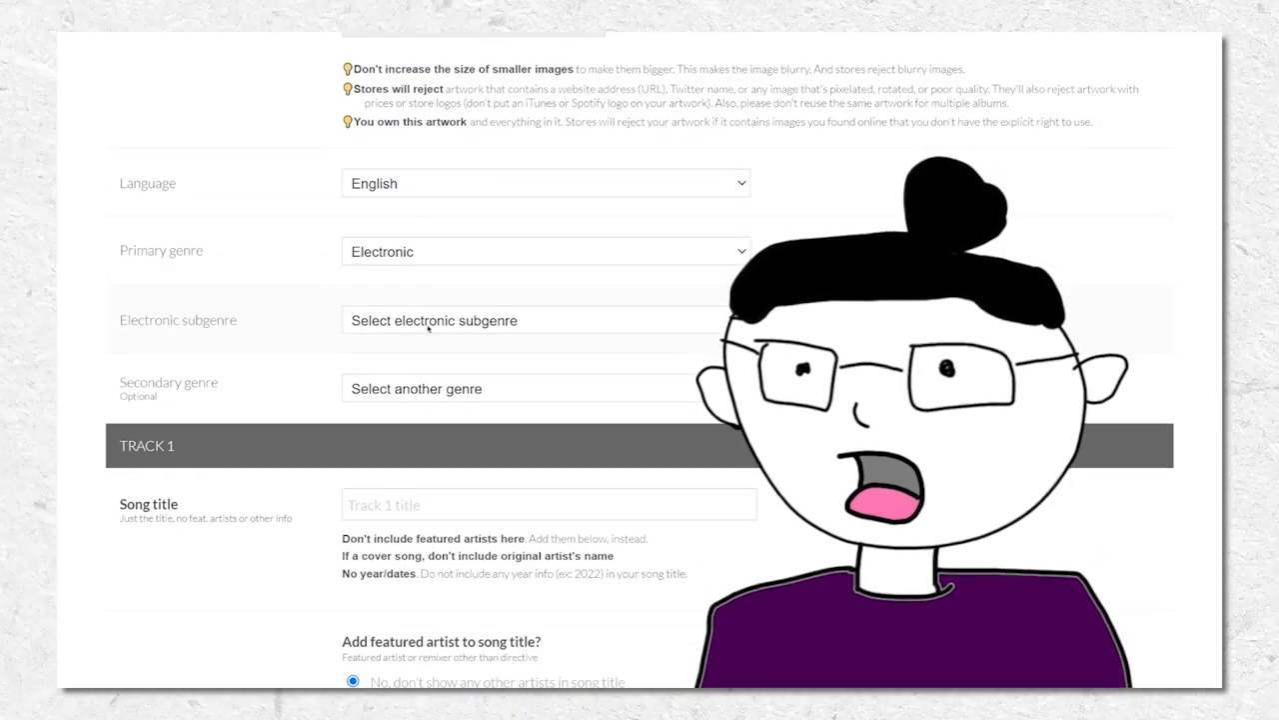
Open the Electronic subgenre choices and scroll down to the Sign up form.
click(433, 320)
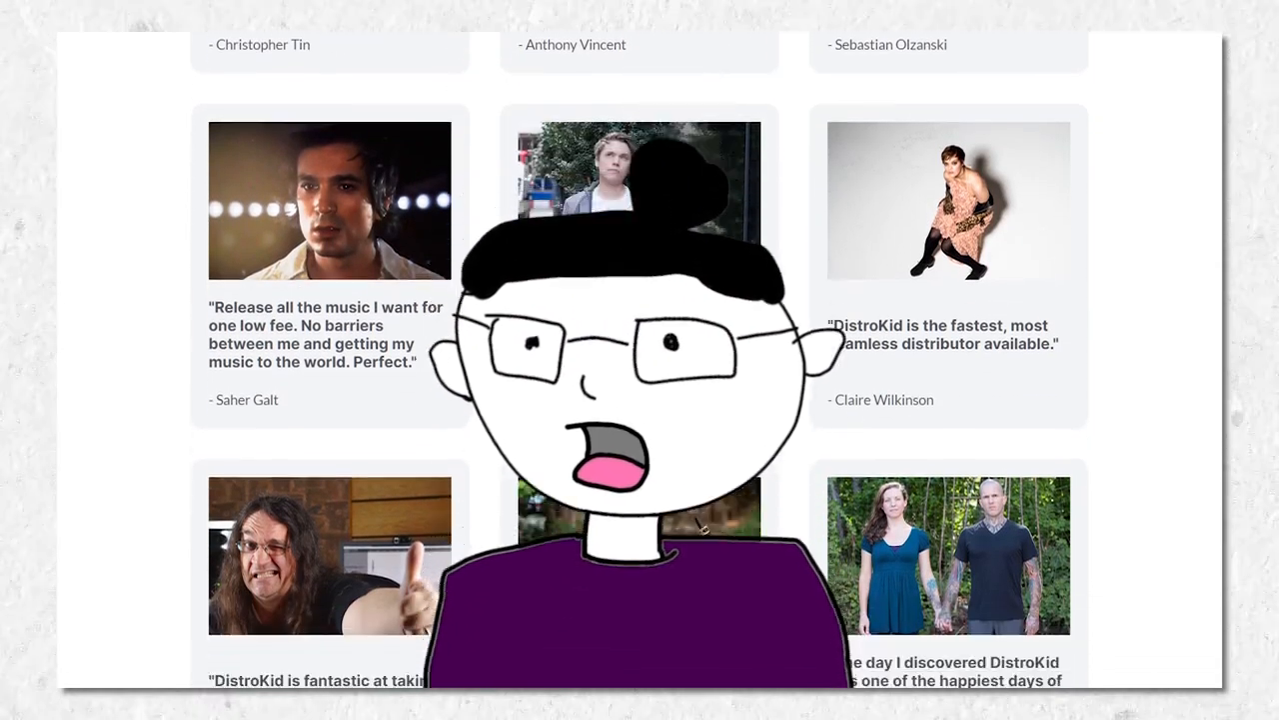
scroll(down, 3)
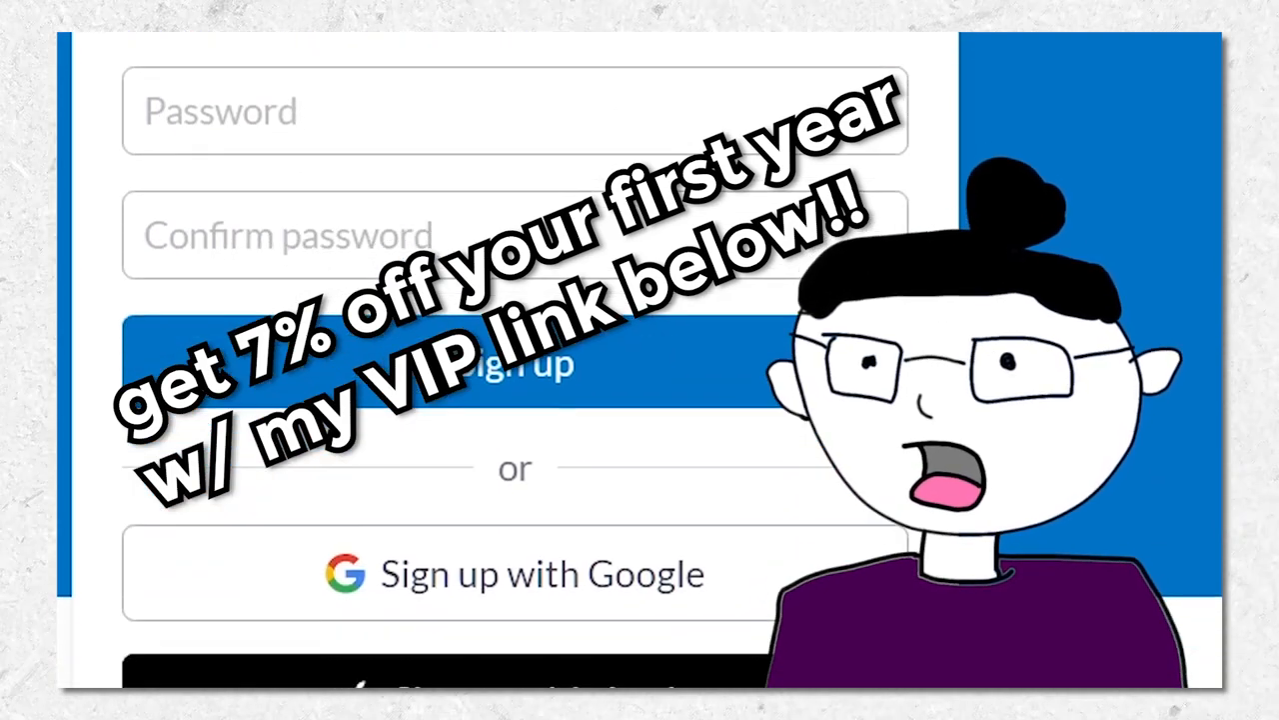
scroll(down, 3)
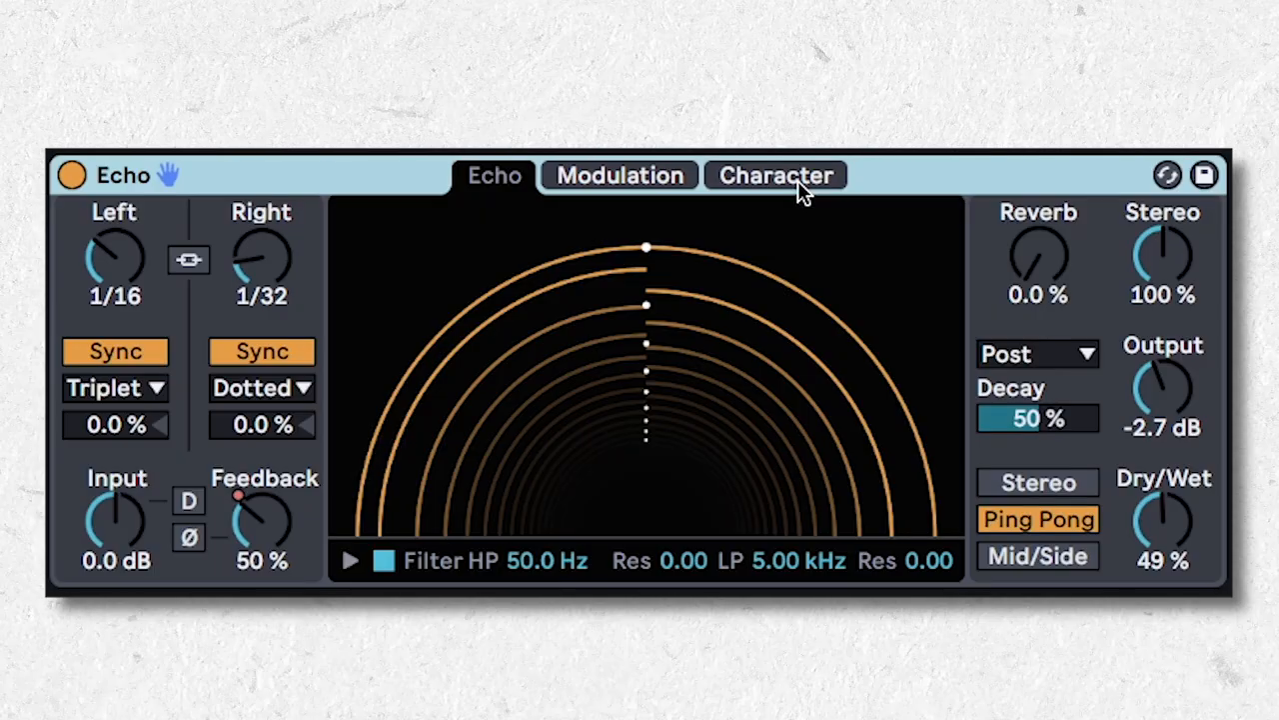
mouse_move(780, 195)
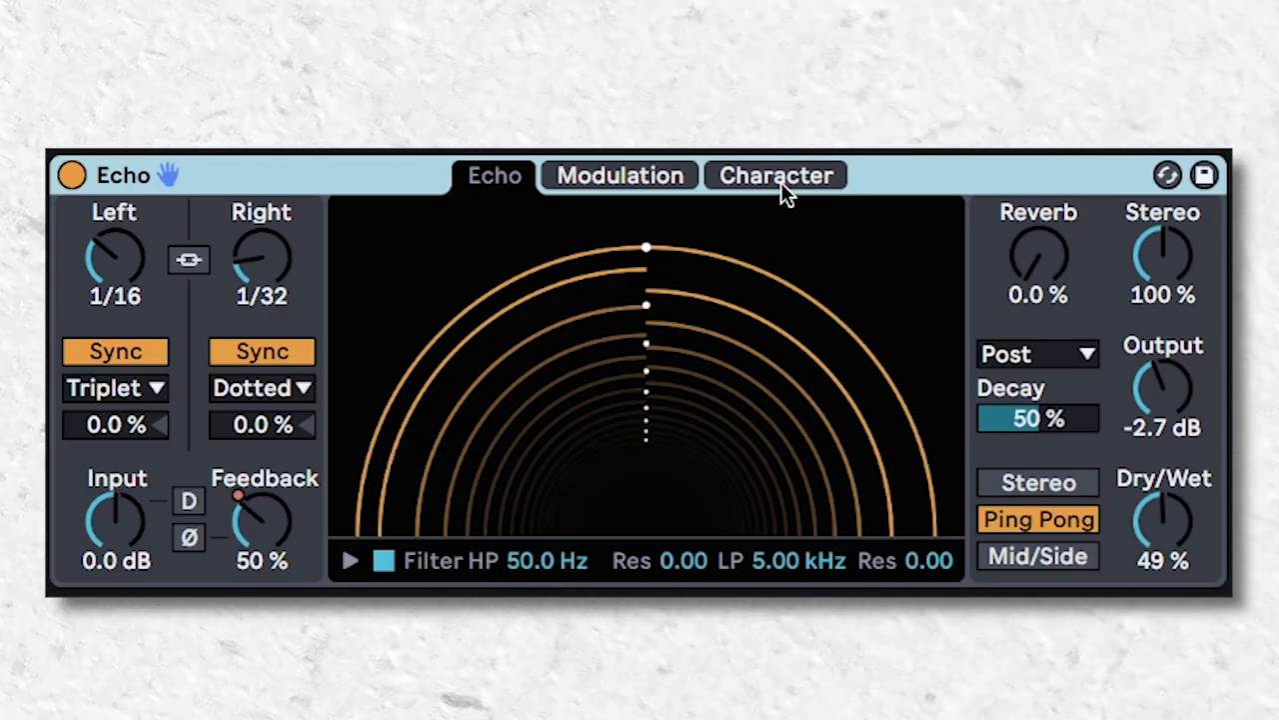
Show Echo's Character settings and enable Ducking.
click(775, 174)
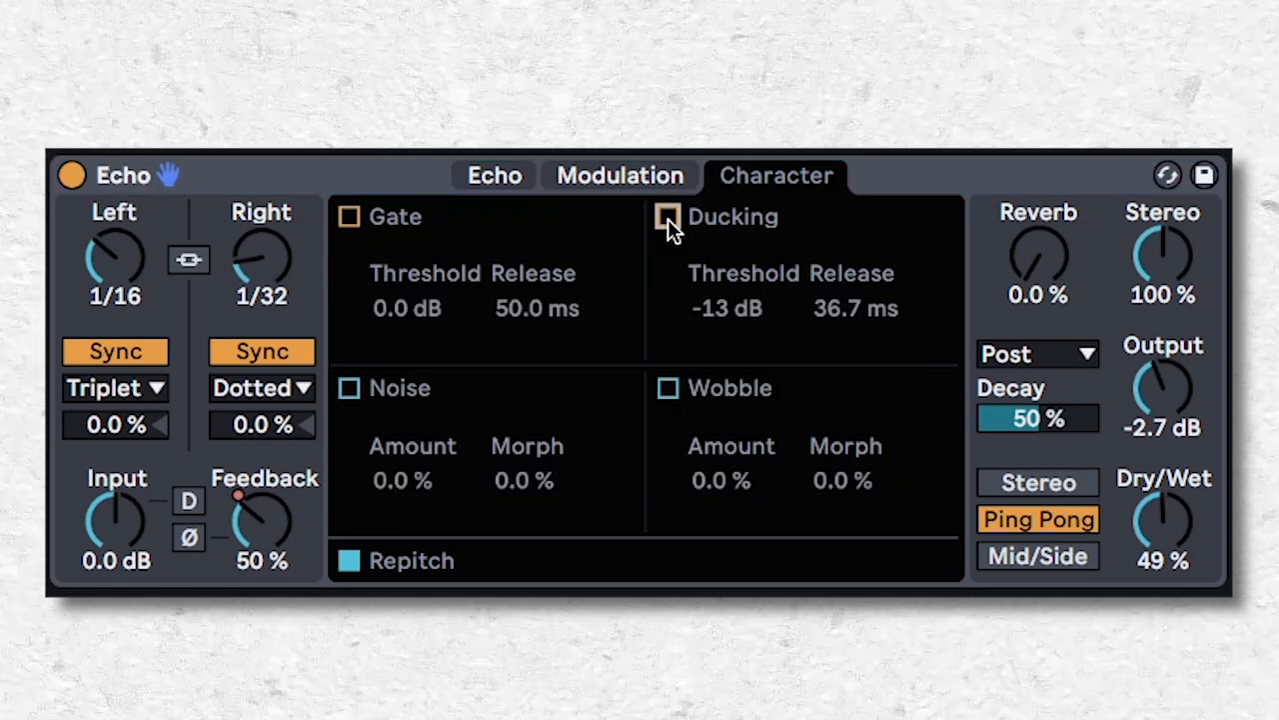
click(664, 216)
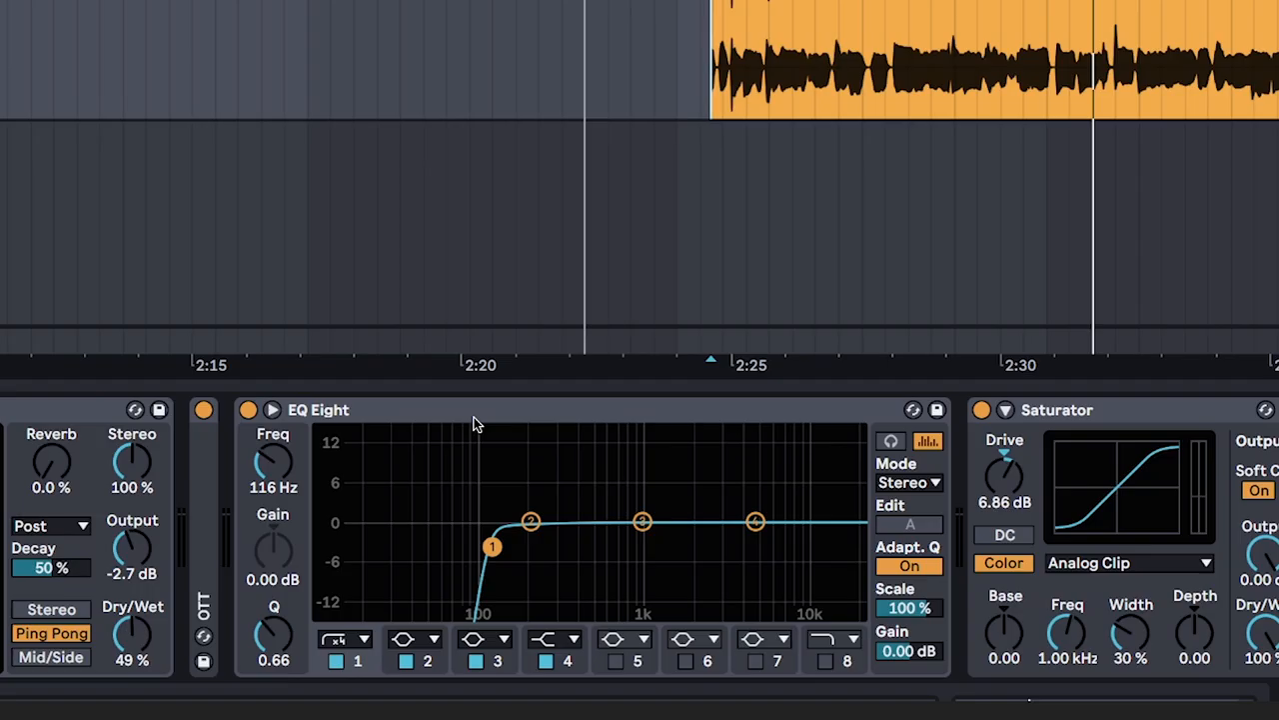
Turn on Oversampling for the EQ Eight from its title-bar context menu.
right_click(317, 410)
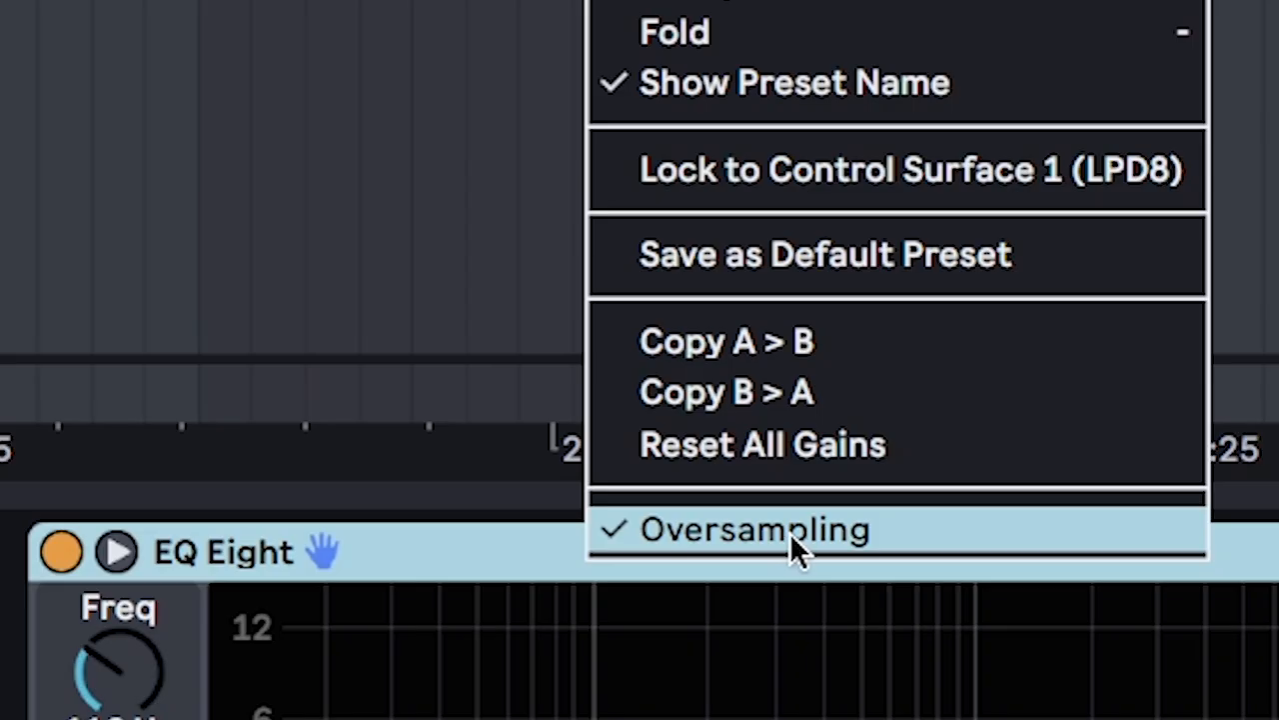
click(762, 530)
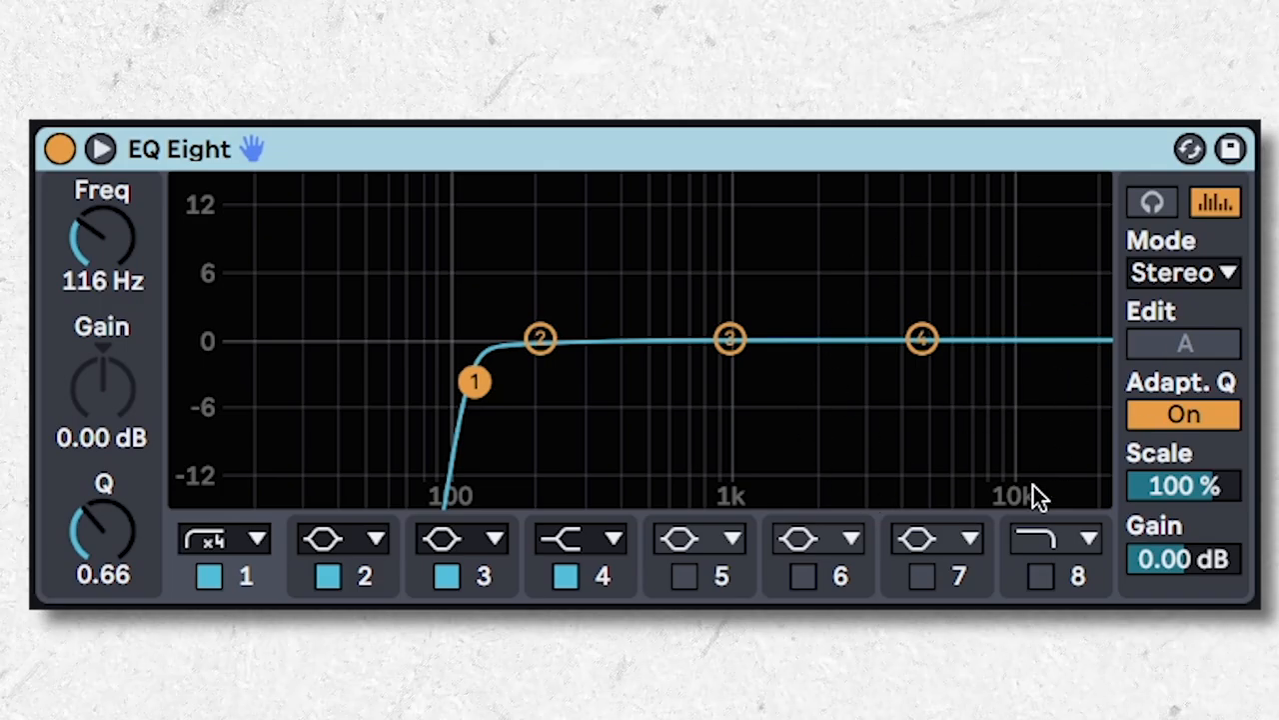
mouse_move(1117, 410)
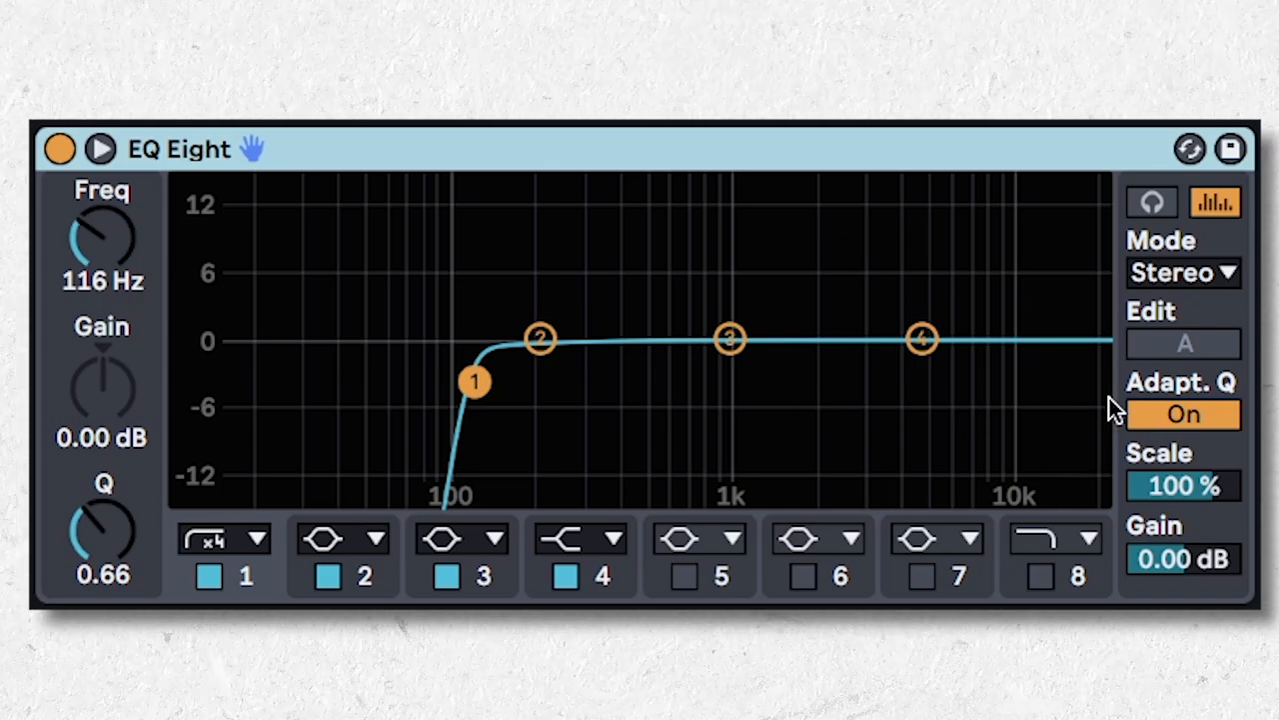
mouse_move(895, 415)
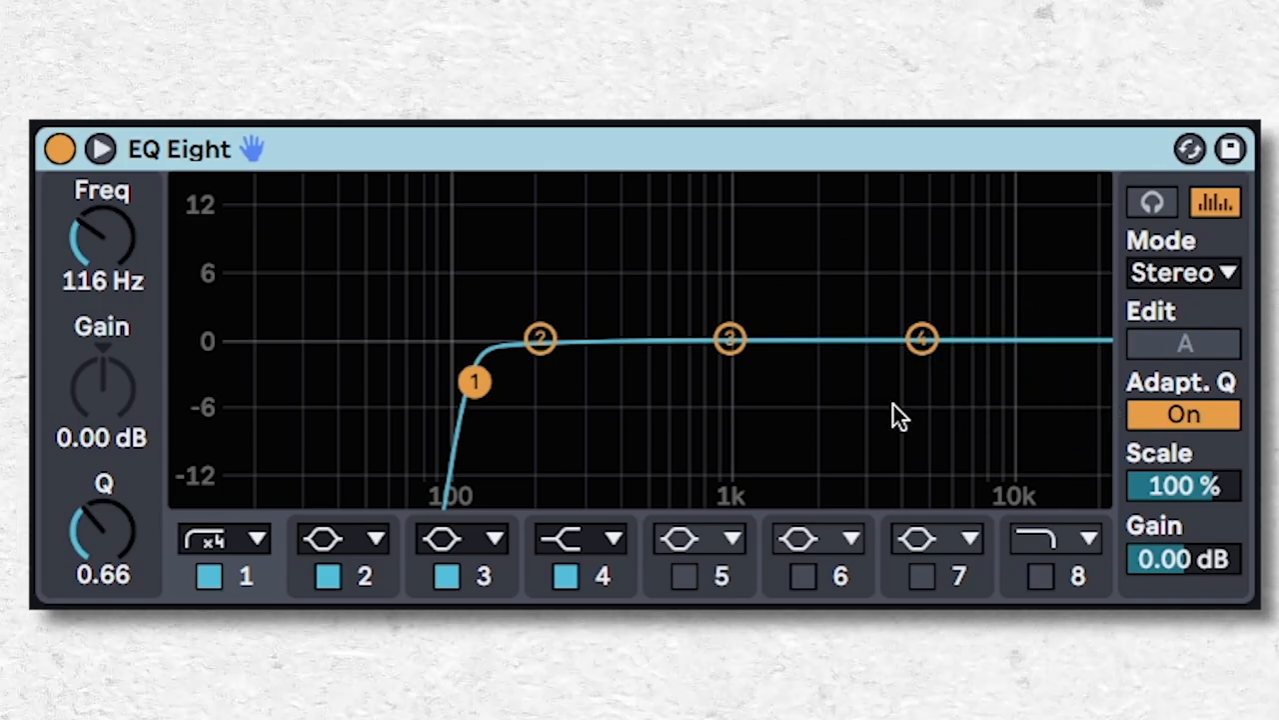
mouse_move(847, 409)
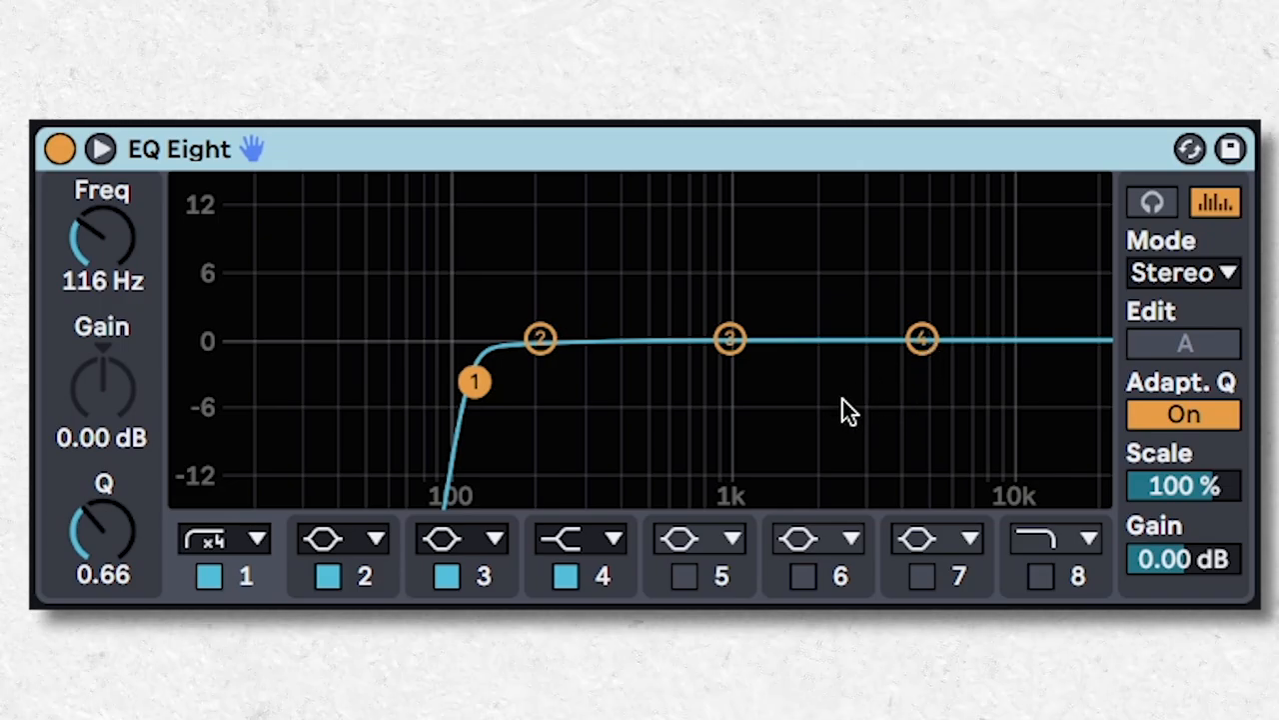
mouse_move(964, 397)
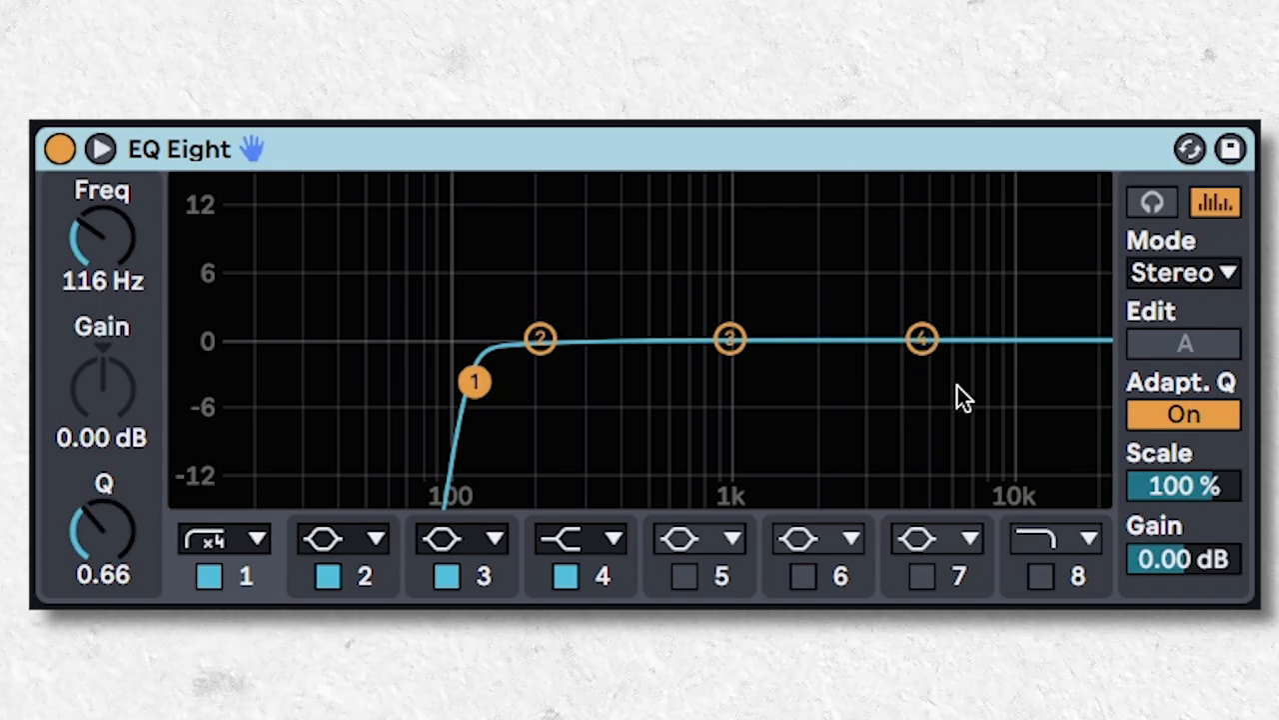
mouse_move(977, 410)
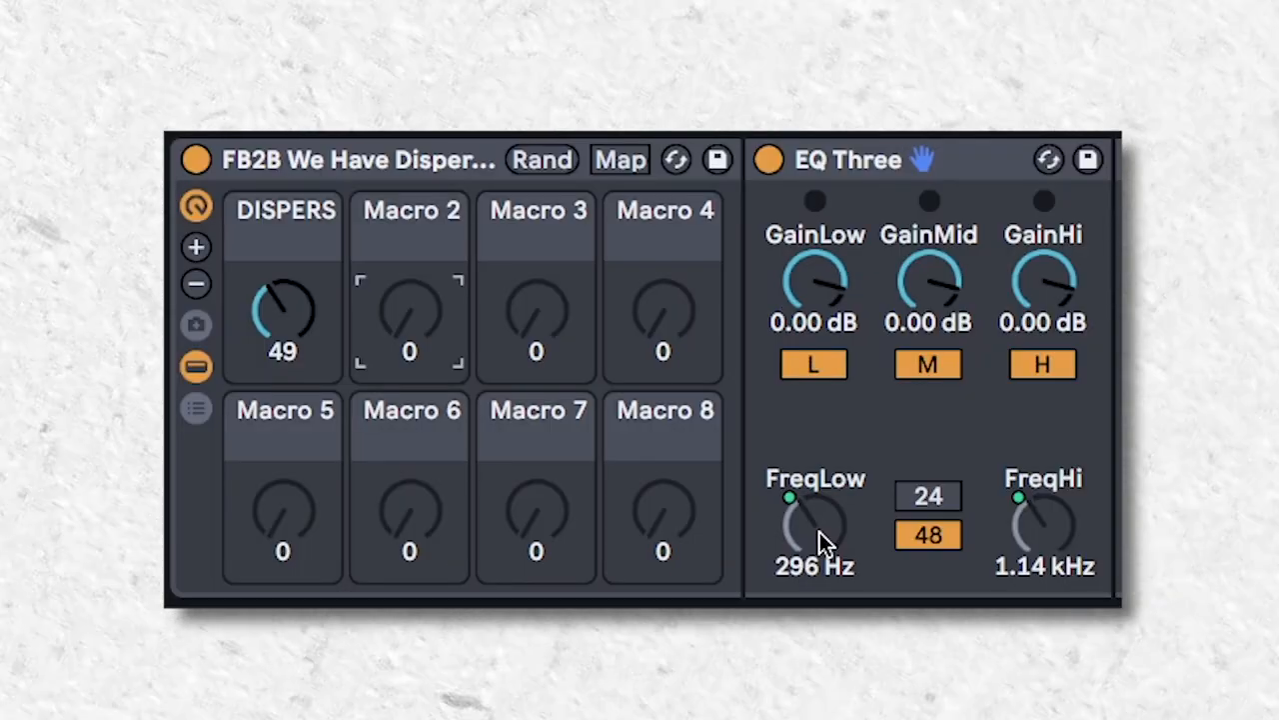
Right-click EQ Three's FreqLow knob, then lower the DISPERS macro to 45.
right_click(814, 520)
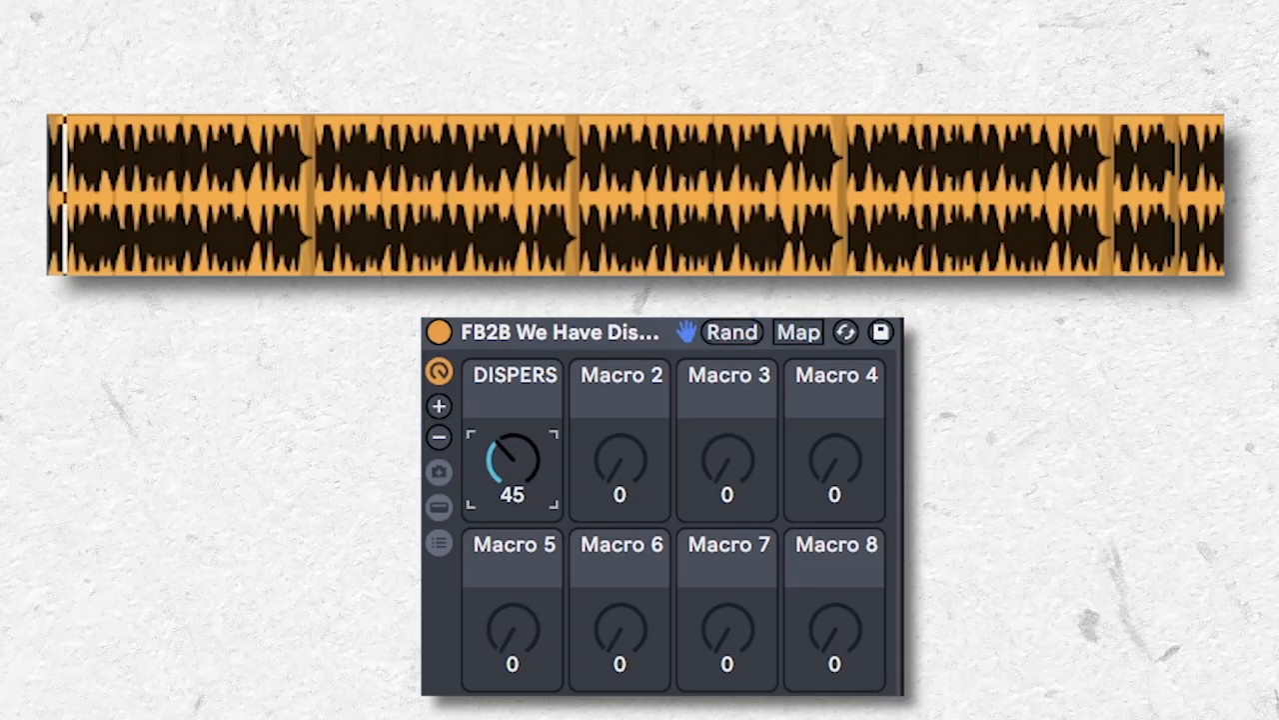
drag(512, 460, 512, 440)
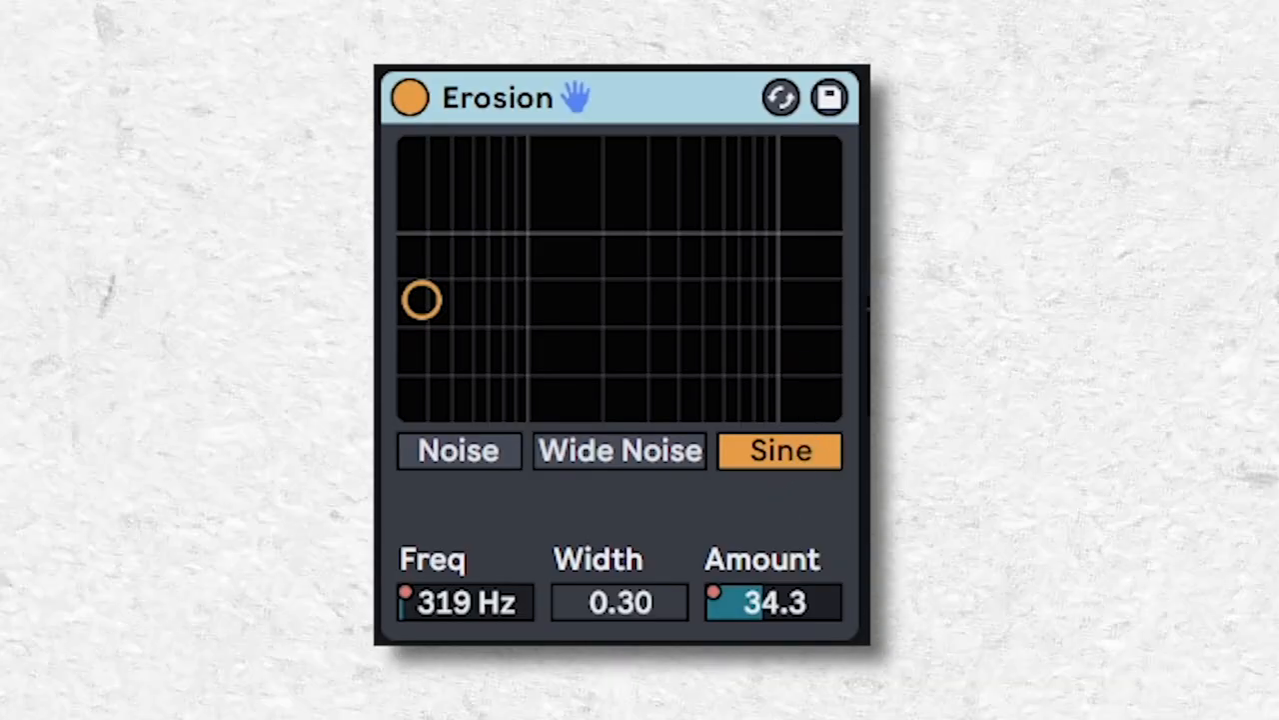
Sweep Erosion's frequency up to 16.5 kHz and back, then reshape the Amount automation.
drag(420, 300, 812, 300)
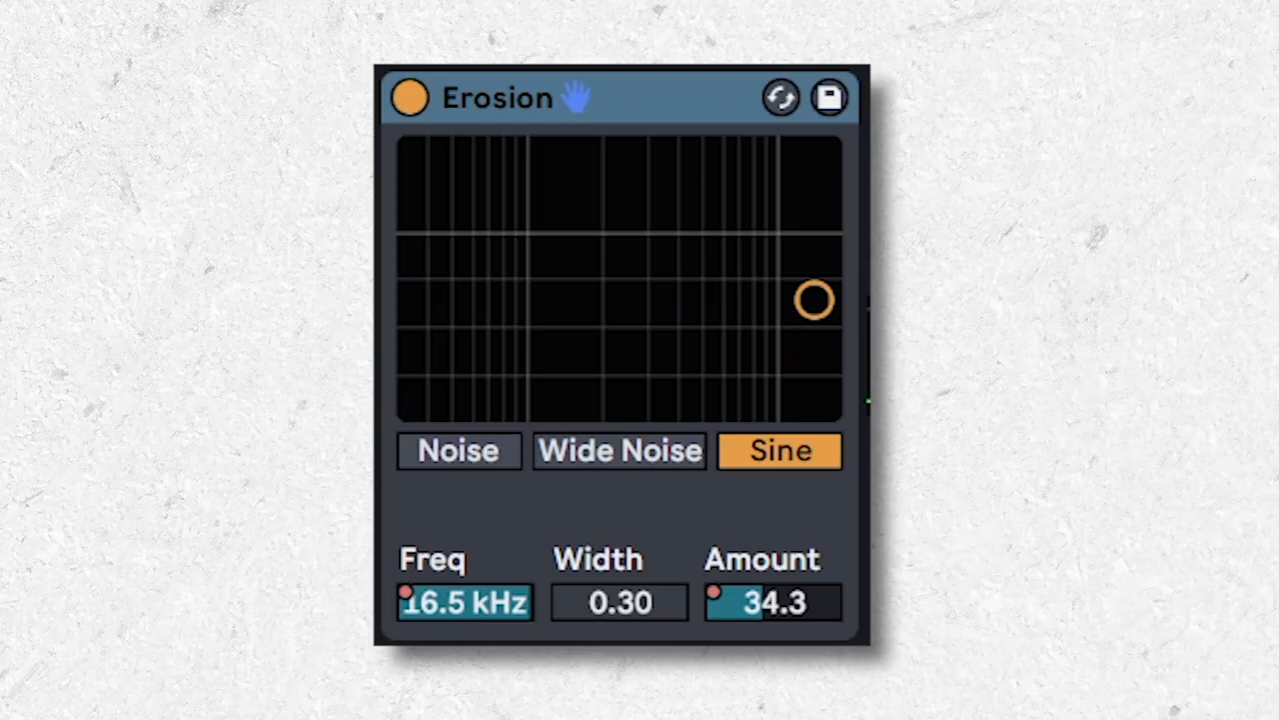
drag(813, 299, 813, 281)
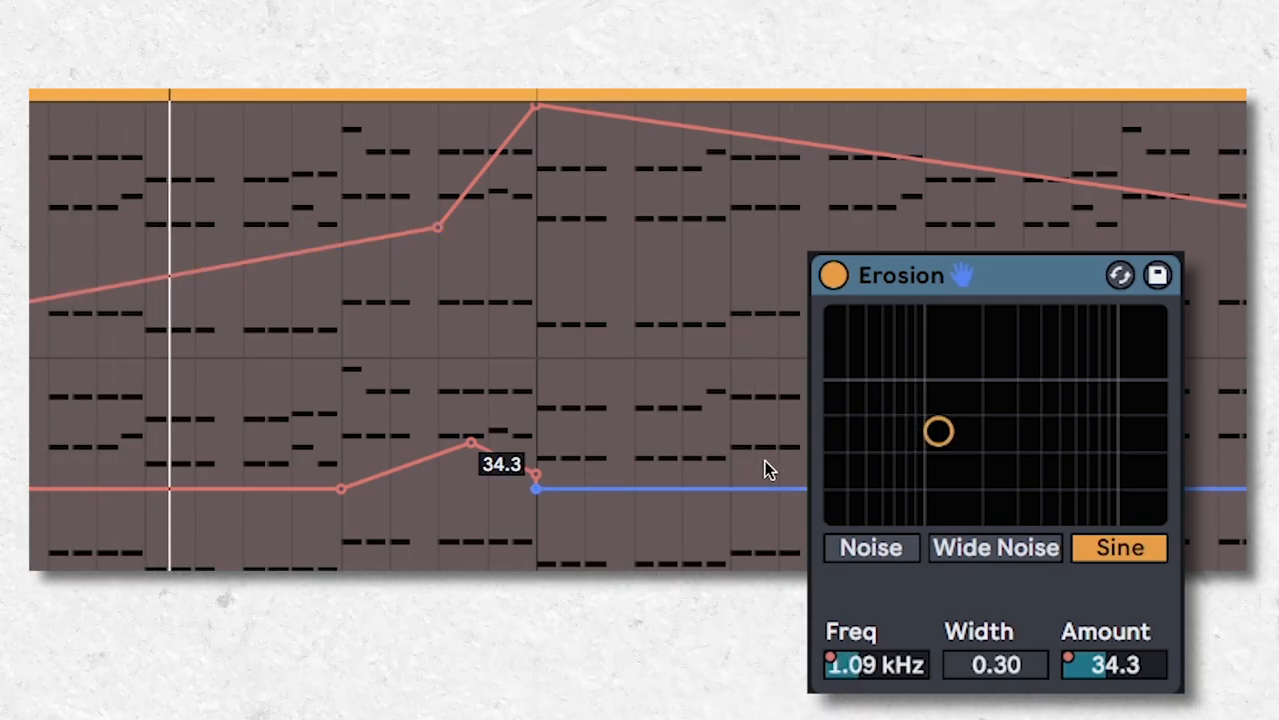
drag(937, 431, 988, 413)
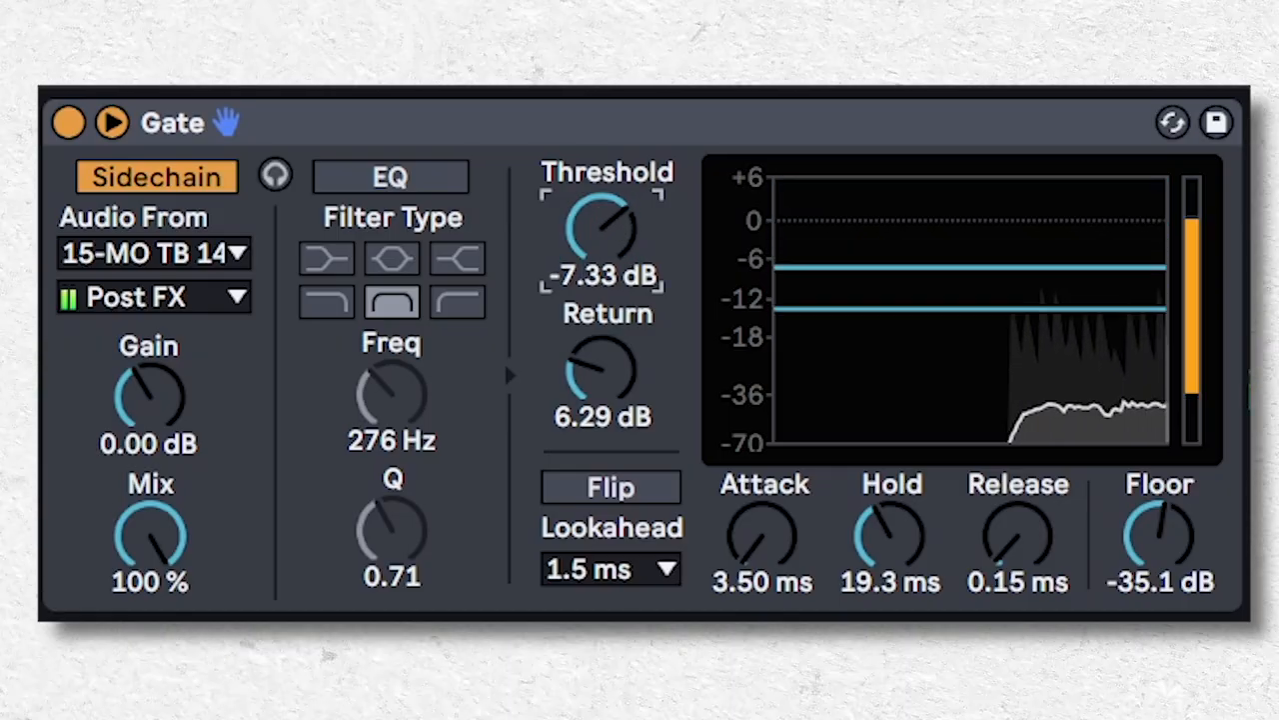
Lower the sidechained Gate's threshold to -17.8 dB, leaving return at 6.29 dB.
drag(603, 225, 602, 260)
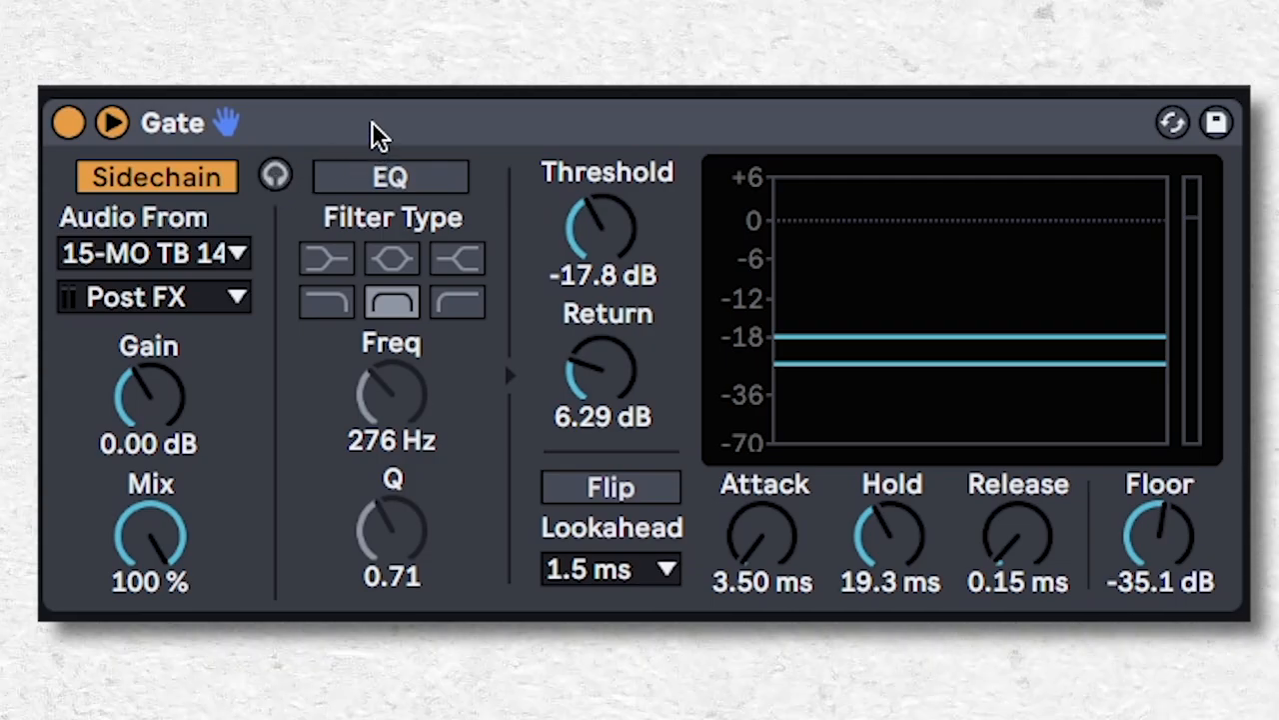
mouse_move(412, 180)
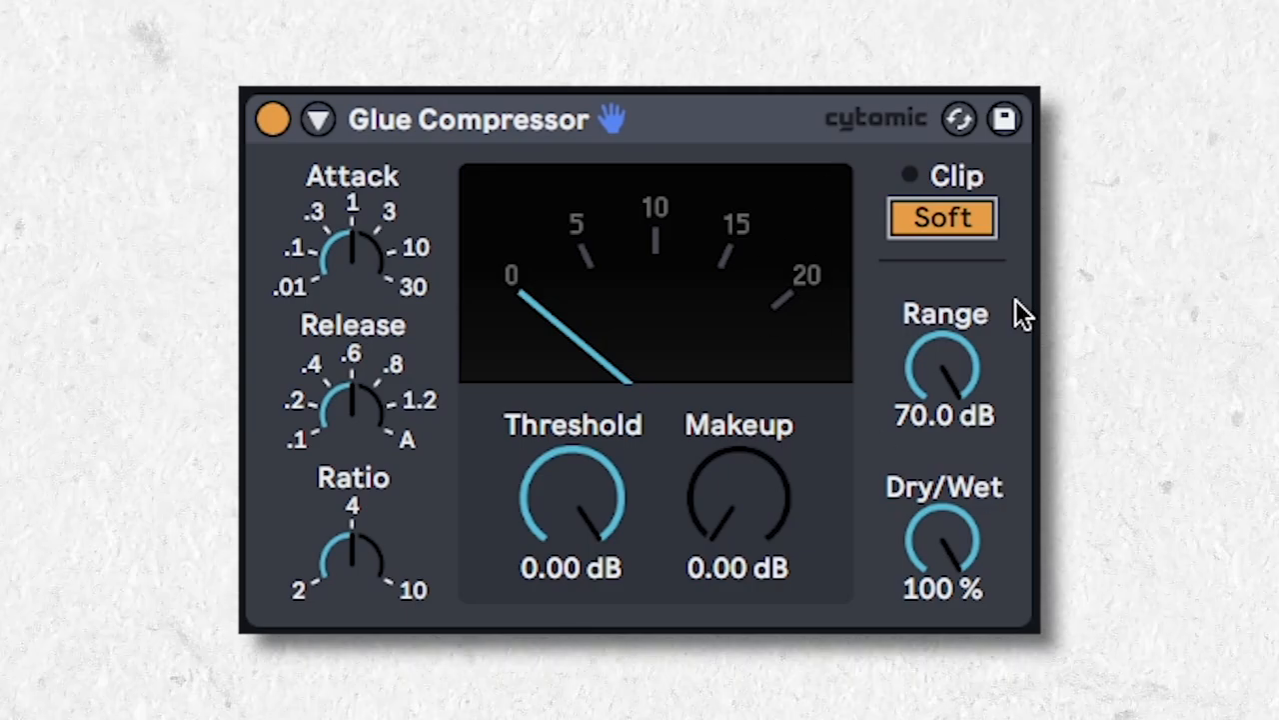
mouse_move(575, 480)
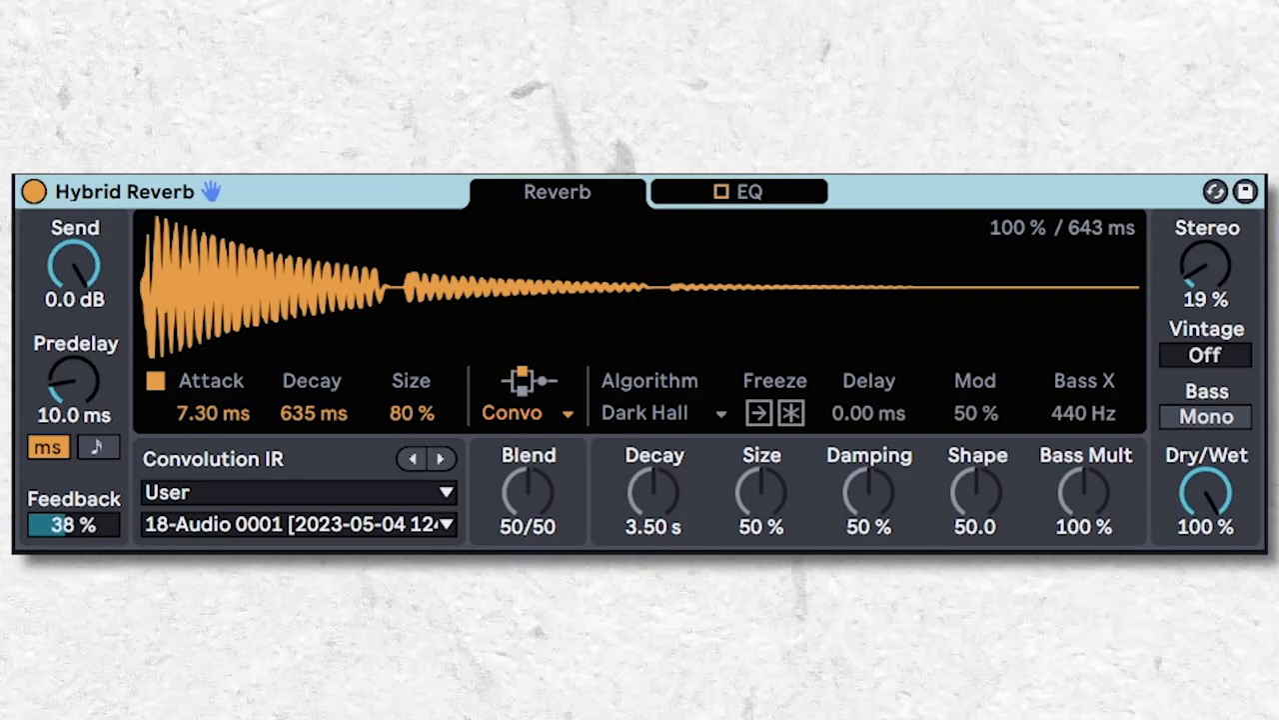
mouse_move(524, 419)
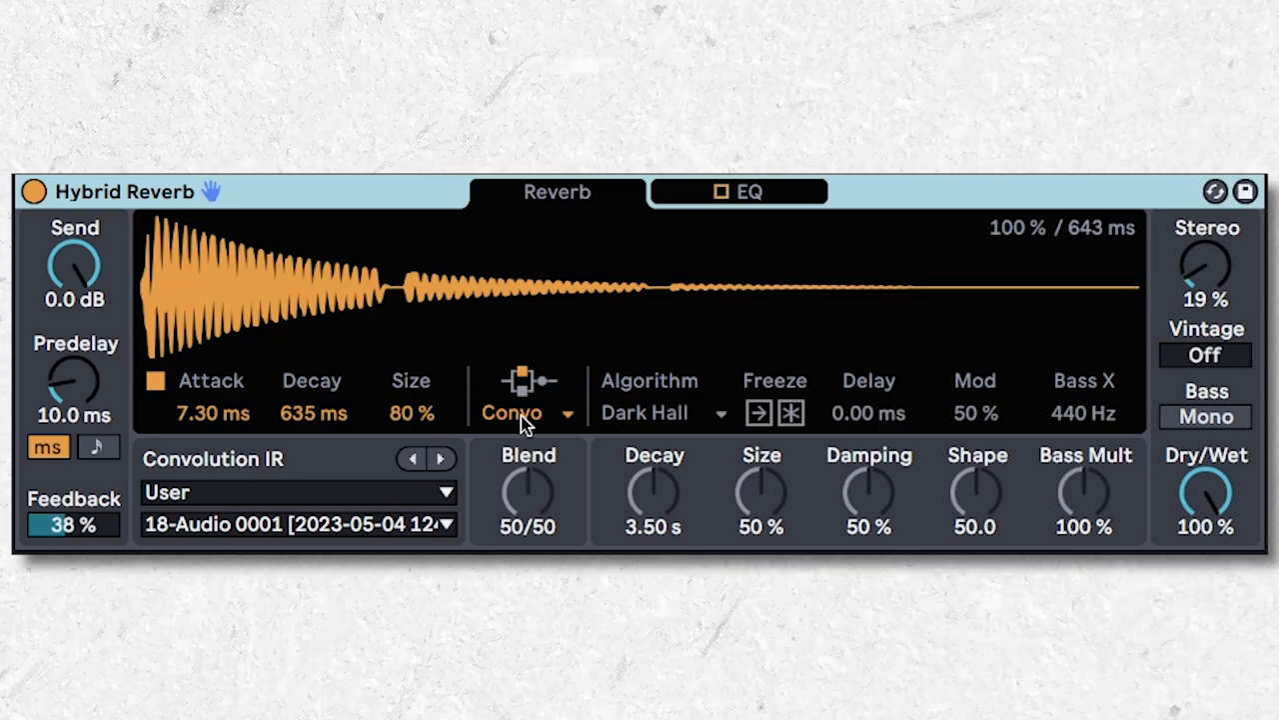
click(524, 413)
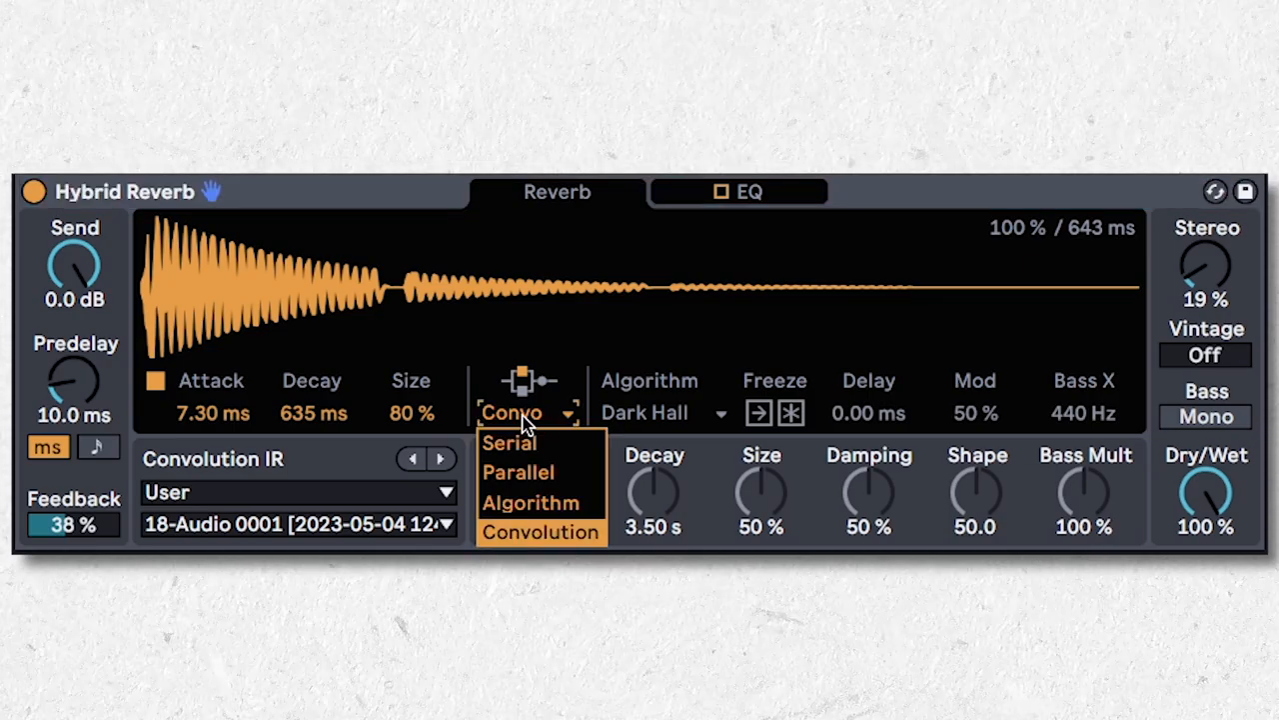
click(542, 531)
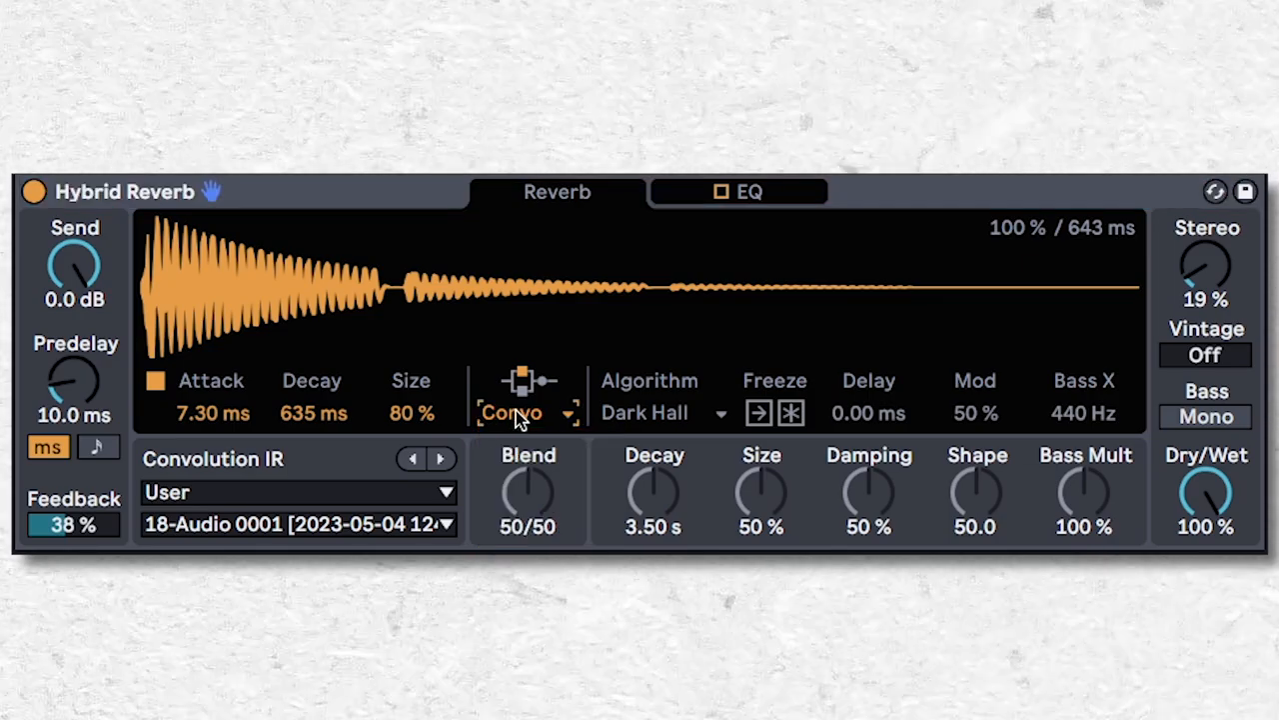
mouse_move(1132, 207)
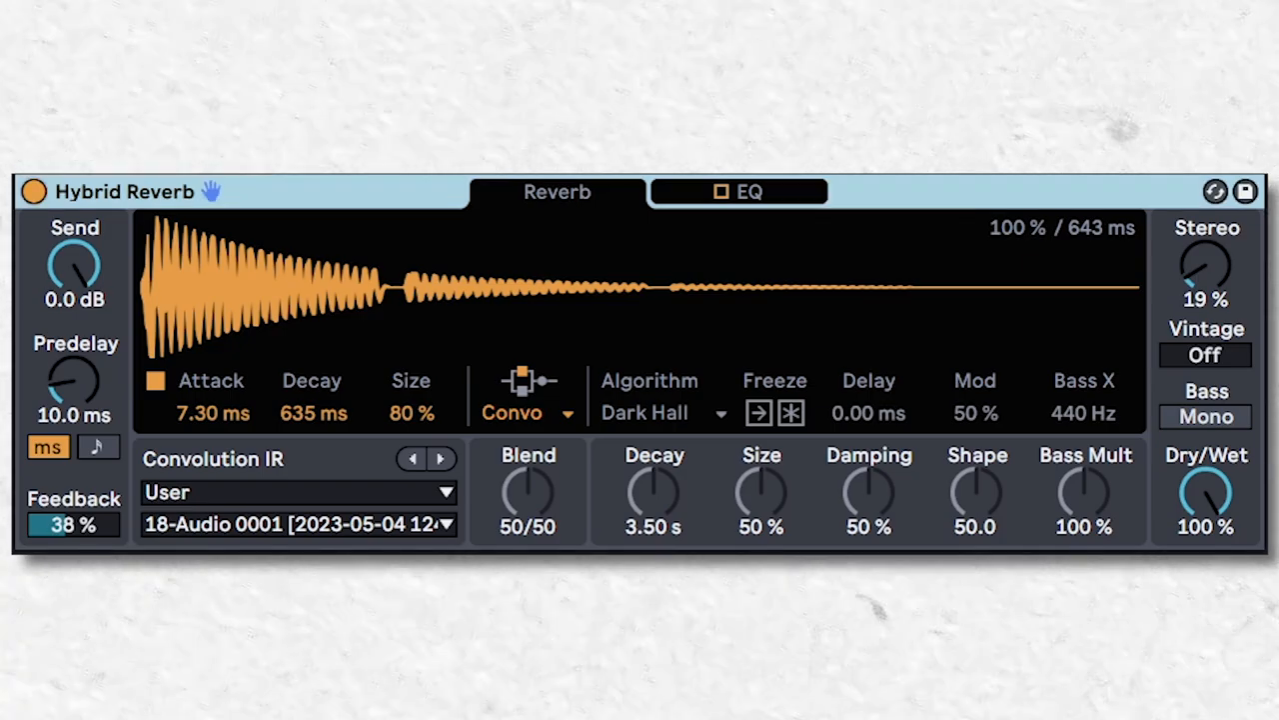
click(658, 412)
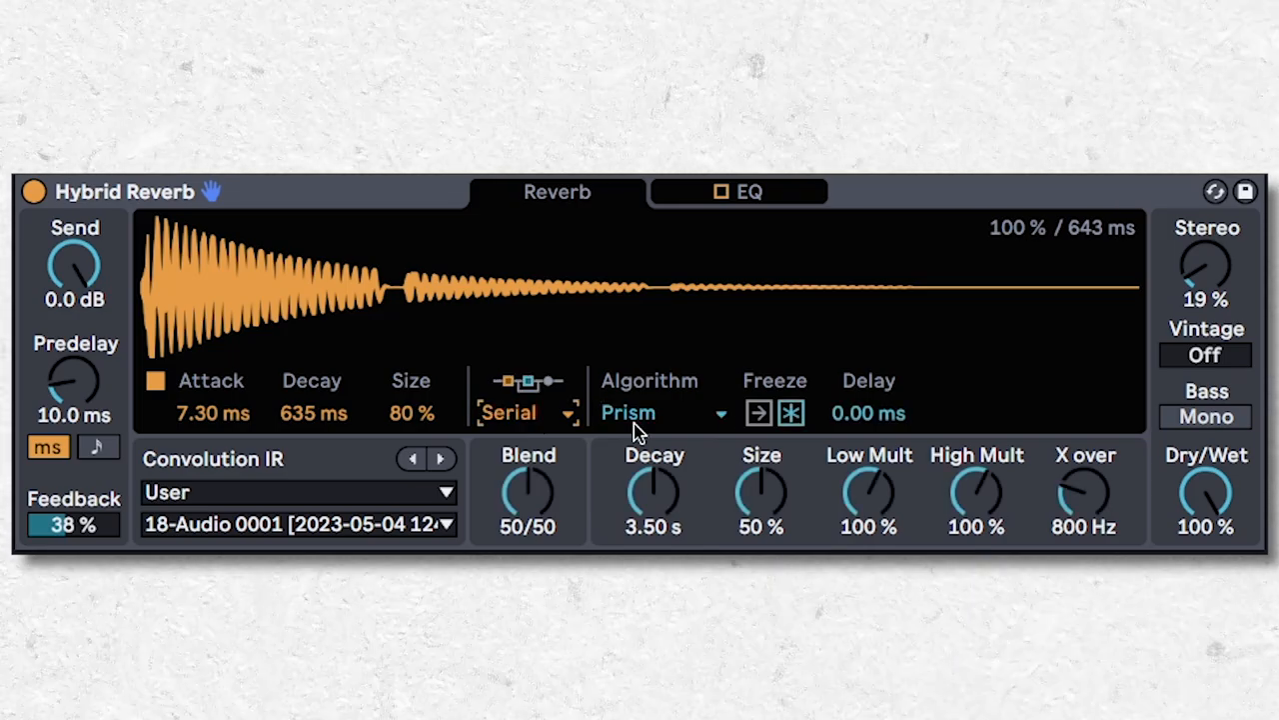
mouse_move(617, 441)
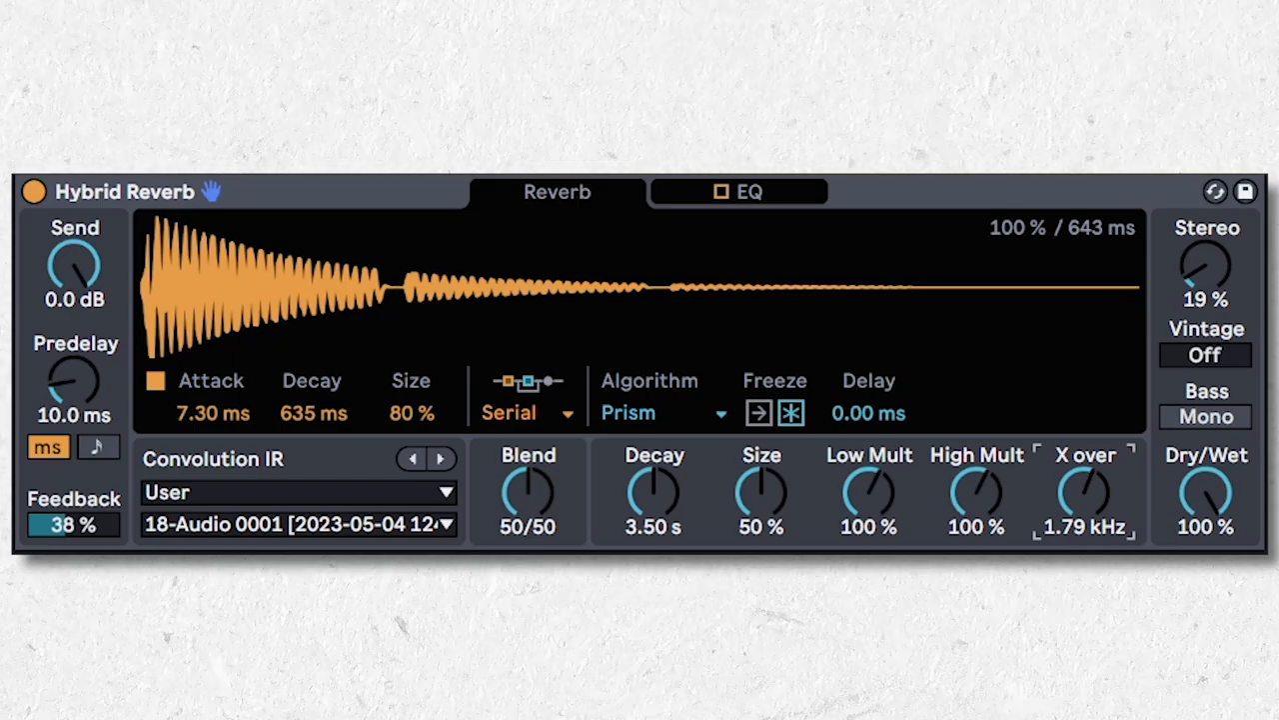
mouse_move(590, 395)
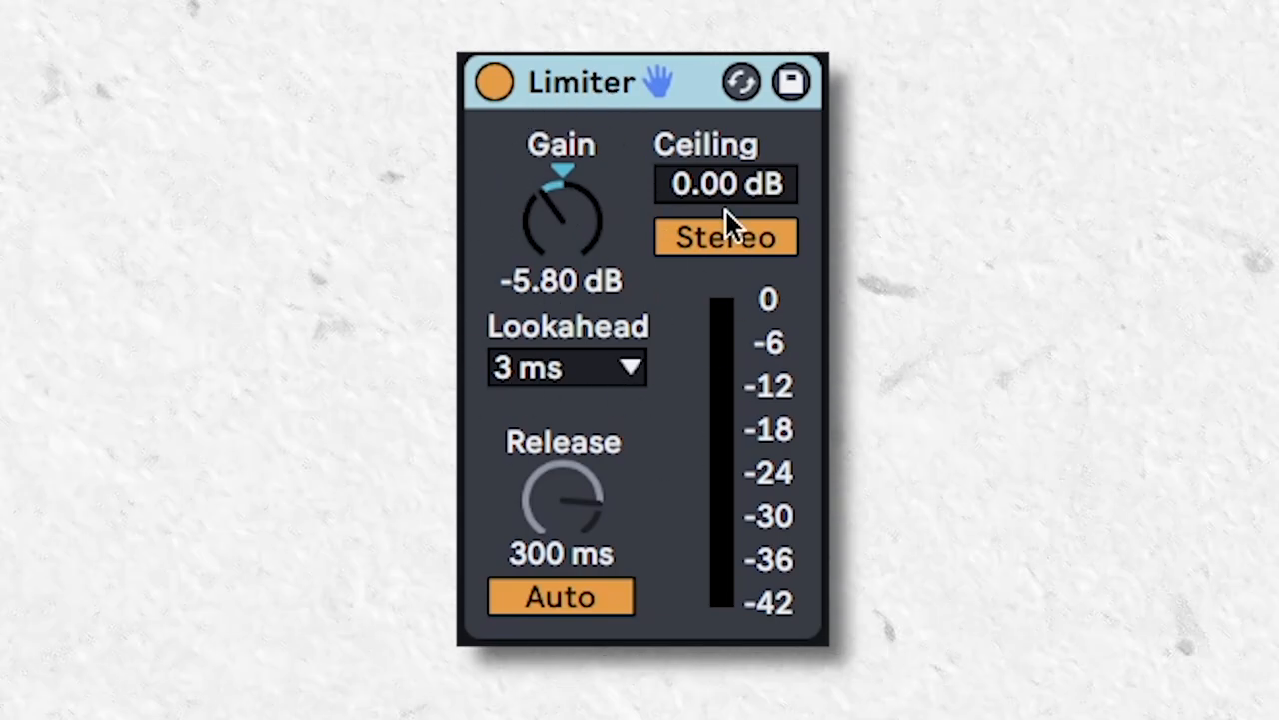
mouse_move(586, 285)
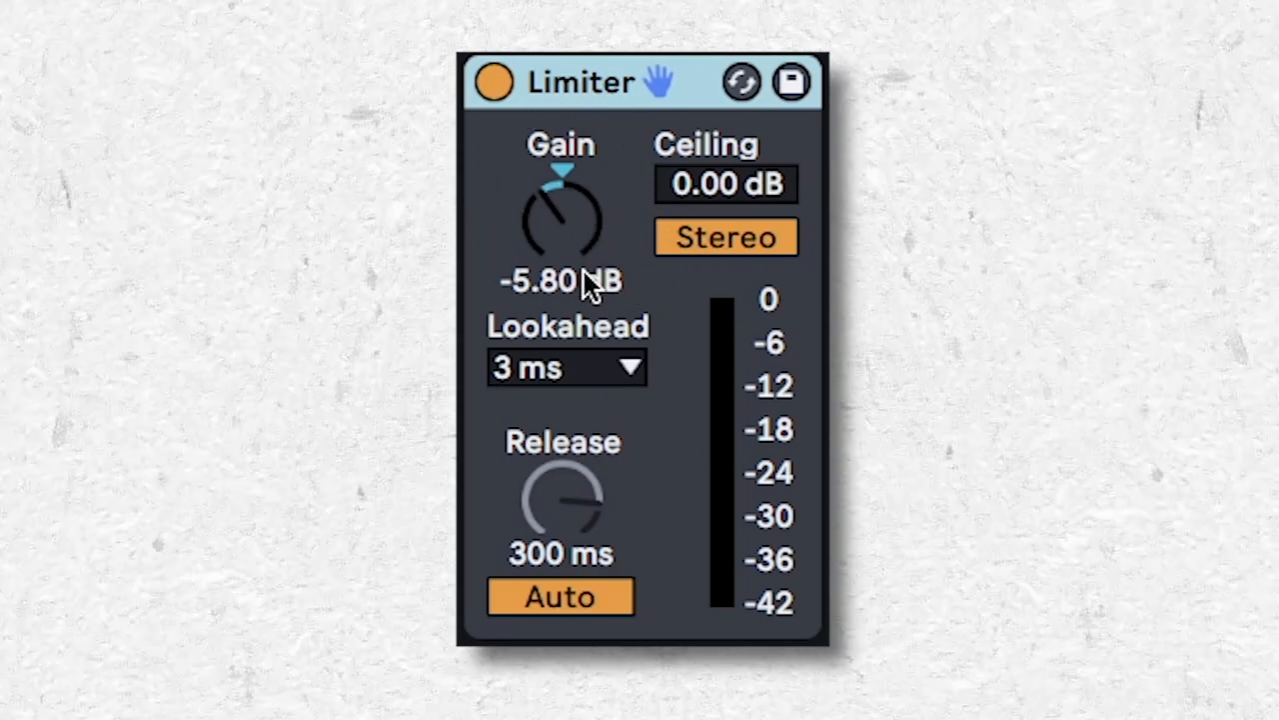
mouse_move(560, 305)
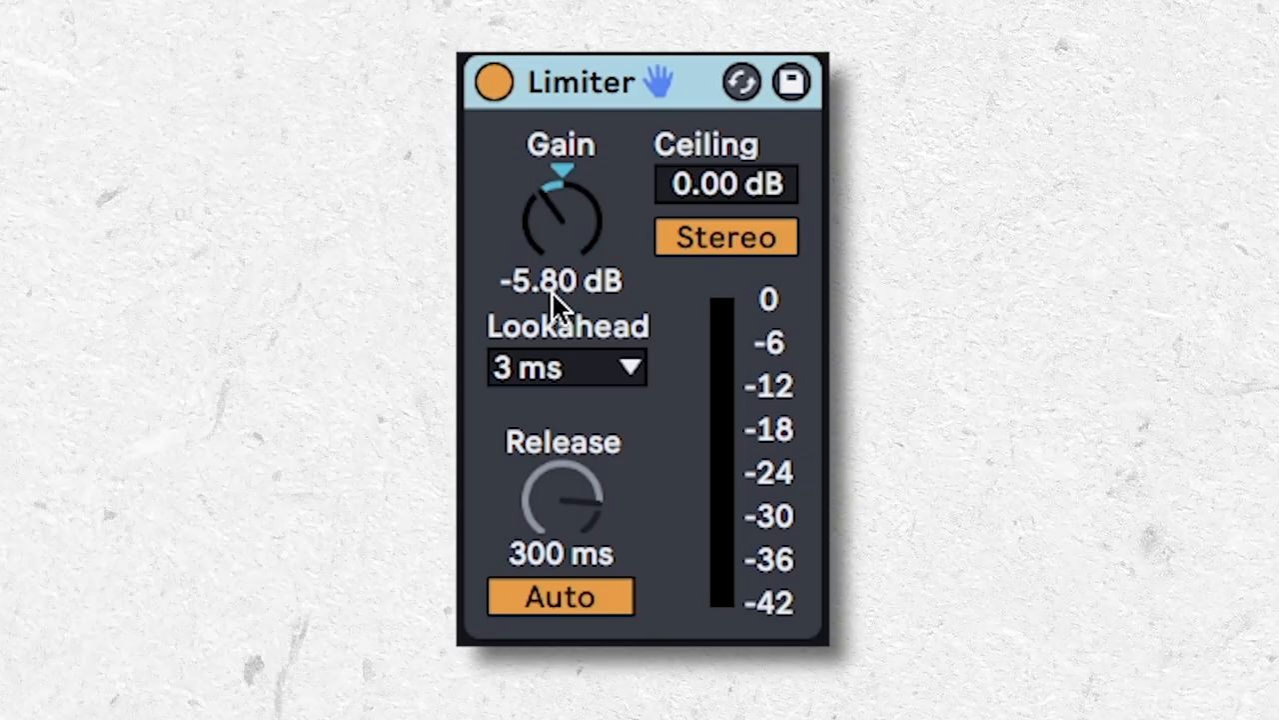
mouse_move(592, 235)
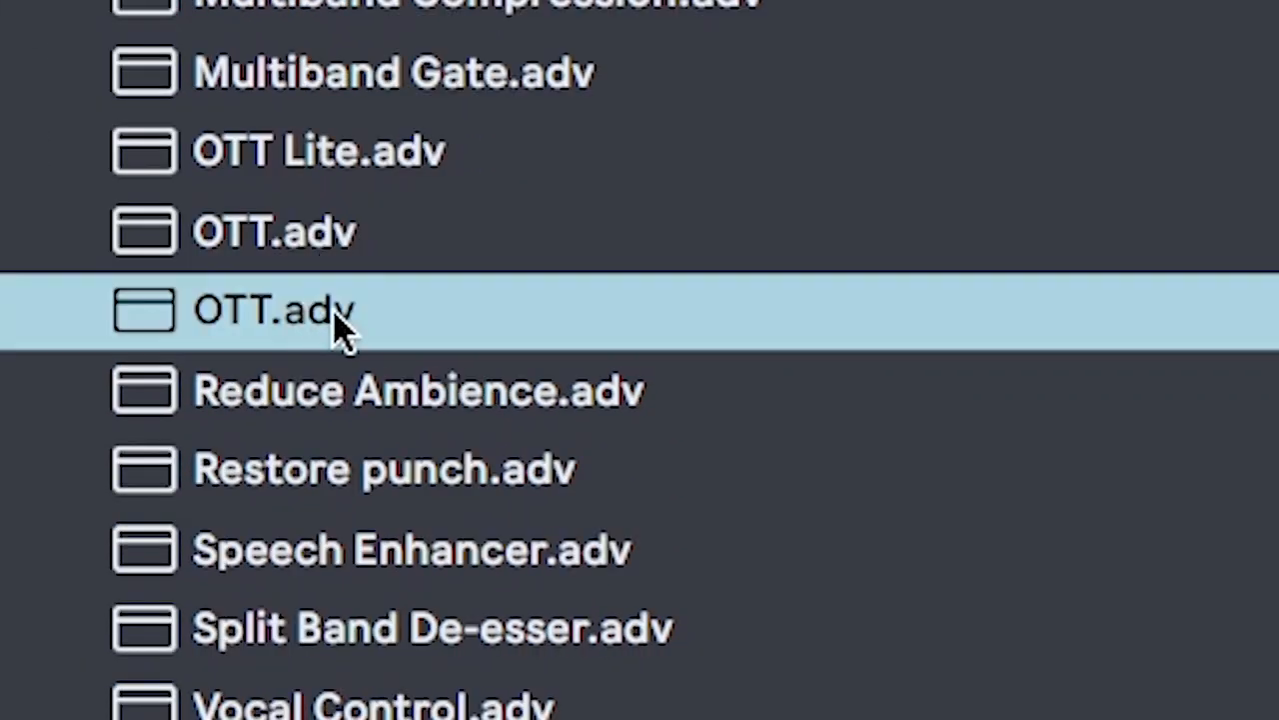
Load the OTT.adv preset from the browser's Audio Effects presets onto the track.
double_click(280, 313)
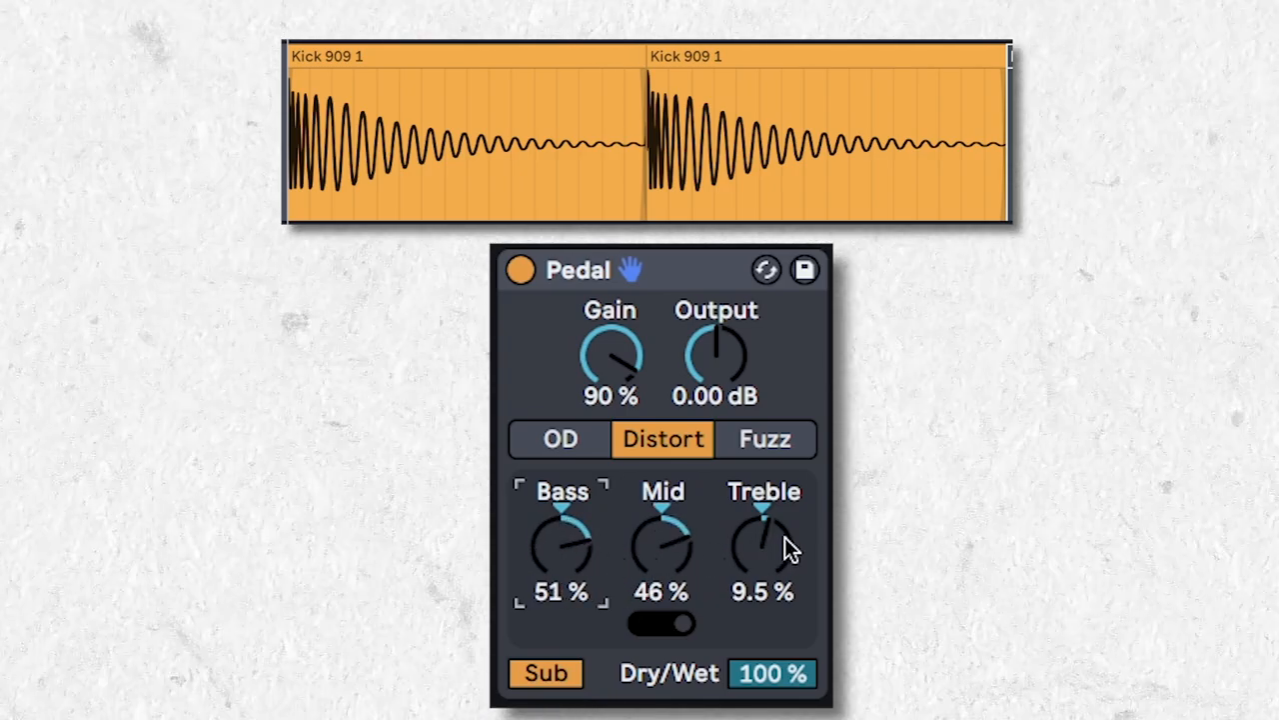
Turn down the Treble knob on the Distort-mode Pedal used on the Kick 909 clips.
drag(763, 540, 762, 489)
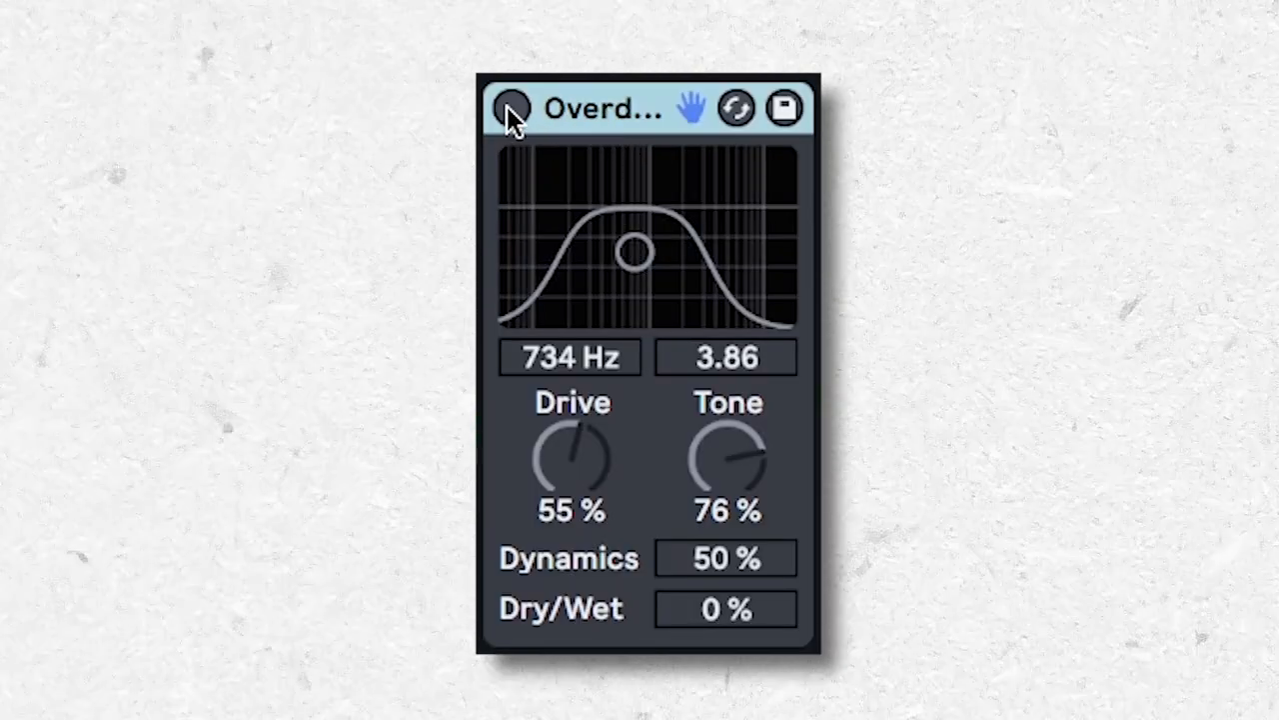
Enable the Overdrive device set to 734 Hz, Drive 55%, Tone 76%.
click(514, 110)
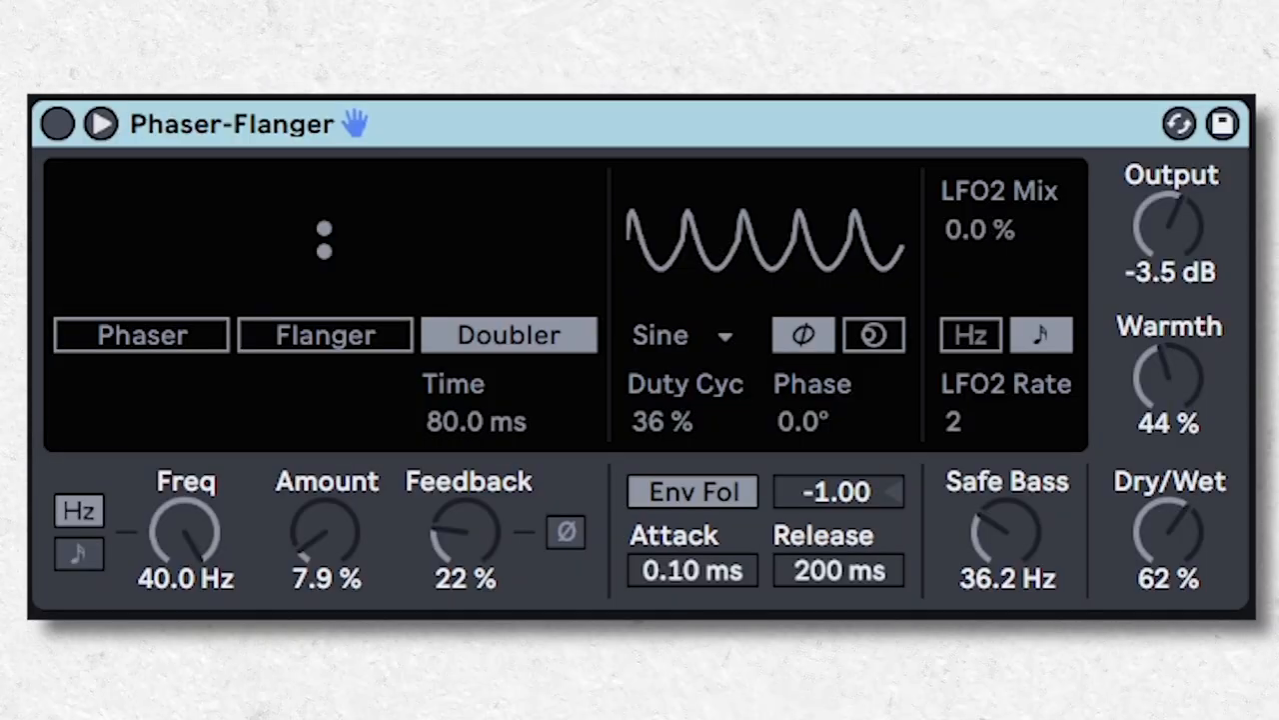
Enable the Doubler-mode Phaser-Flanger with 80 ms time and 62% dry/wet.
click(57, 125)
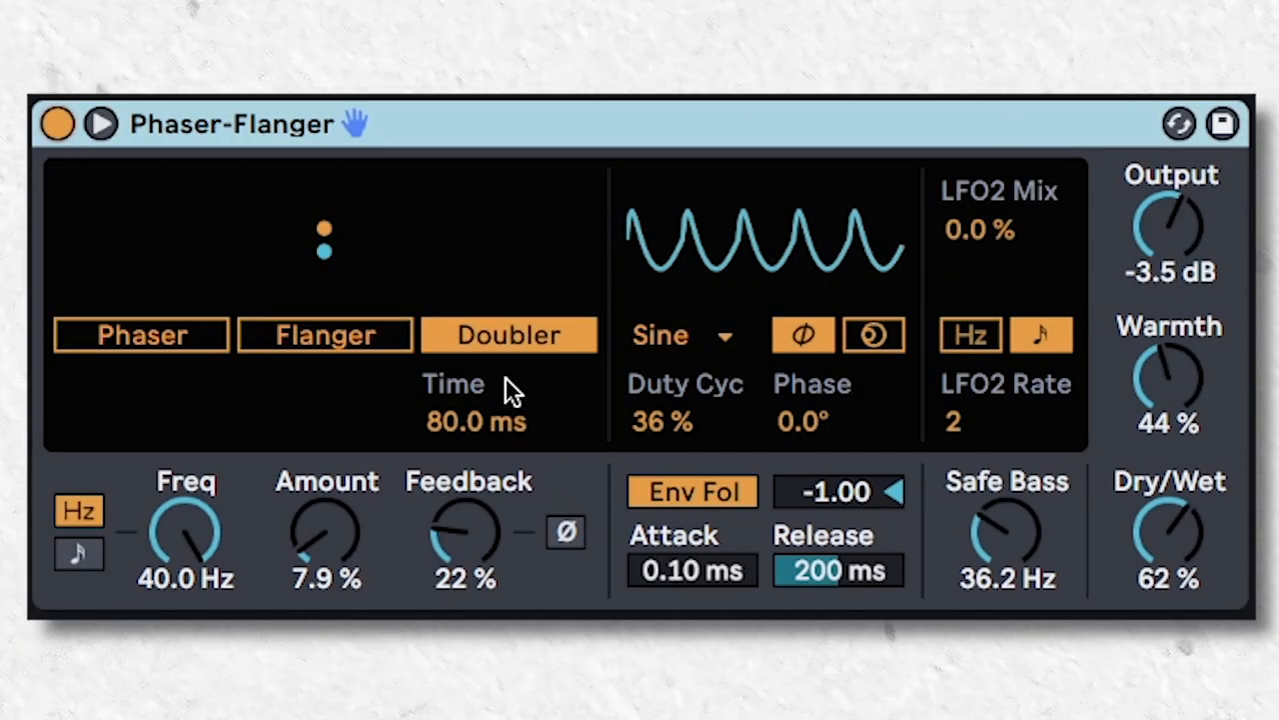
mouse_move(769, 335)
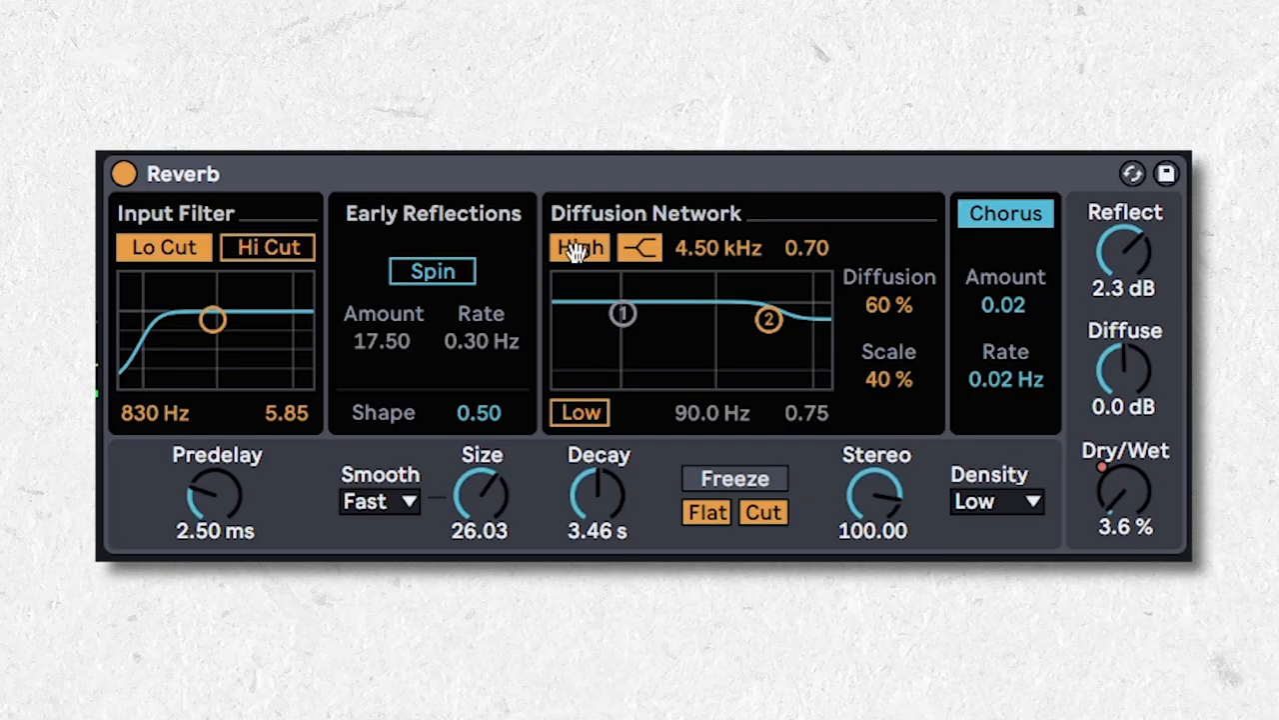
mouse_move(647, 379)
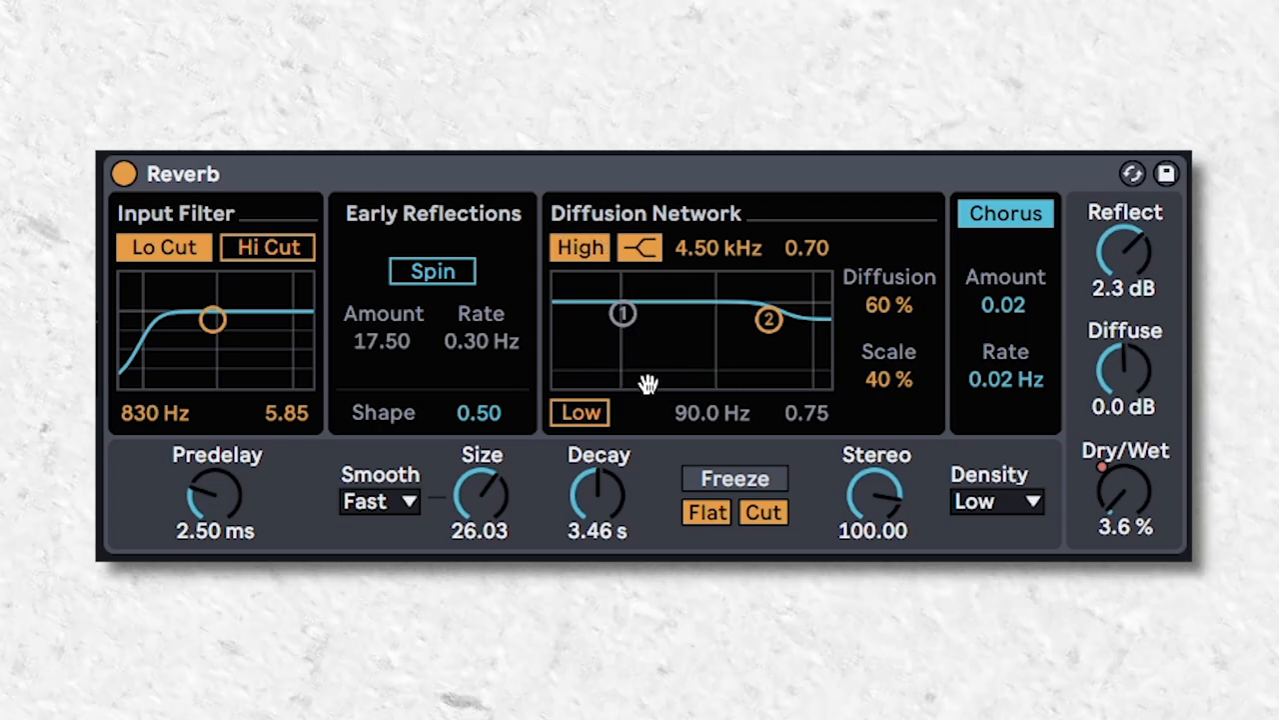
mouse_move(610, 230)
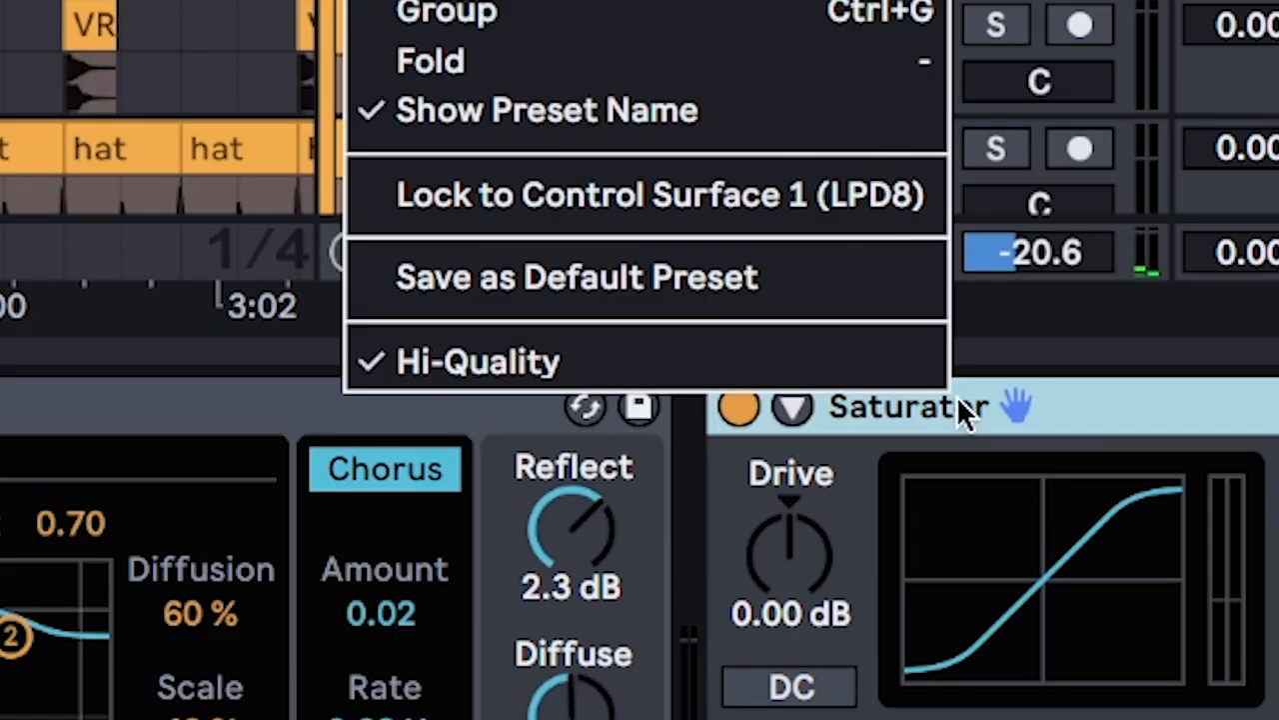
mouse_move(619, 366)
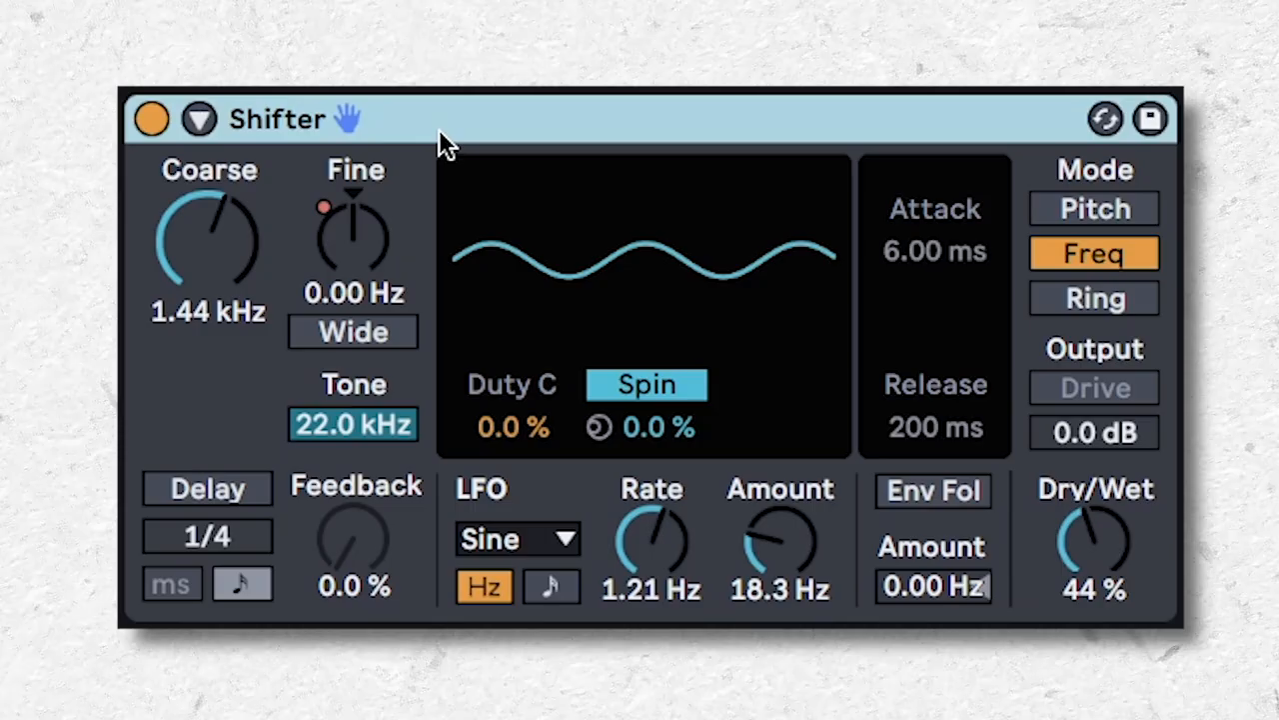
mouse_move(200, 228)
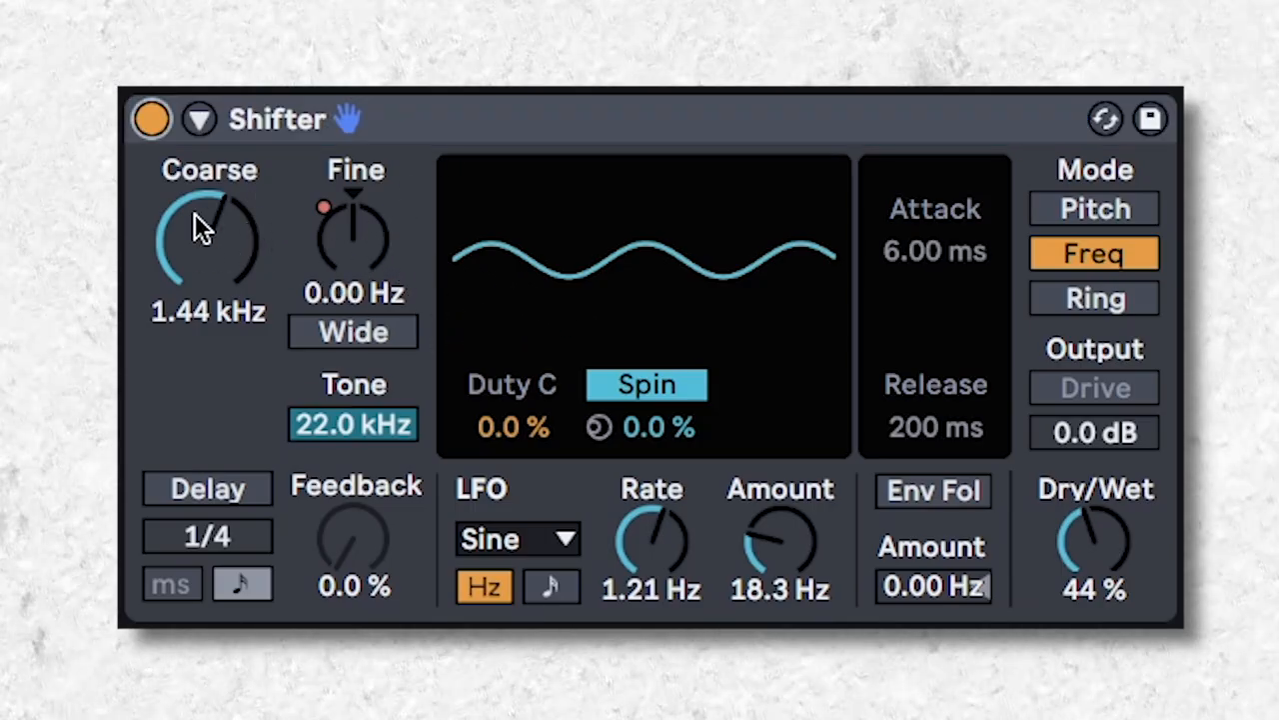
mouse_move(1090, 550)
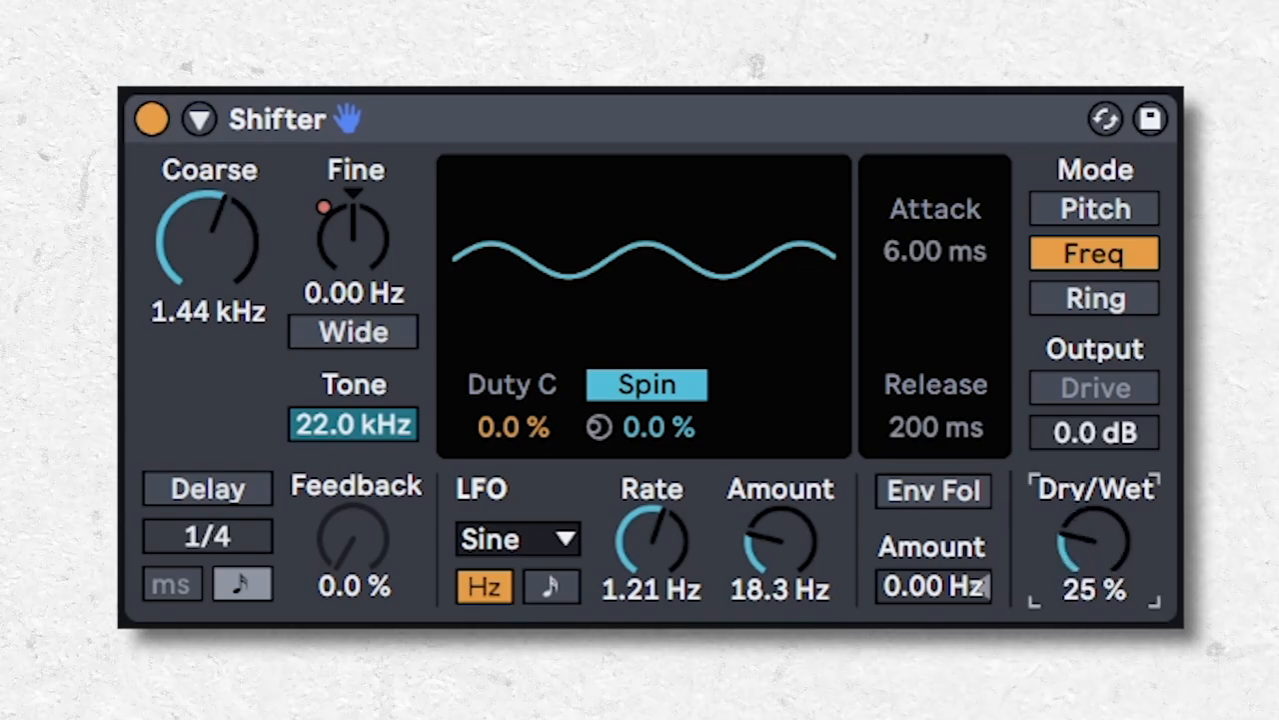
Sweep the Shifter's Dry/Wet down toward 20%, then back up to about 41%.
drag(1095, 544, 1094, 490)
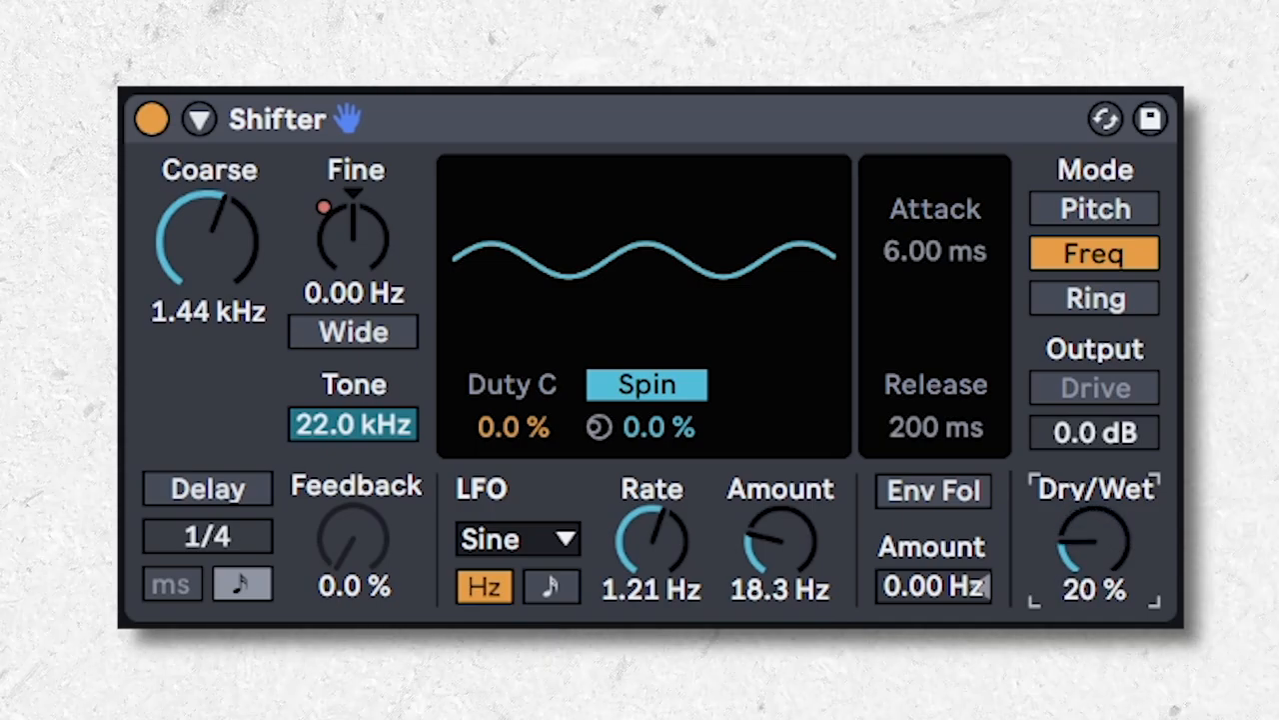
drag(1095, 544, 1094, 489)
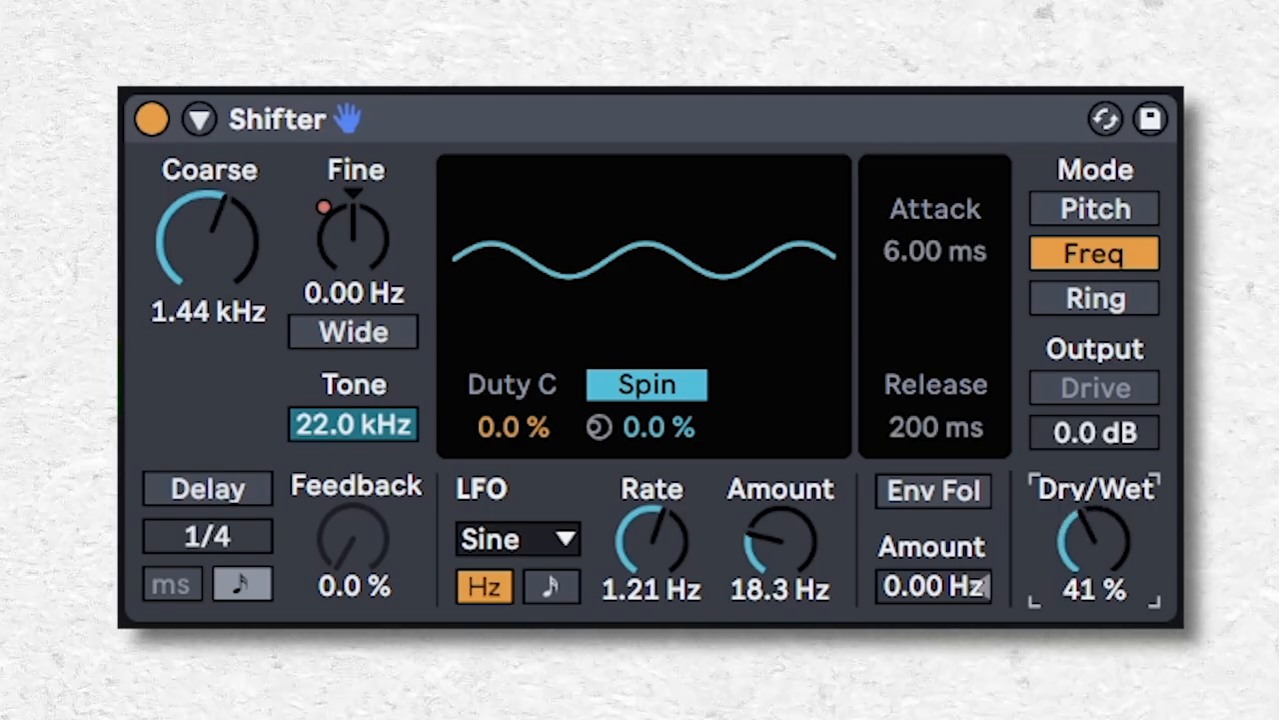
drag(1094, 540, 1095, 490)
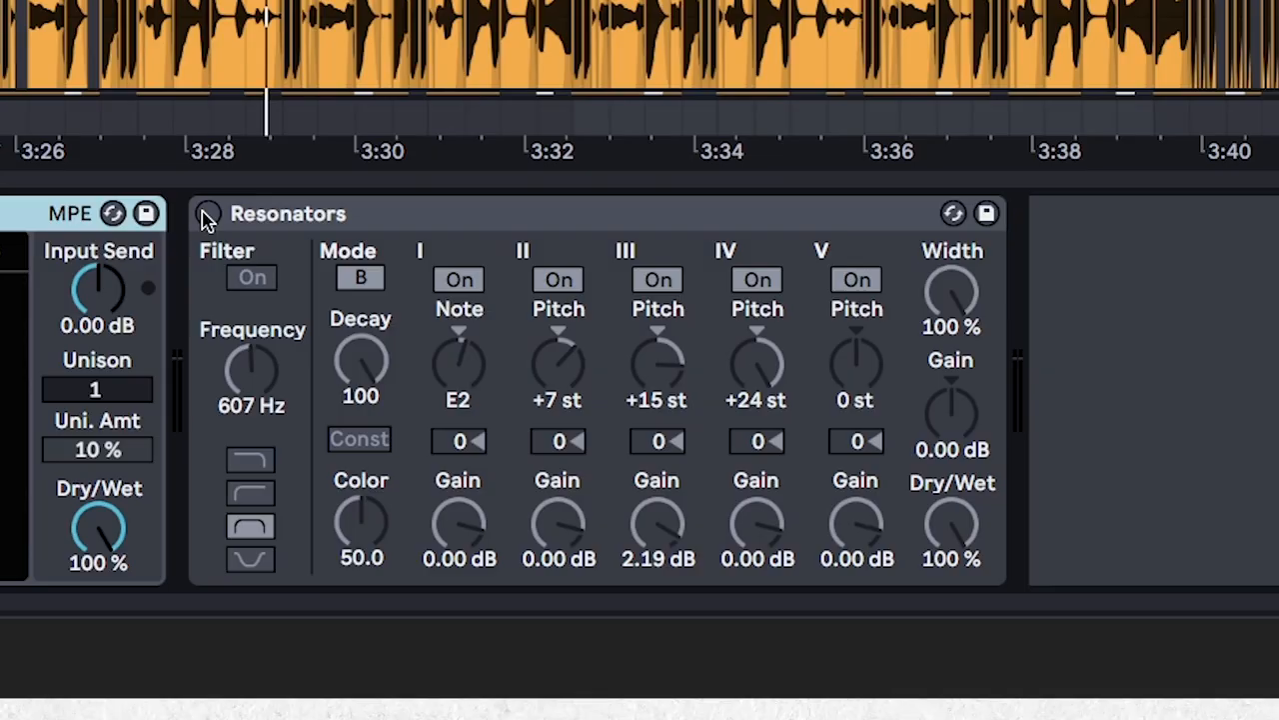
Enable the Resonators device on the vocal track.
click(207, 214)
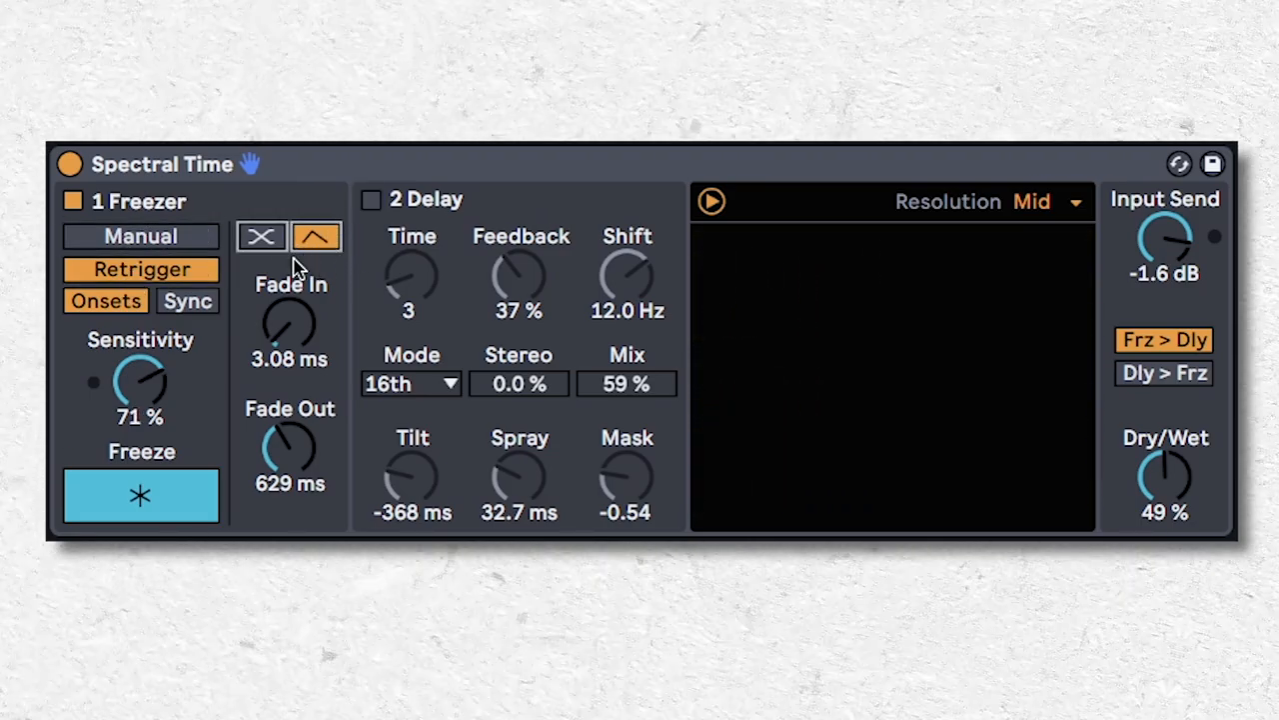
mouse_move(305, 366)
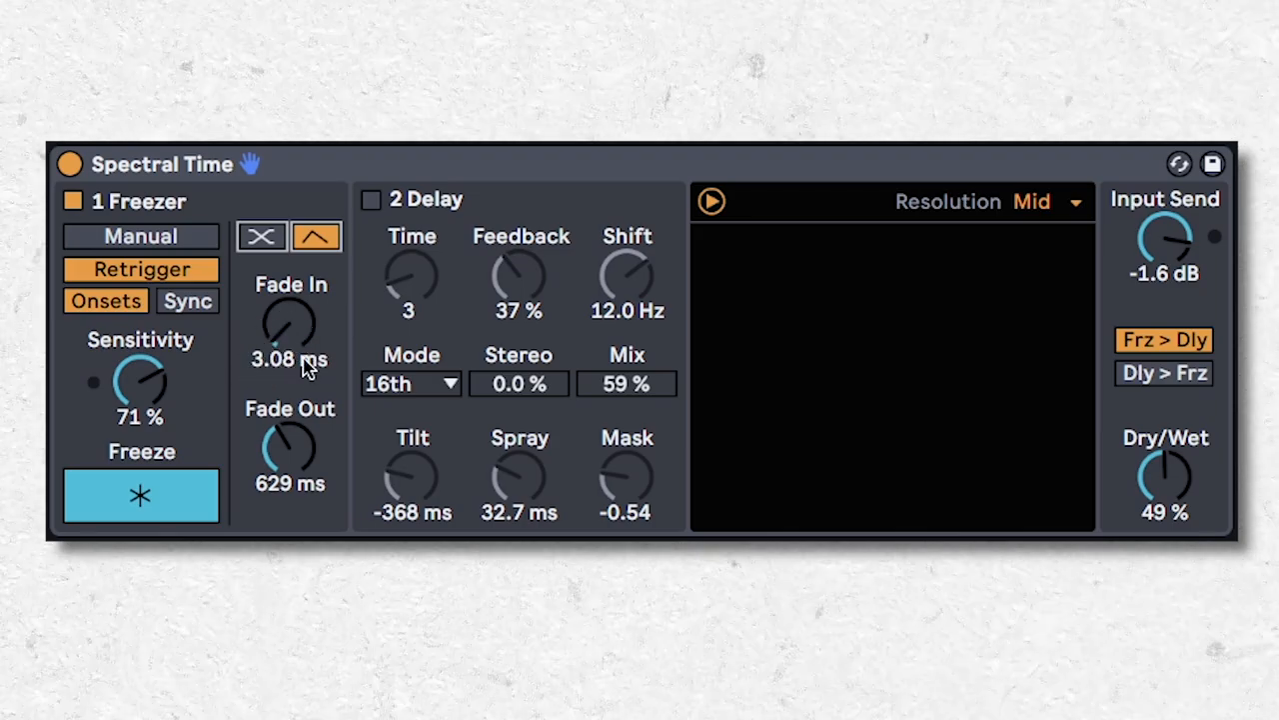
mouse_move(303, 458)
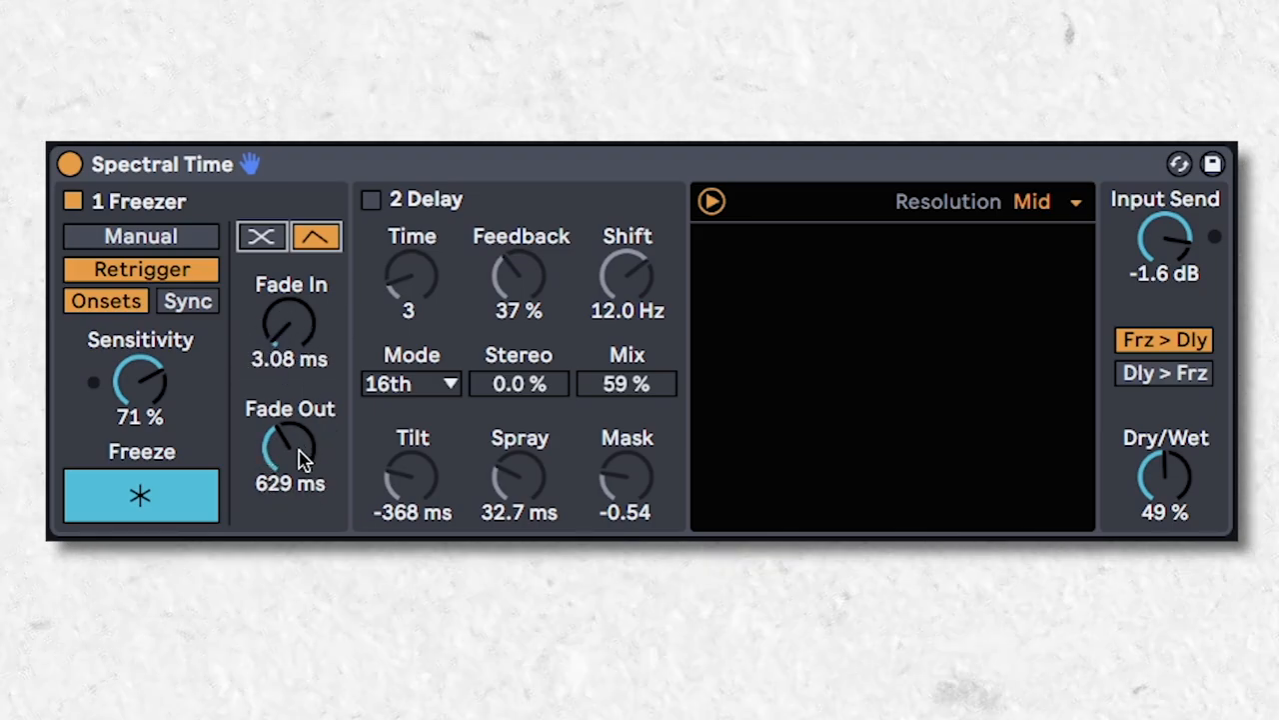
Lengthen Spectral Time's freezer fade-out, adjust onset sensitivity, and raise dry/wet.
drag(140, 379, 145, 369)
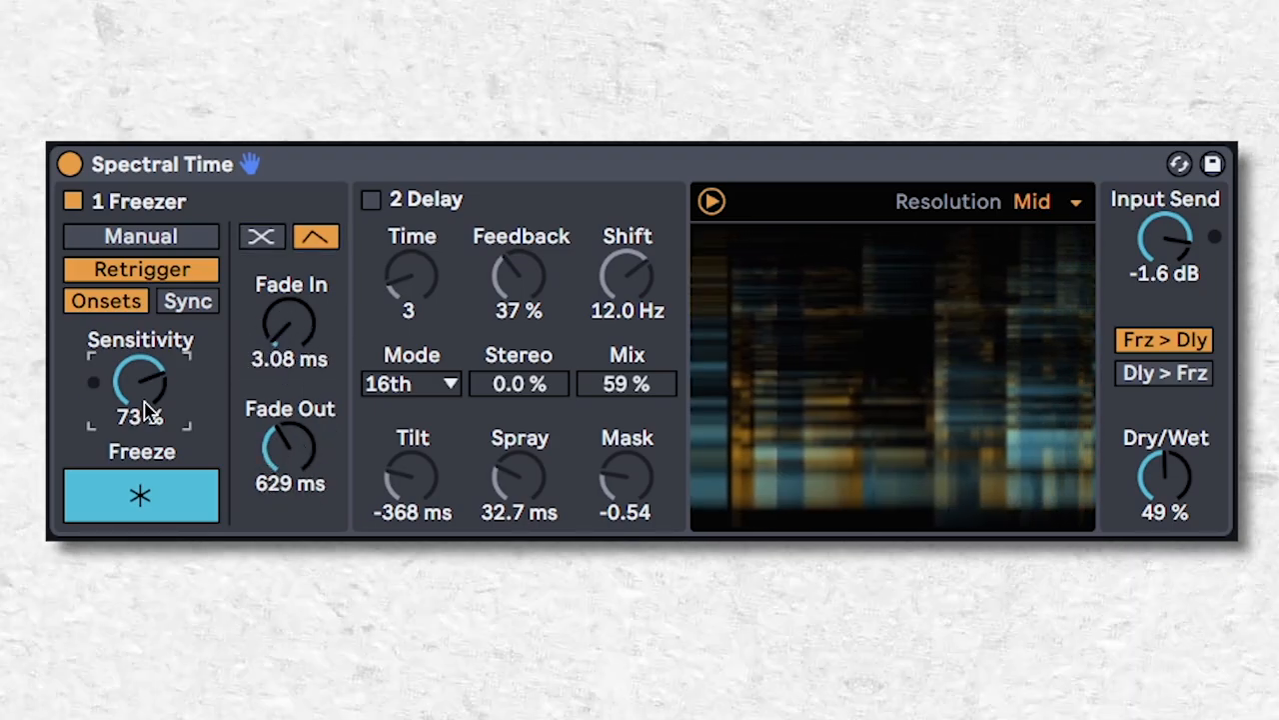
drag(140, 380, 140, 394)
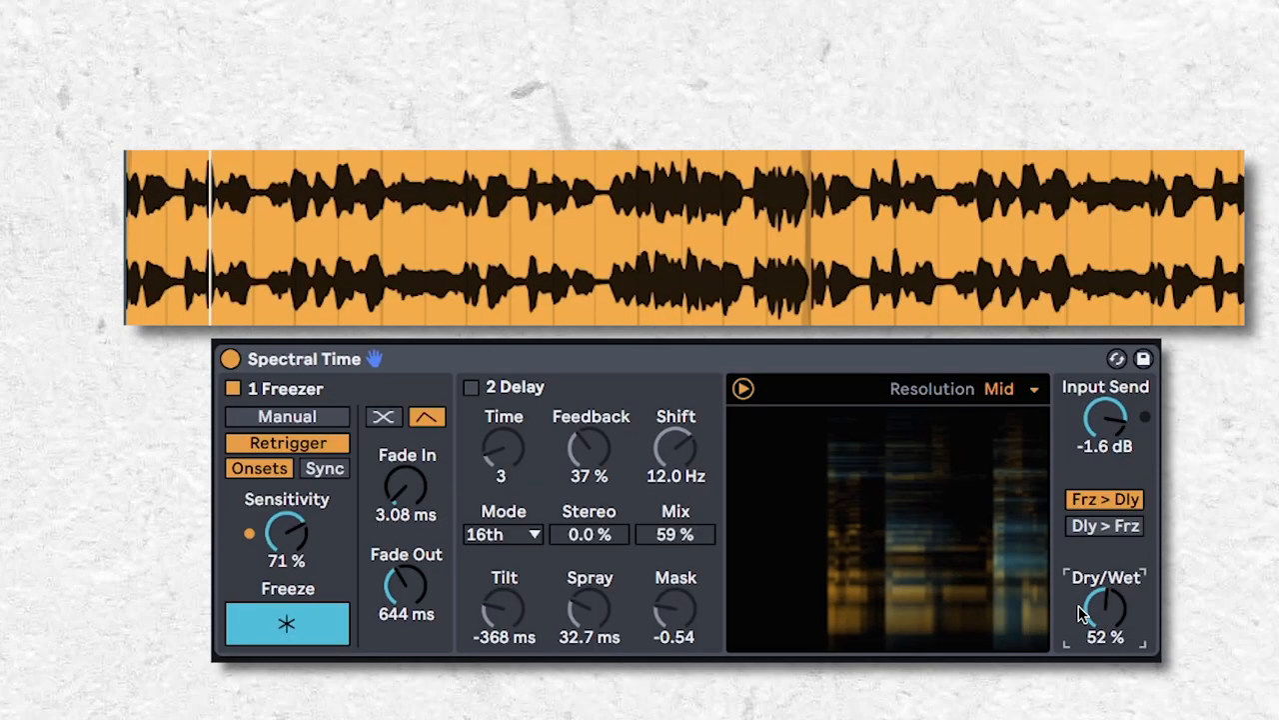
drag(1106, 600, 1105, 620)
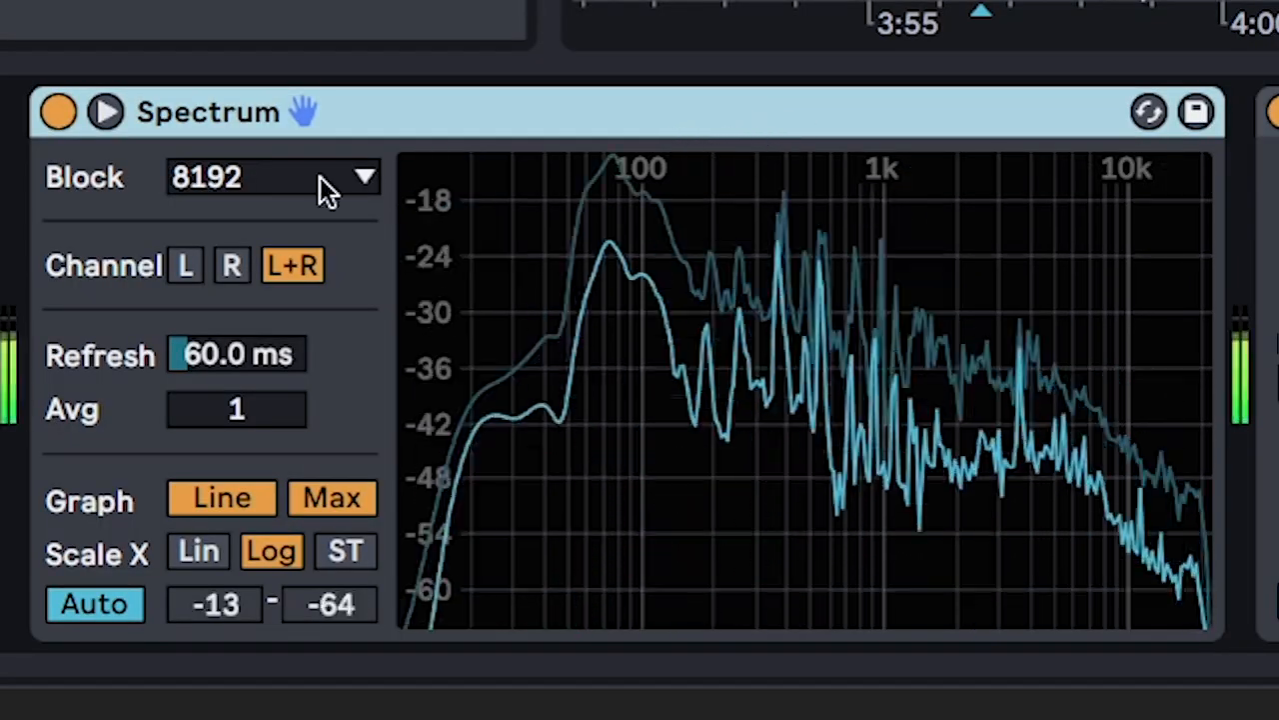
Open the Spectrum analyzer's Block size choices.
click(270, 177)
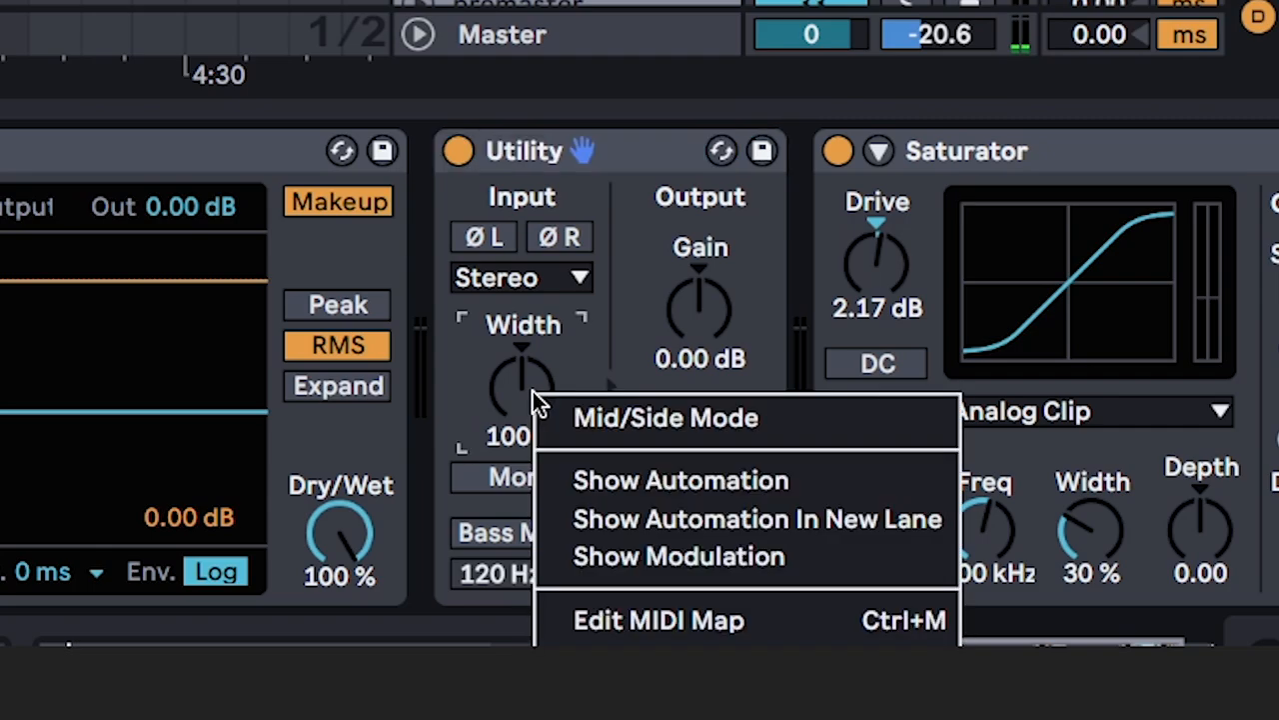
mouse_move(691, 434)
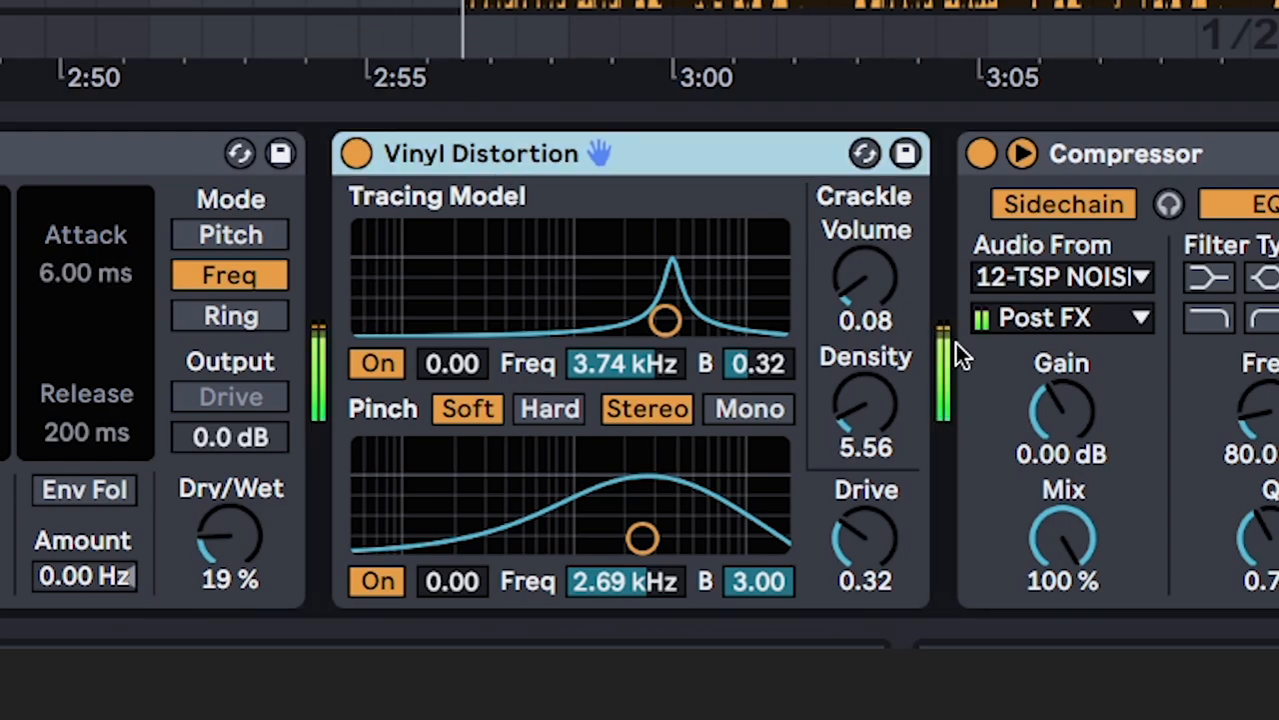
mouse_move(518, 330)
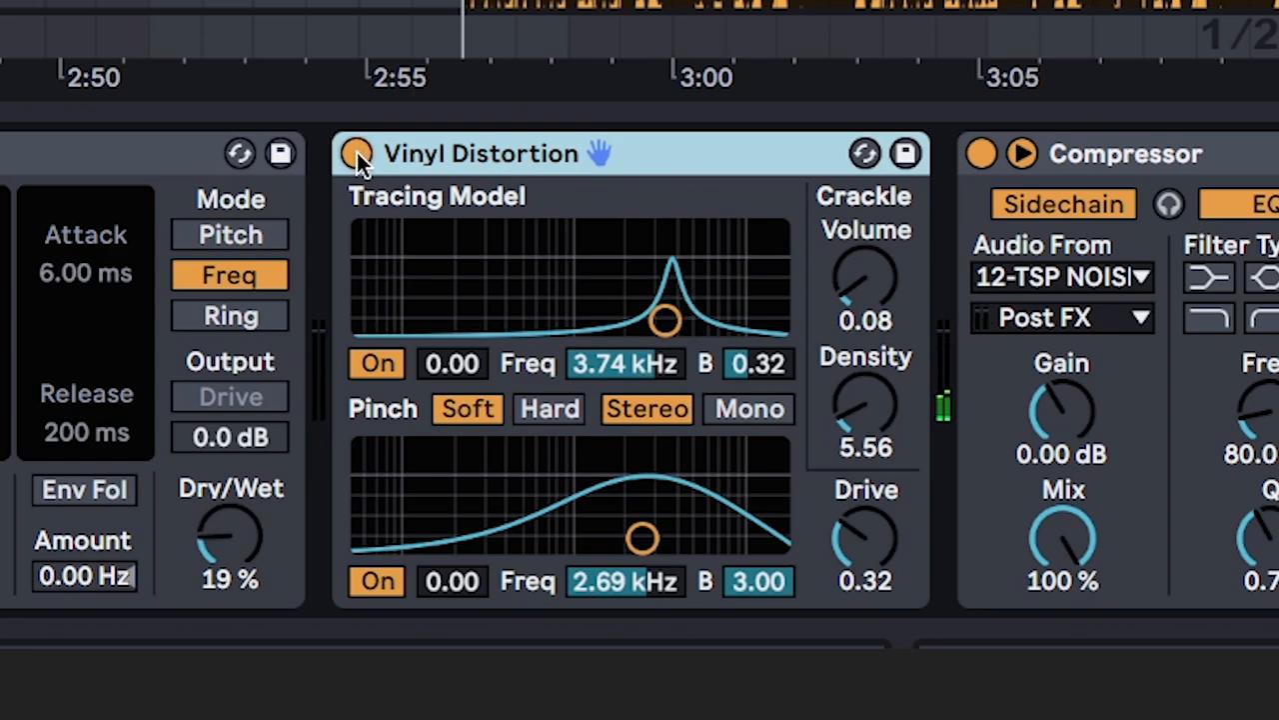
Bypass the Vinyl Distortion device to compare the sound without it.
click(356, 153)
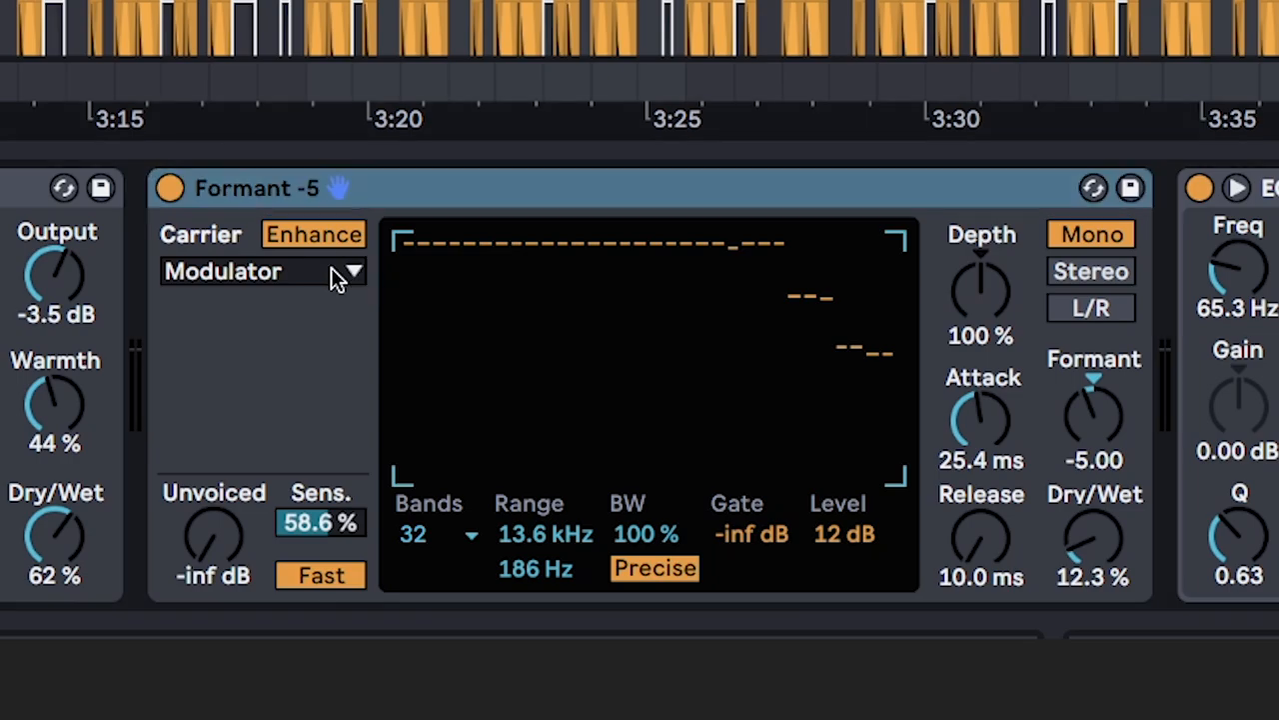
mouse_move(265, 243)
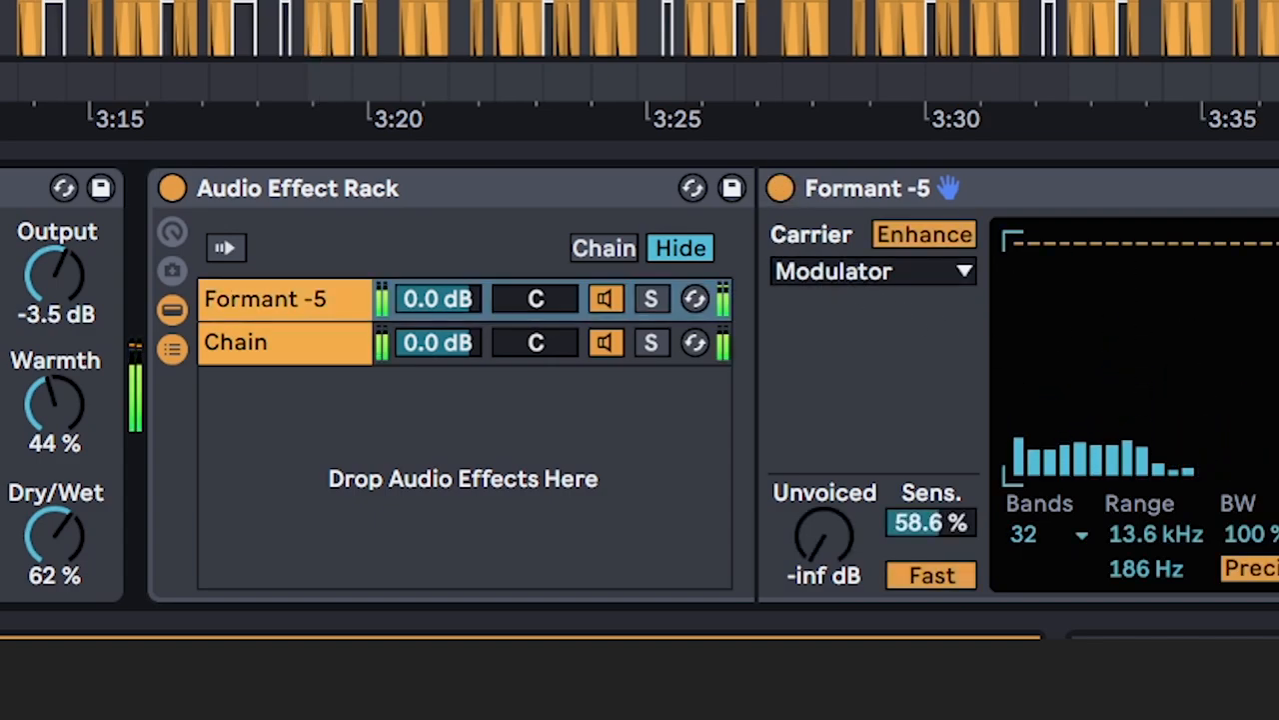
Lower the Formant -5 vocoder chain volume to -15.6 dB beside the parallel dry chain.
drag(437, 298, 436, 360)
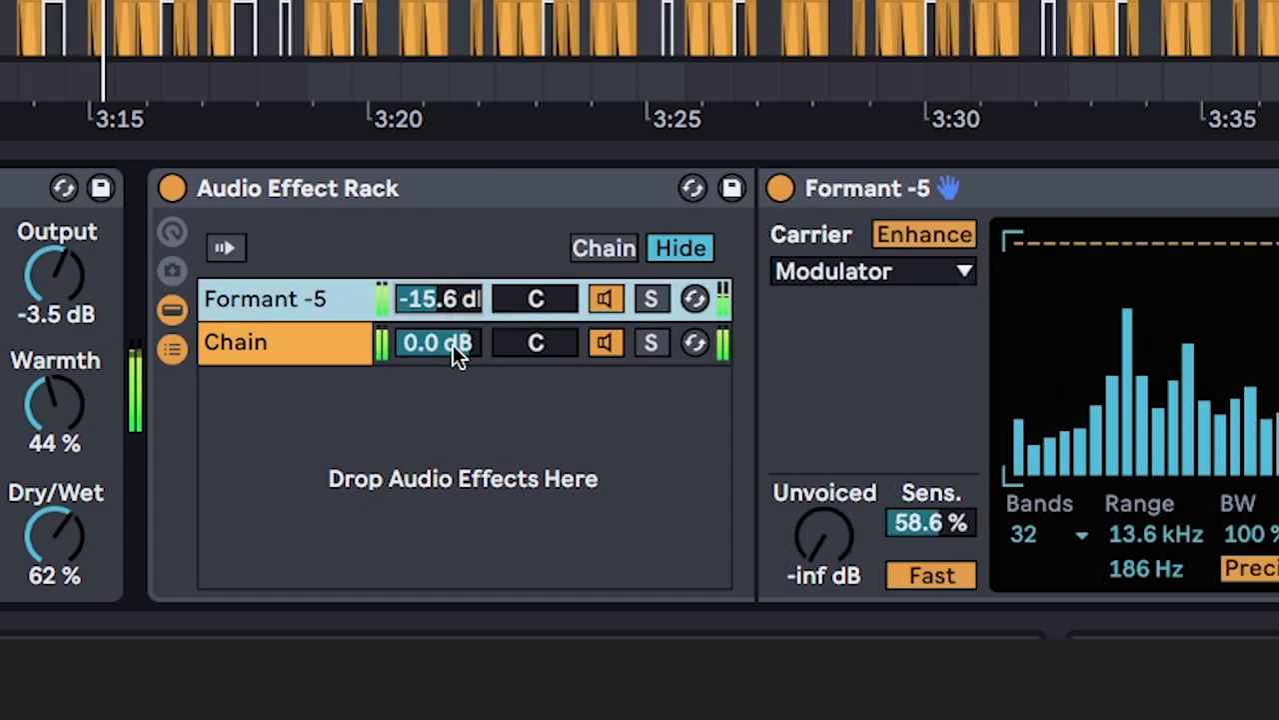